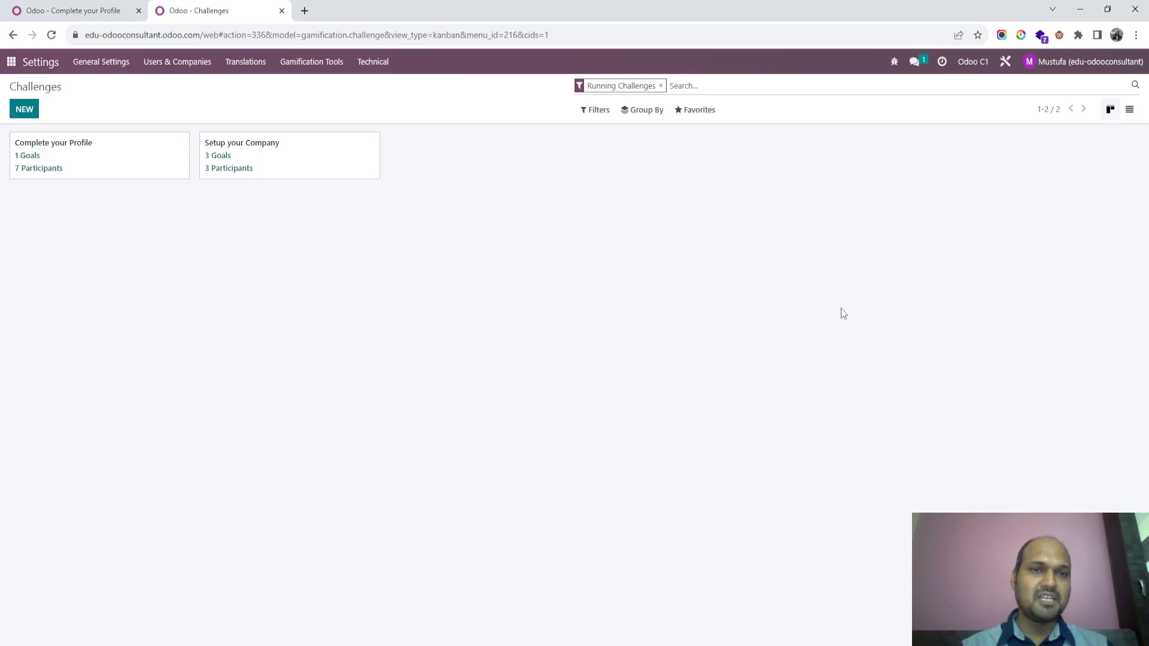
mouse_move(311, 62)
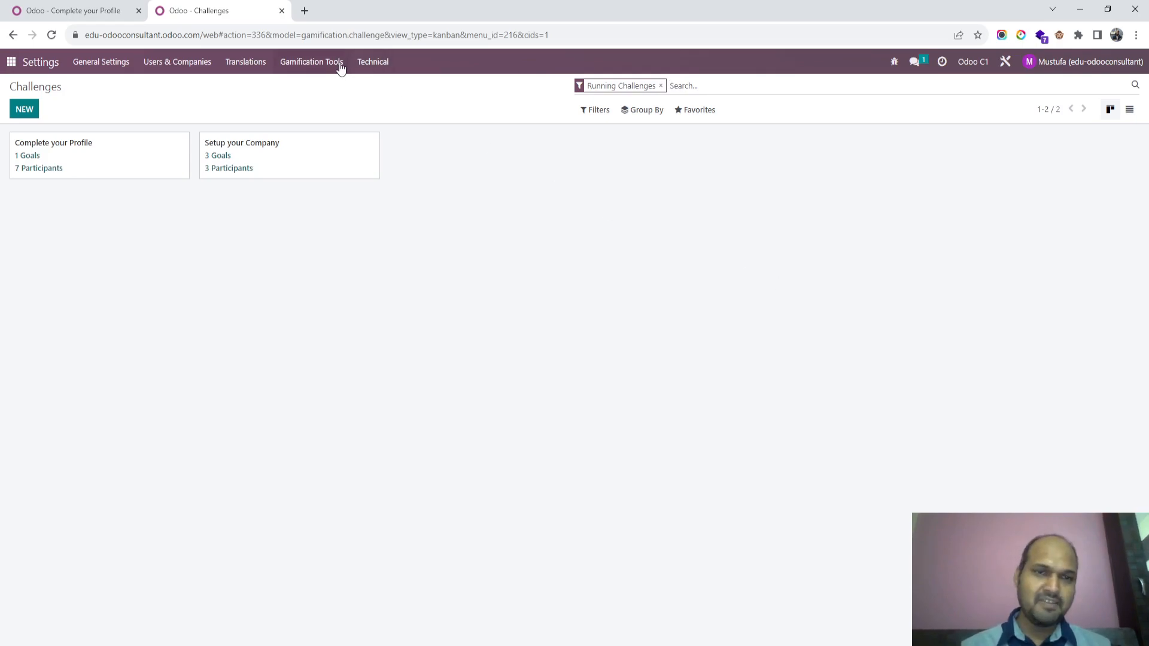
mouse_move(311, 61)
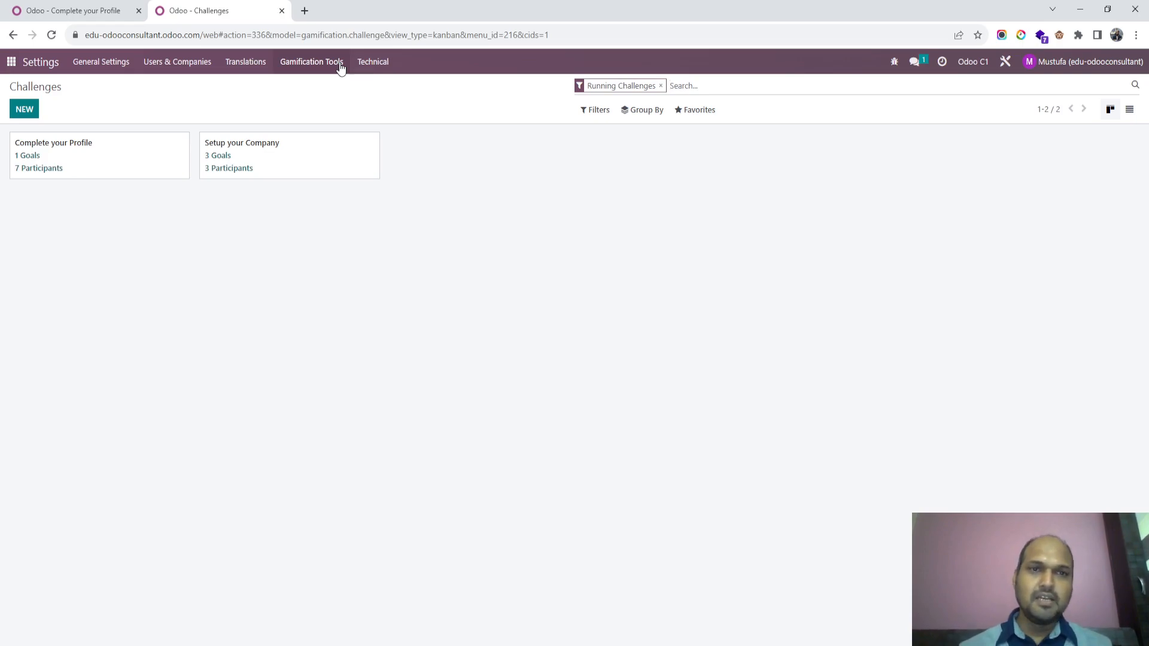
- Open the Gamification Tools dropdown from the Challenges kanban top bar
click(311, 61)
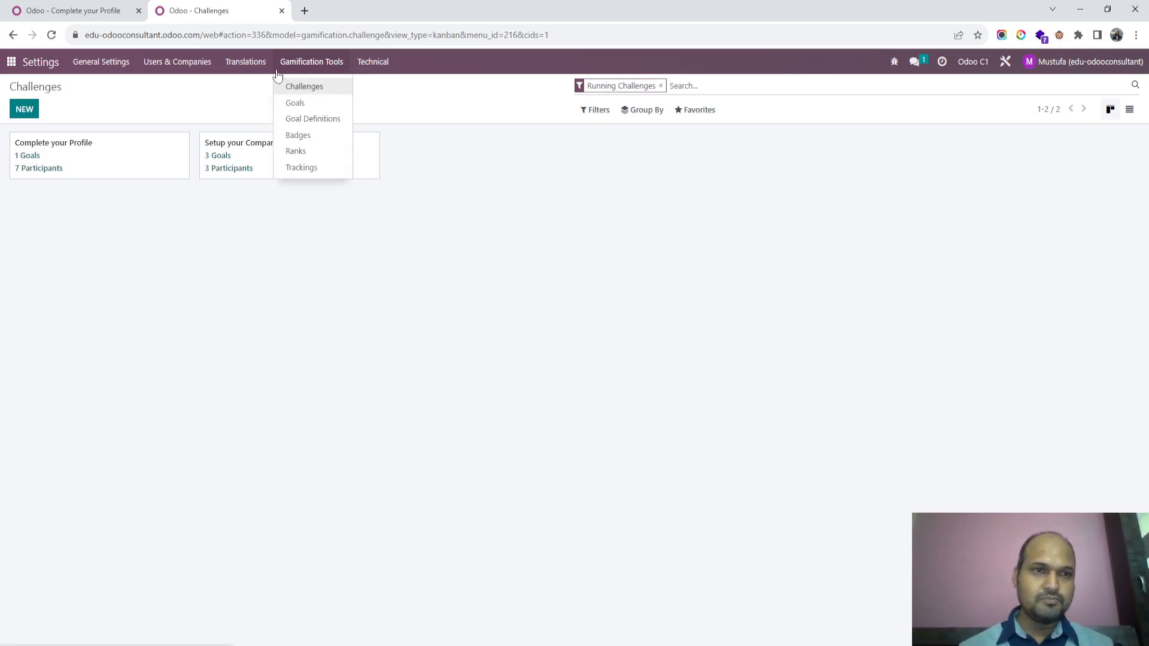
- Search Apps for 'gami' without the Apps filter to find the installed Gamification modules
click(10, 61)
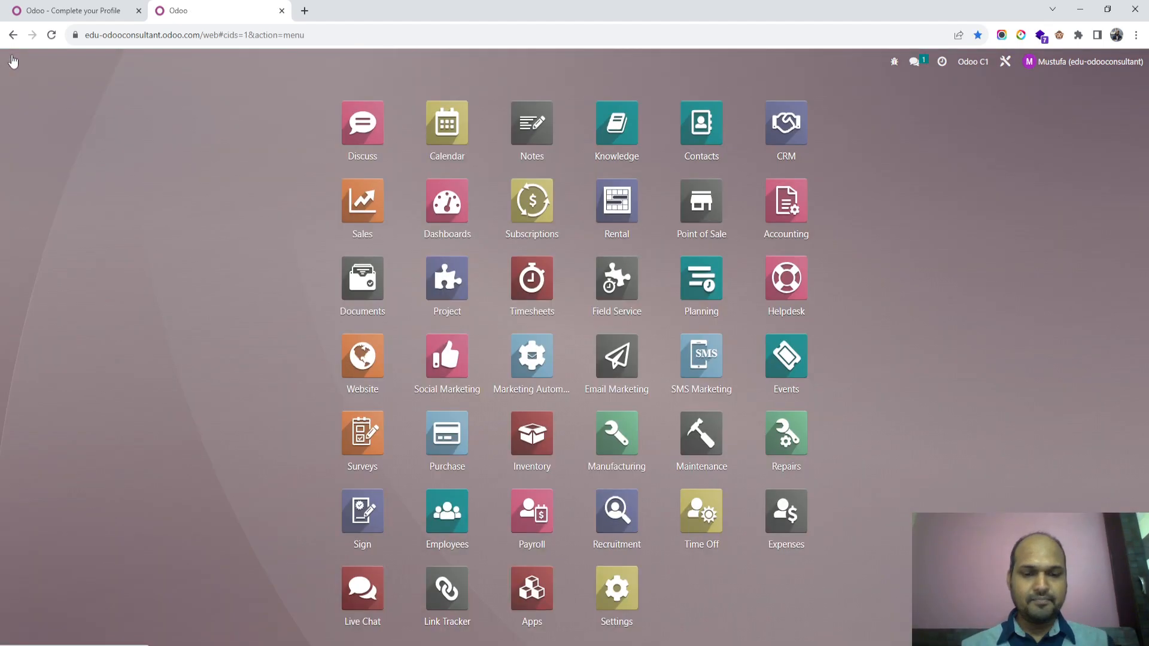
click(532, 586)
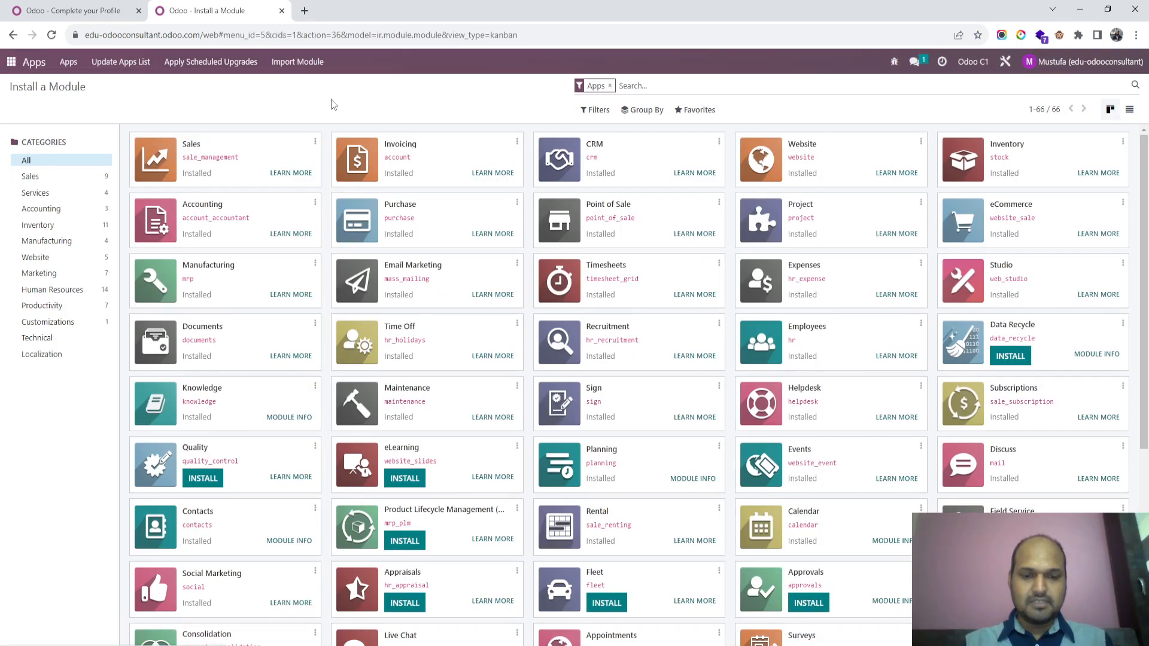
text(gami)
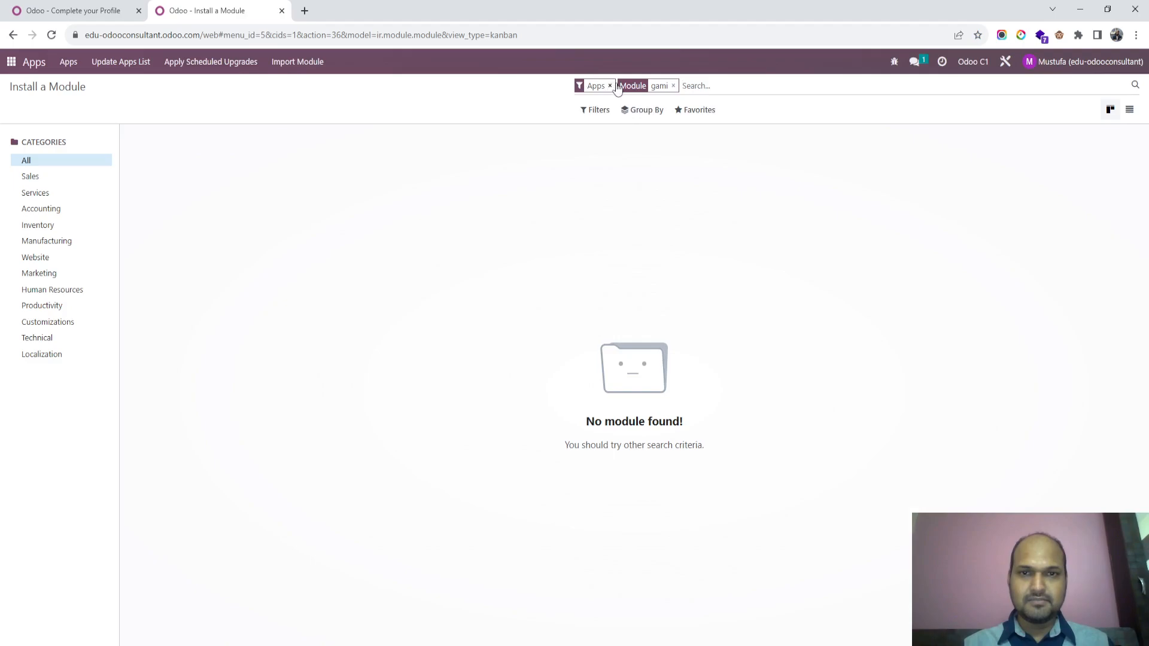
click(610, 85)
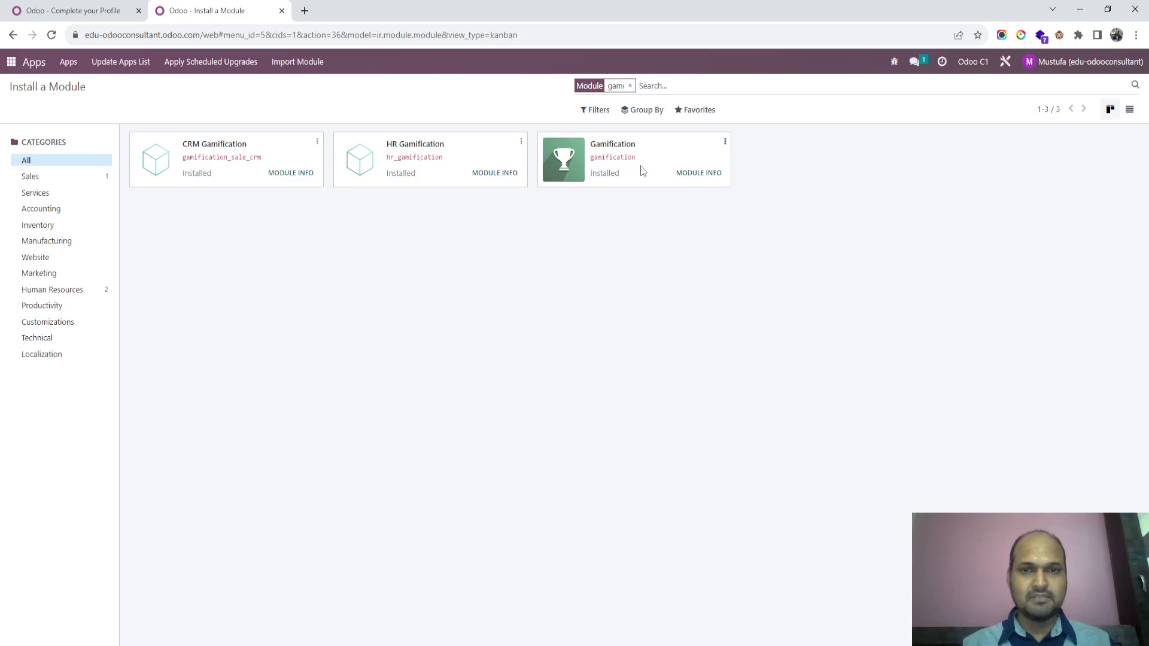
mouse_move(247, 84)
text(/gamifi)
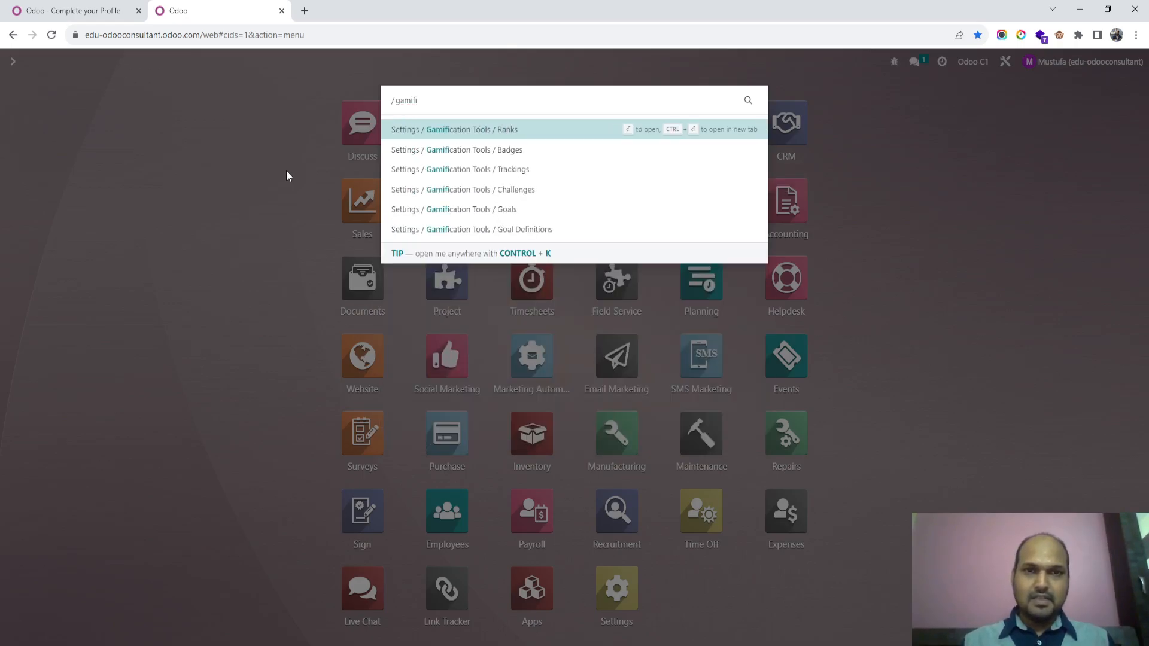
- Open Challenges and remove the Running Challenges filter to list all four challenges
click(464, 189)
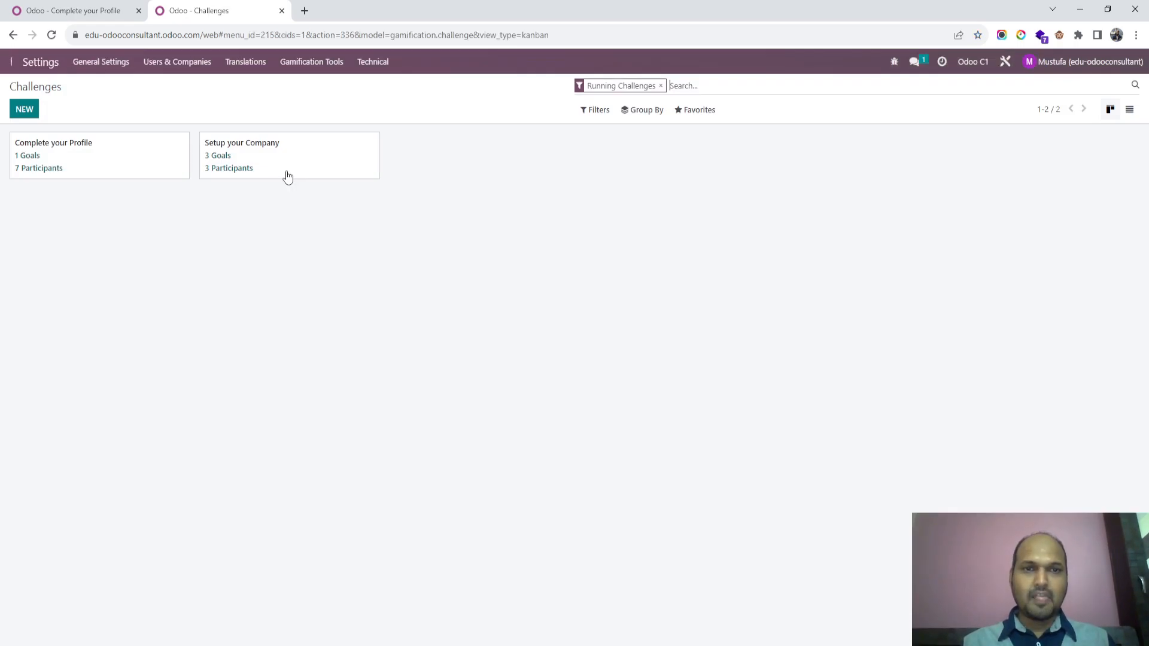
click(311, 62)
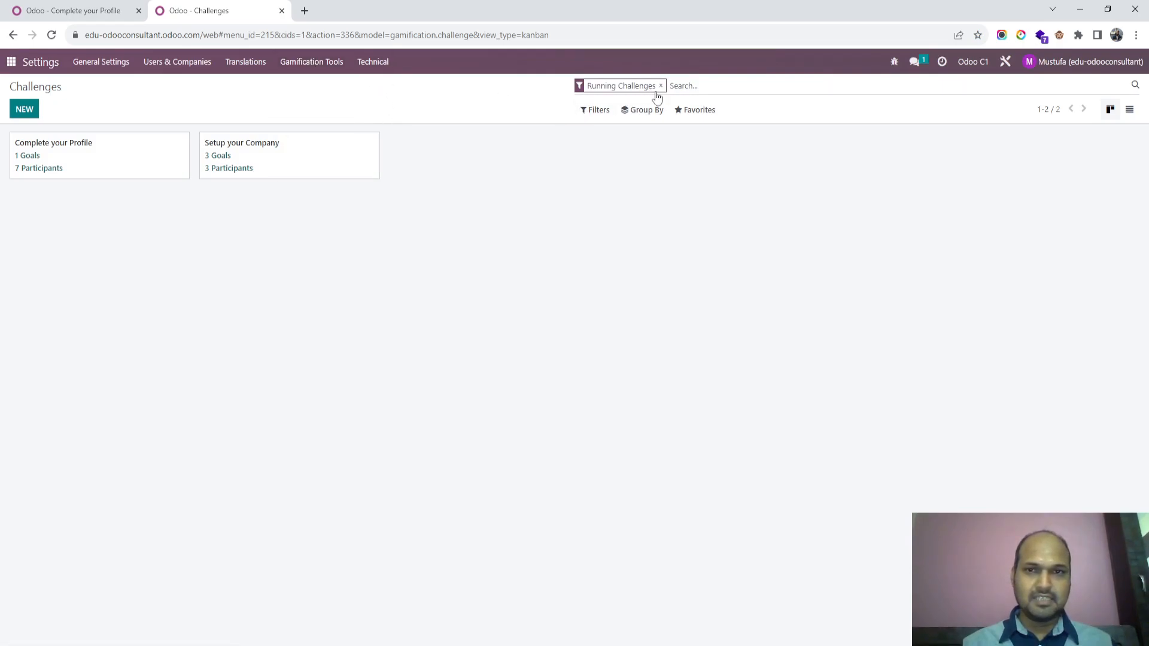
click(661, 86)
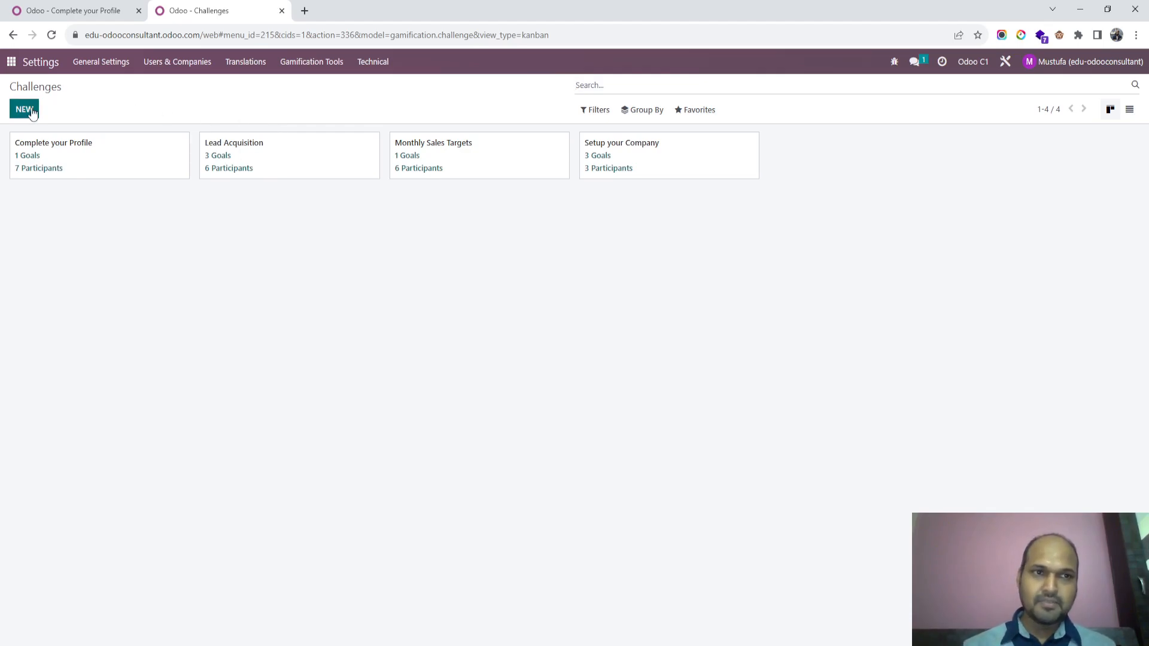
- Create challenge 'Recruiting target', monthly, from 08/01/2023 to 12/31/2023
click(24, 109)
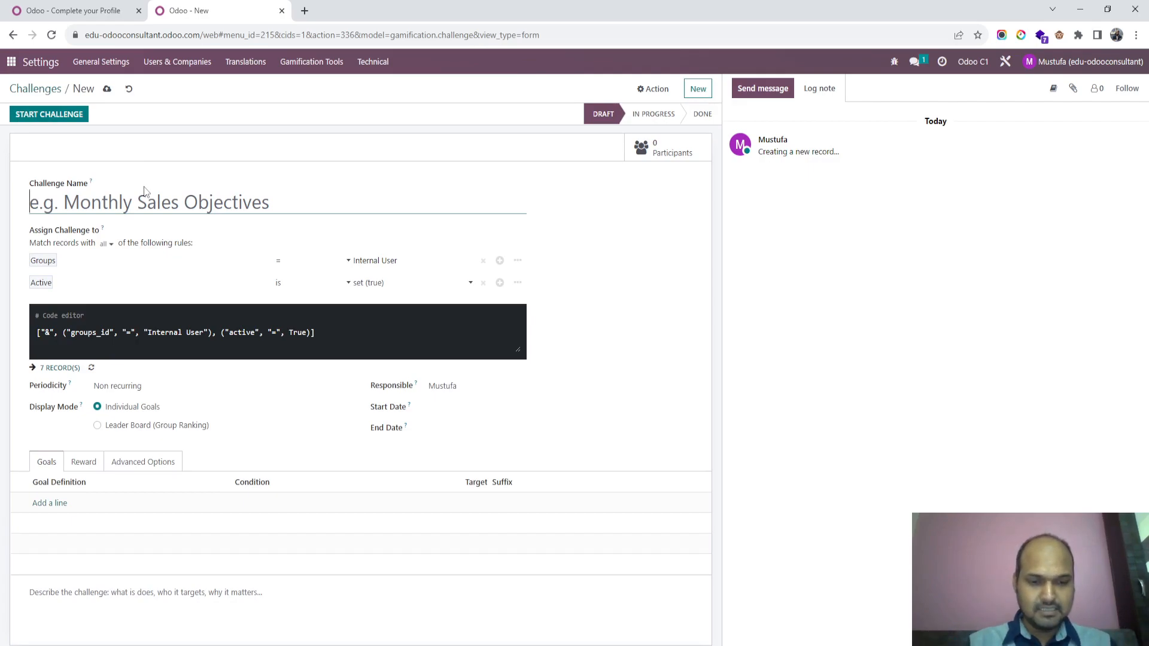
text(R)
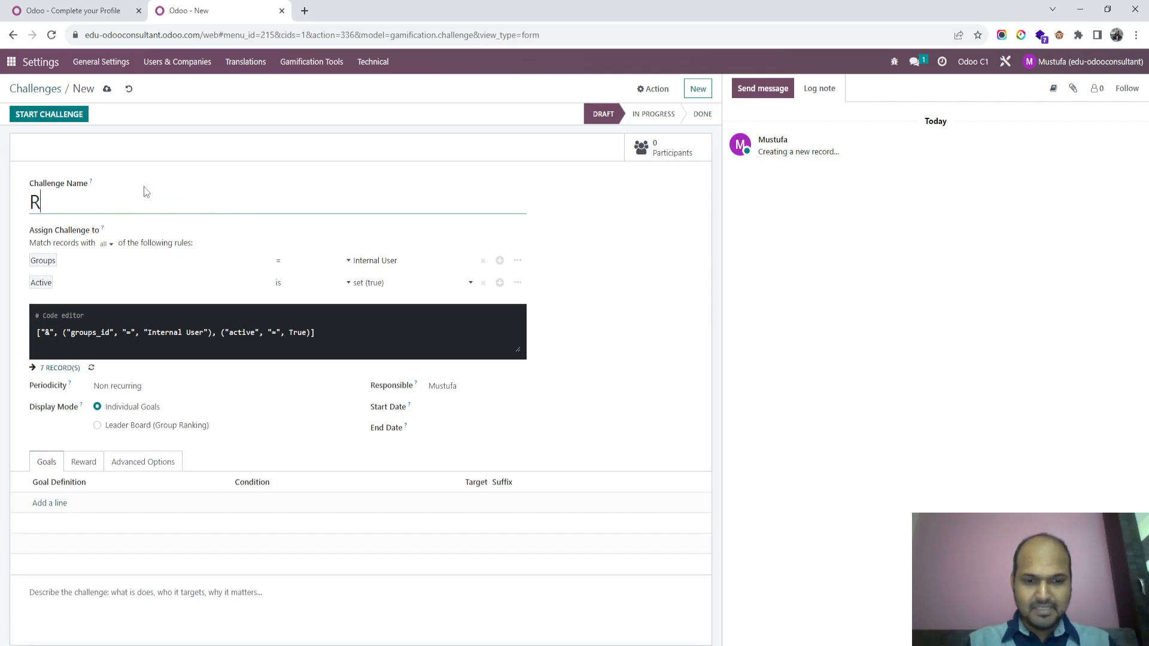
text(ecruiting targ)
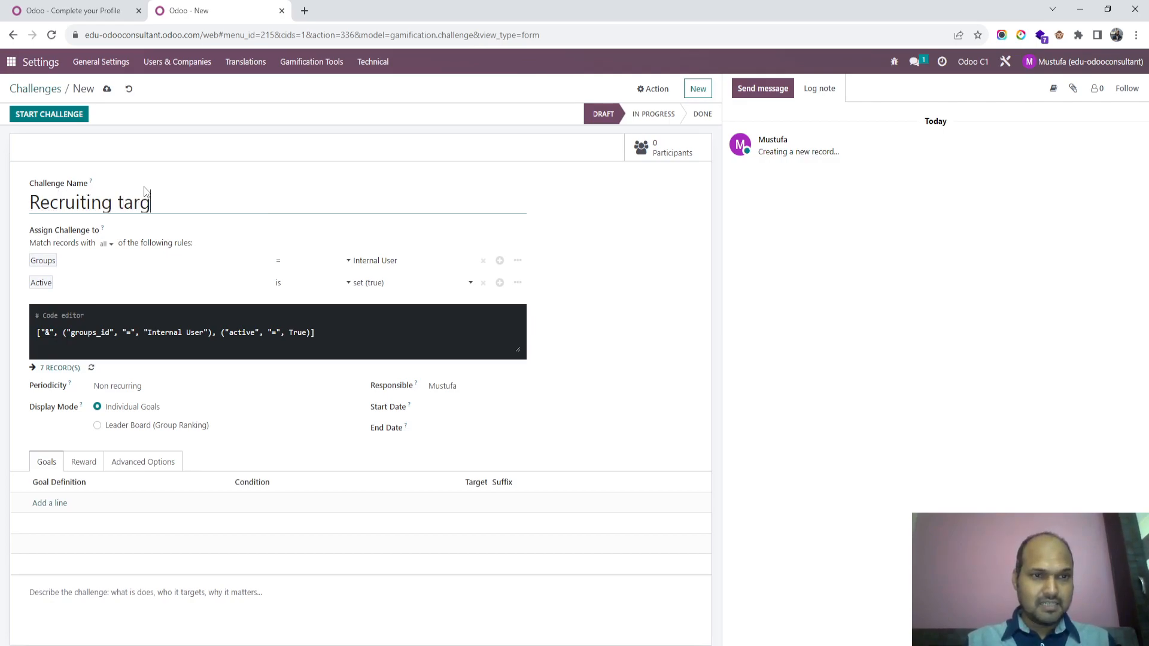
text(et)
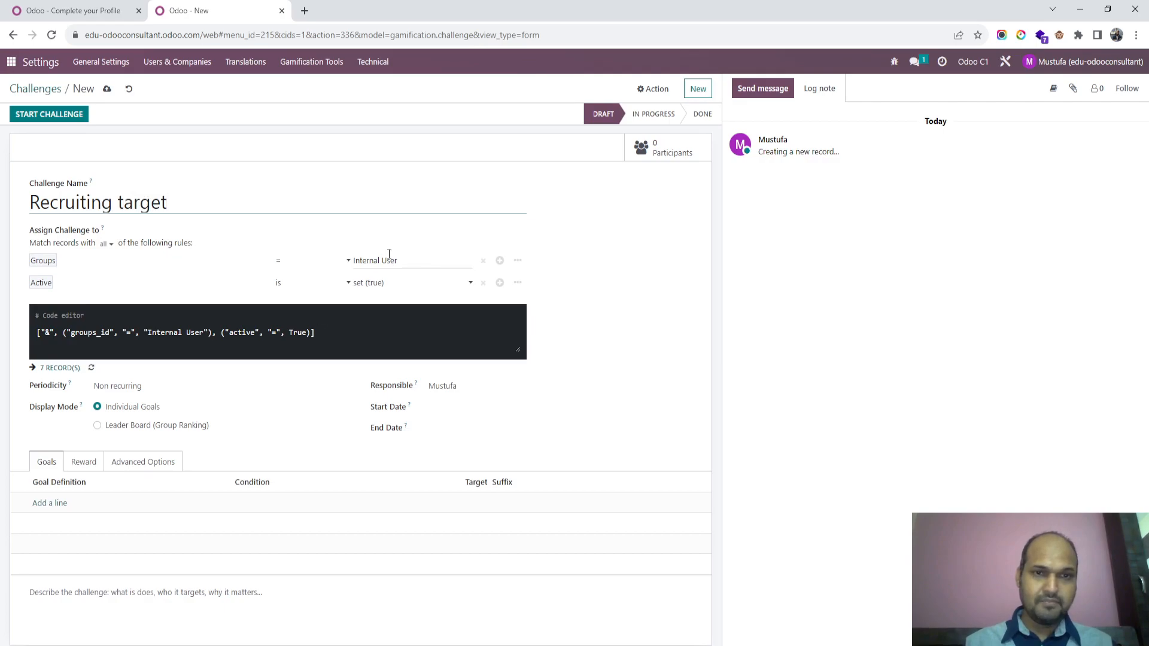
click(220, 386)
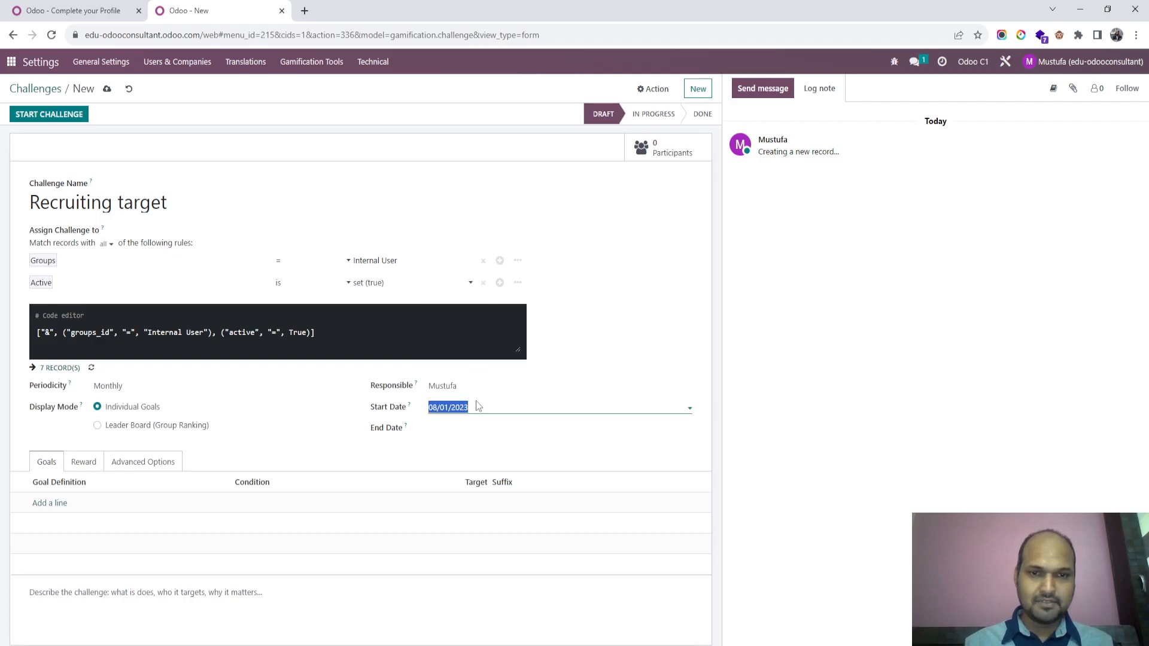
click(558, 428)
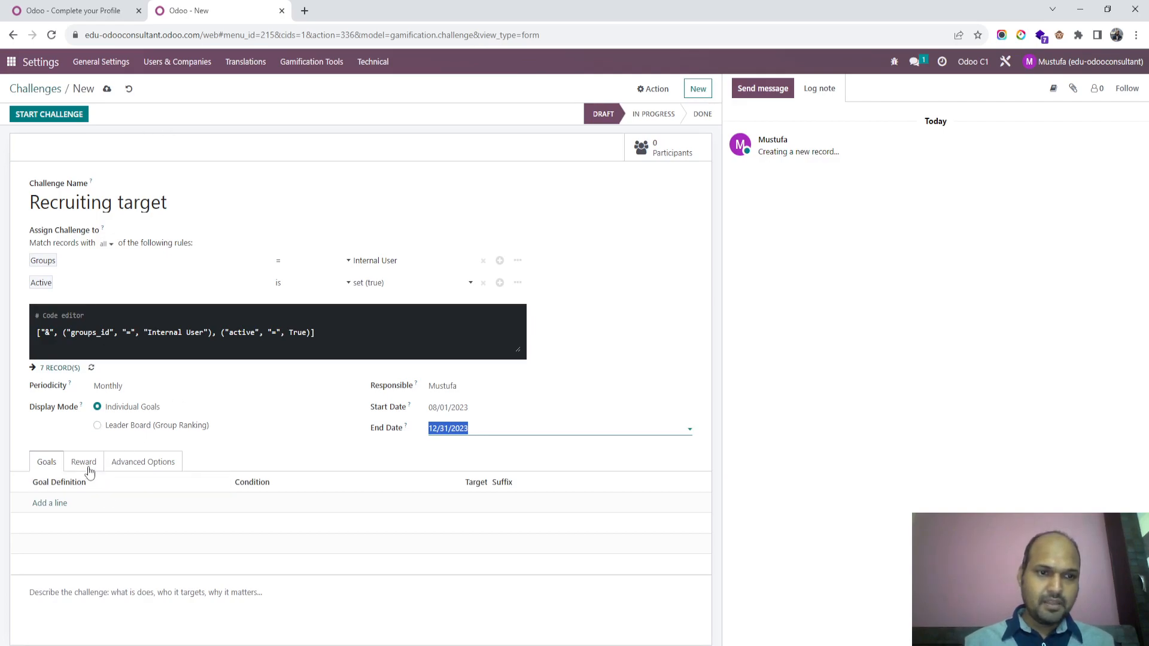
- Reward succeeding users with the Brilliant badge, save, and add a goal line
click(83, 462)
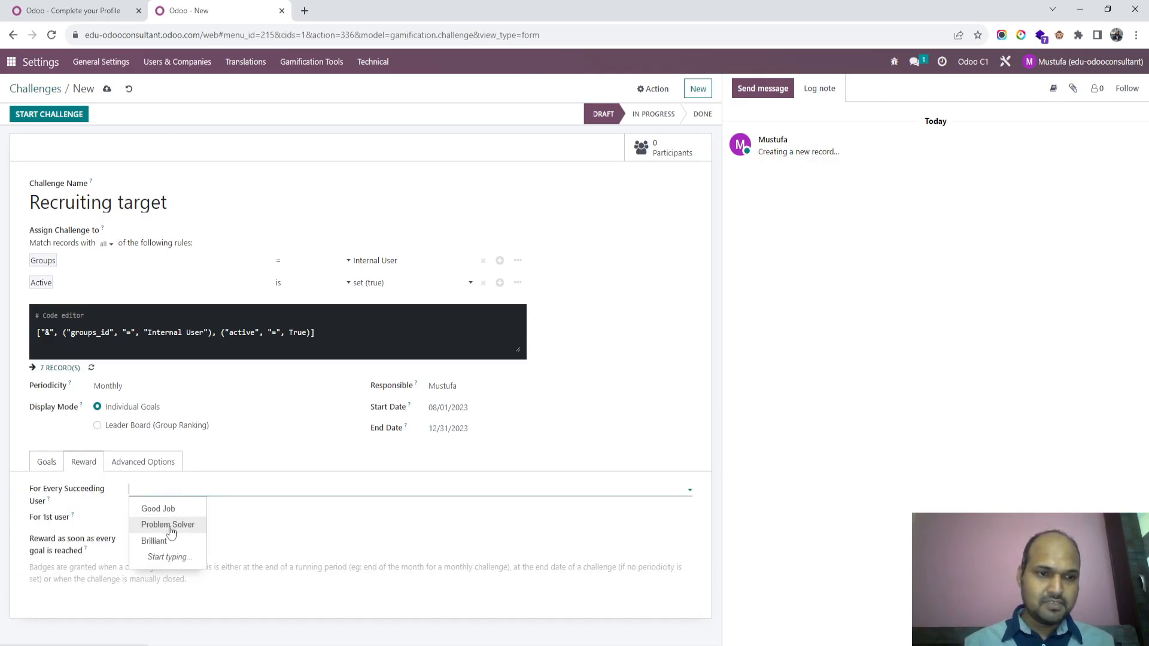
click(154, 541)
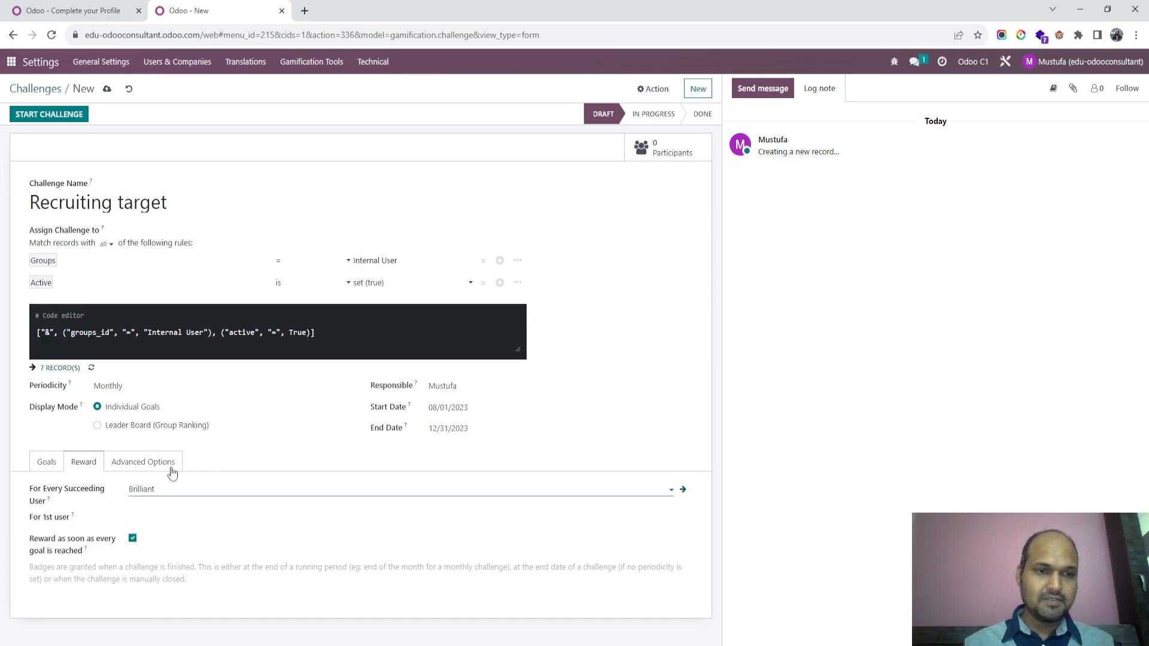
click(107, 89)
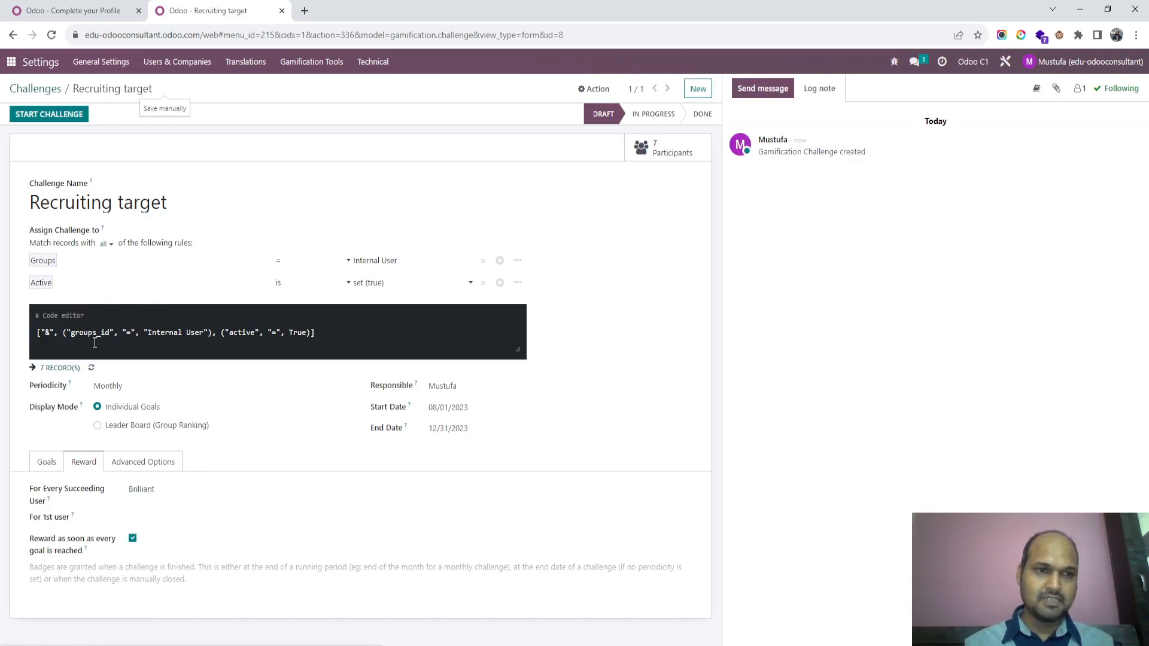
click(46, 462)
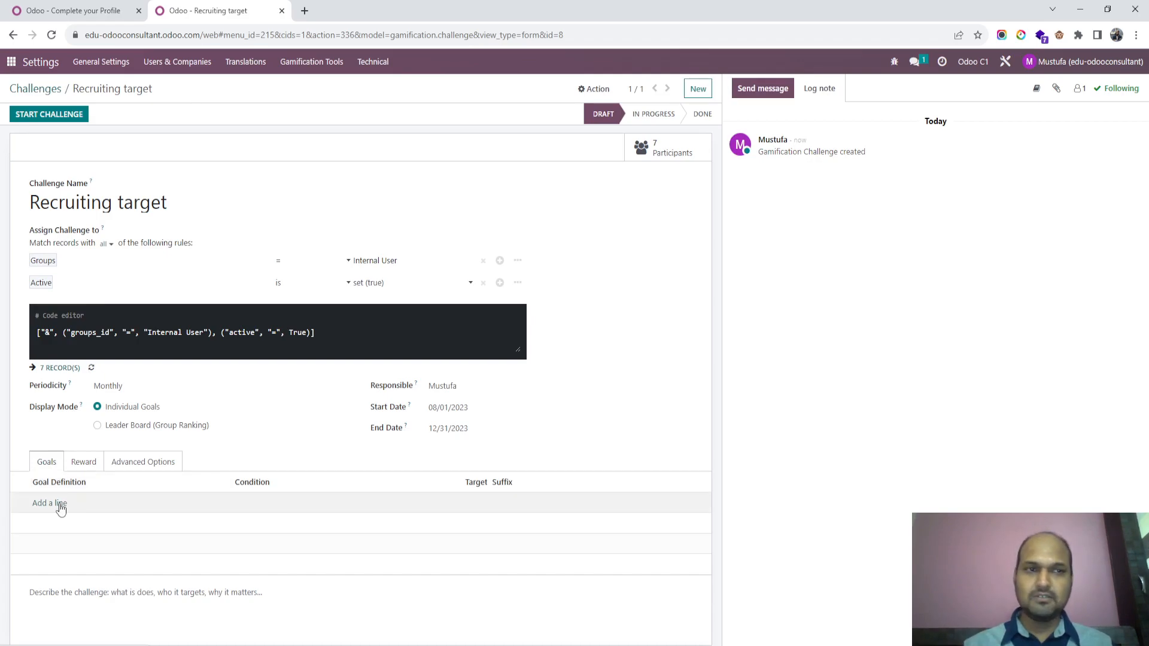
click(49, 504)
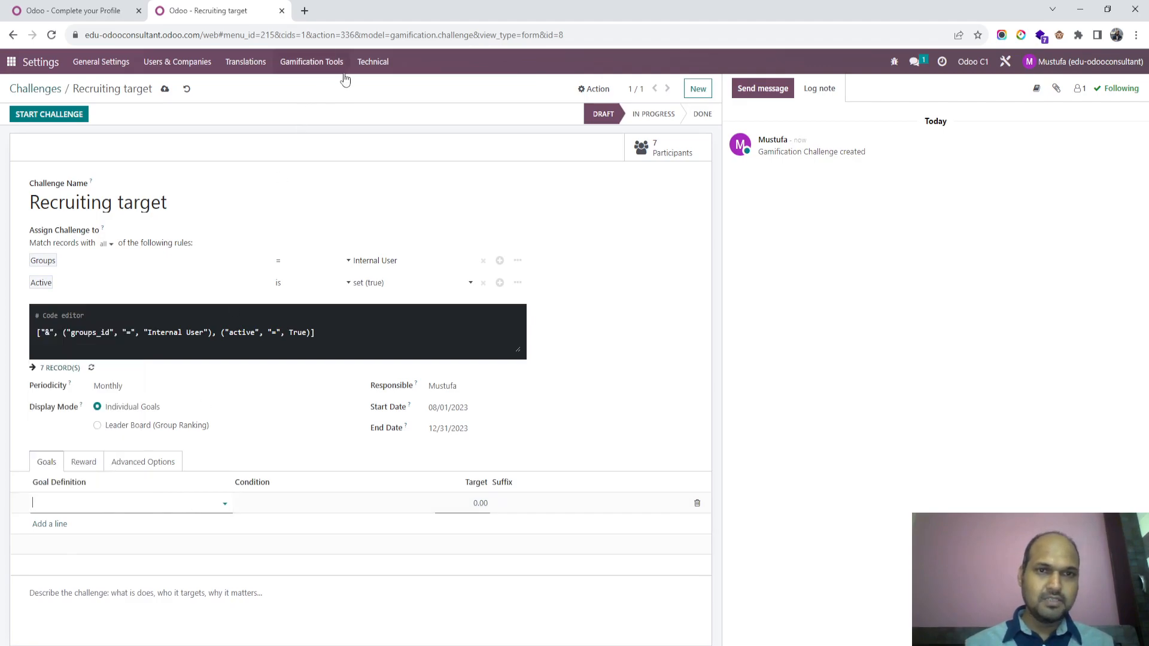
- In a duplicated tab, inspect the Applicant Count definition's Applicant creation-date domain
right_click(216, 11)
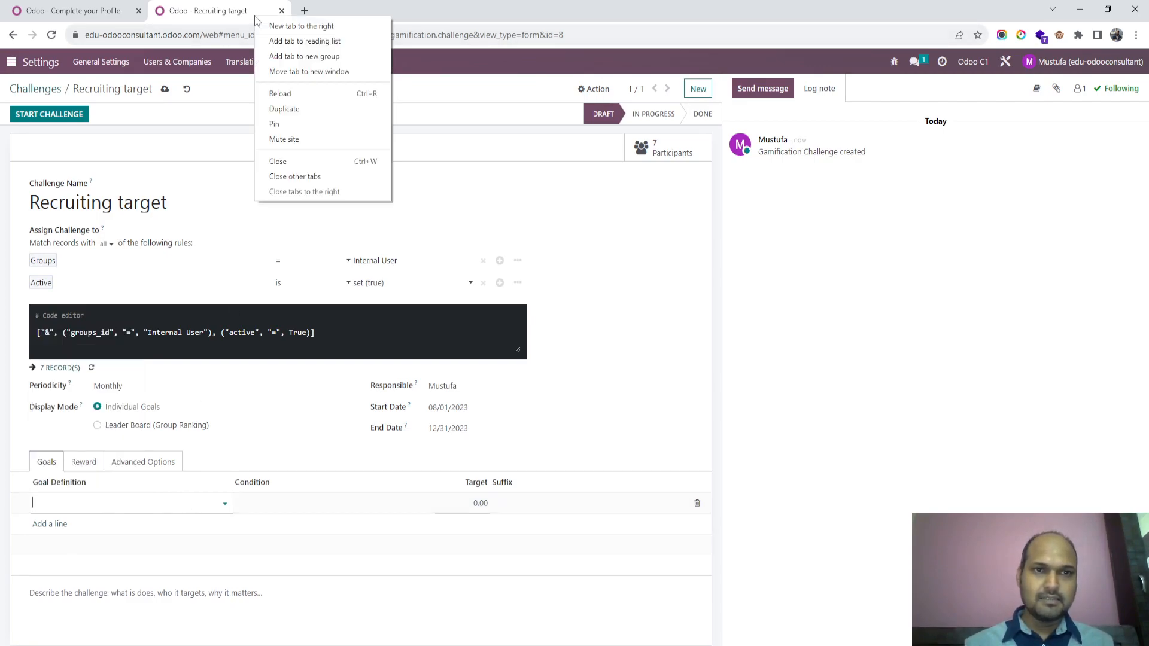
click(301, 26)
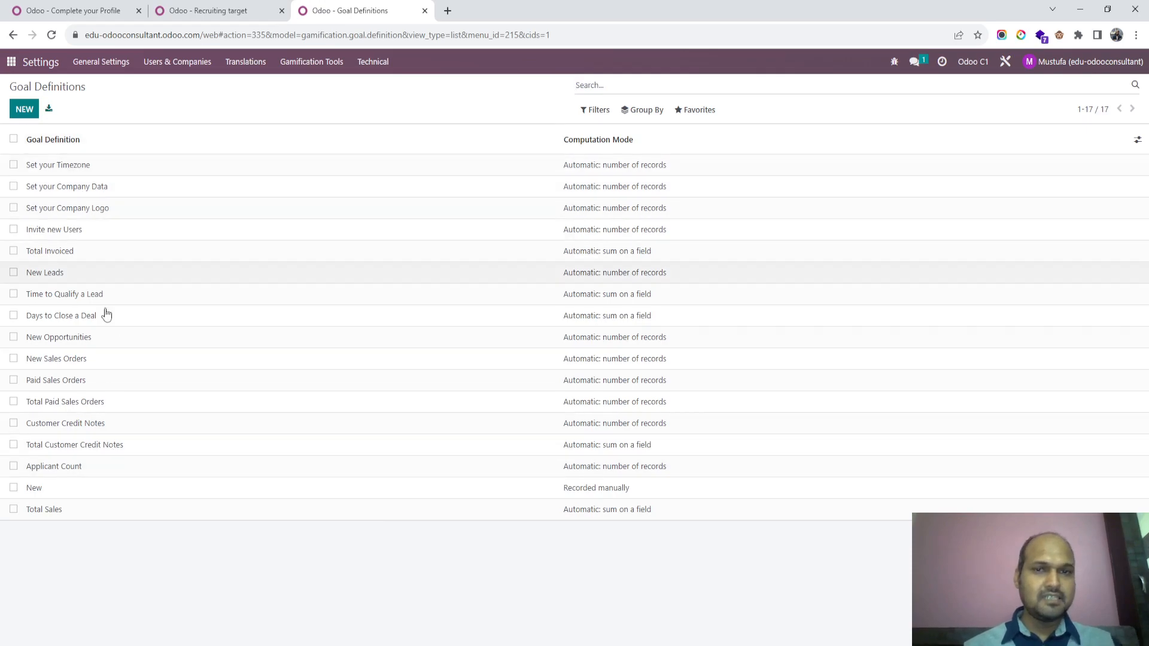
mouse_move(114, 475)
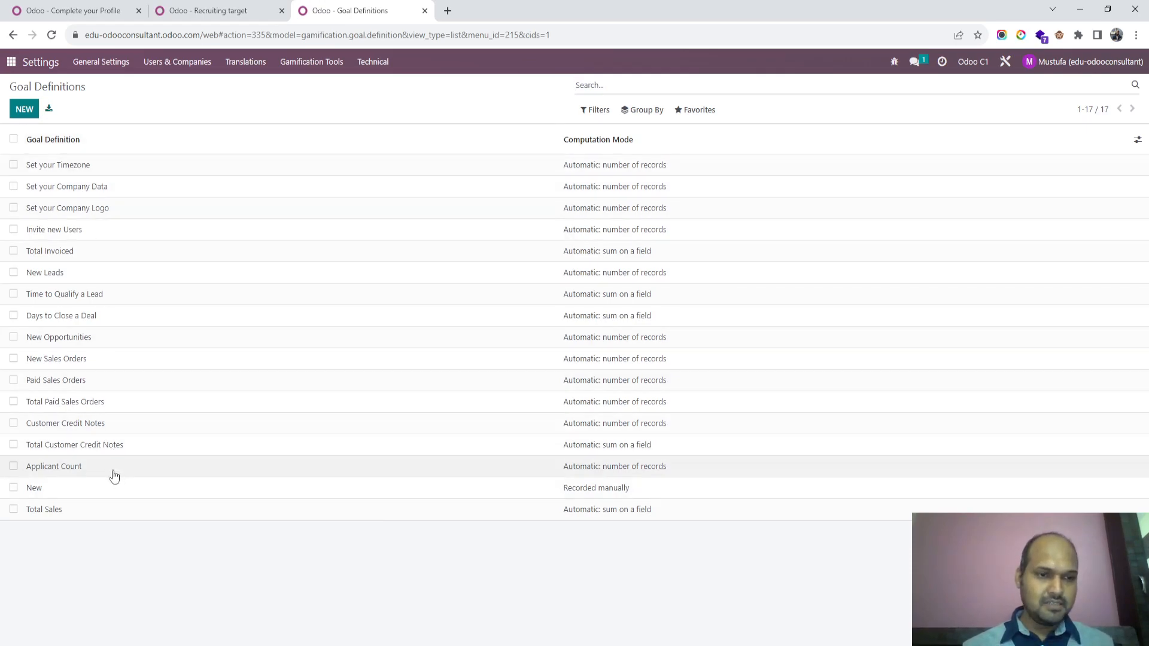
mouse_move(113, 474)
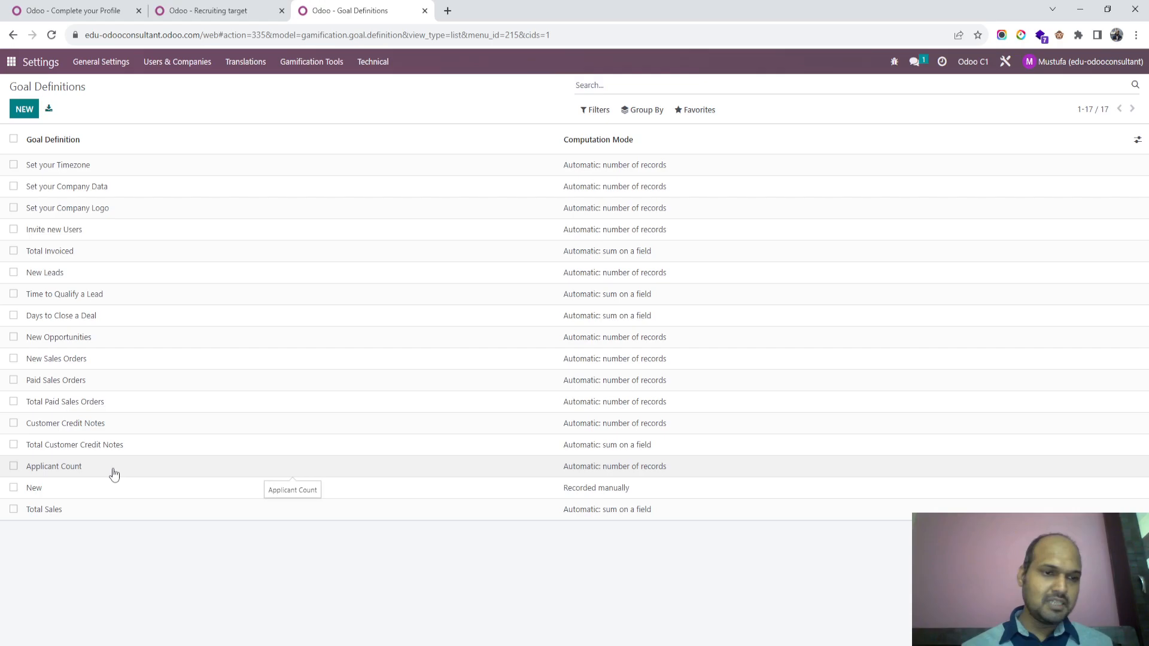
click(53, 467)
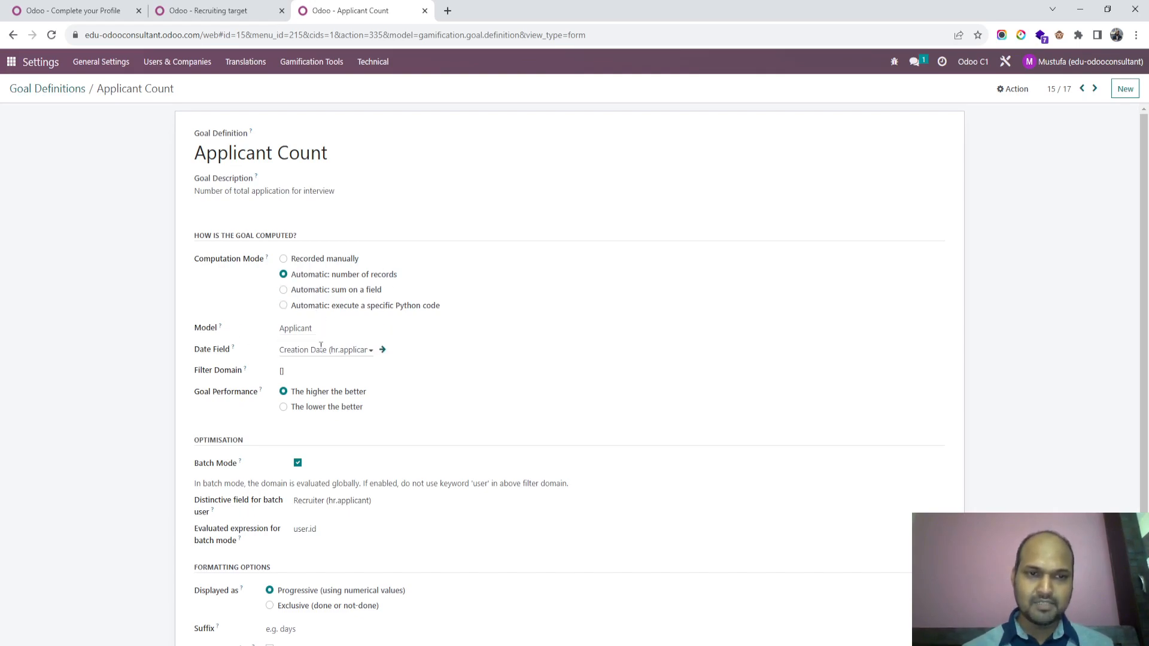
click(323, 371)
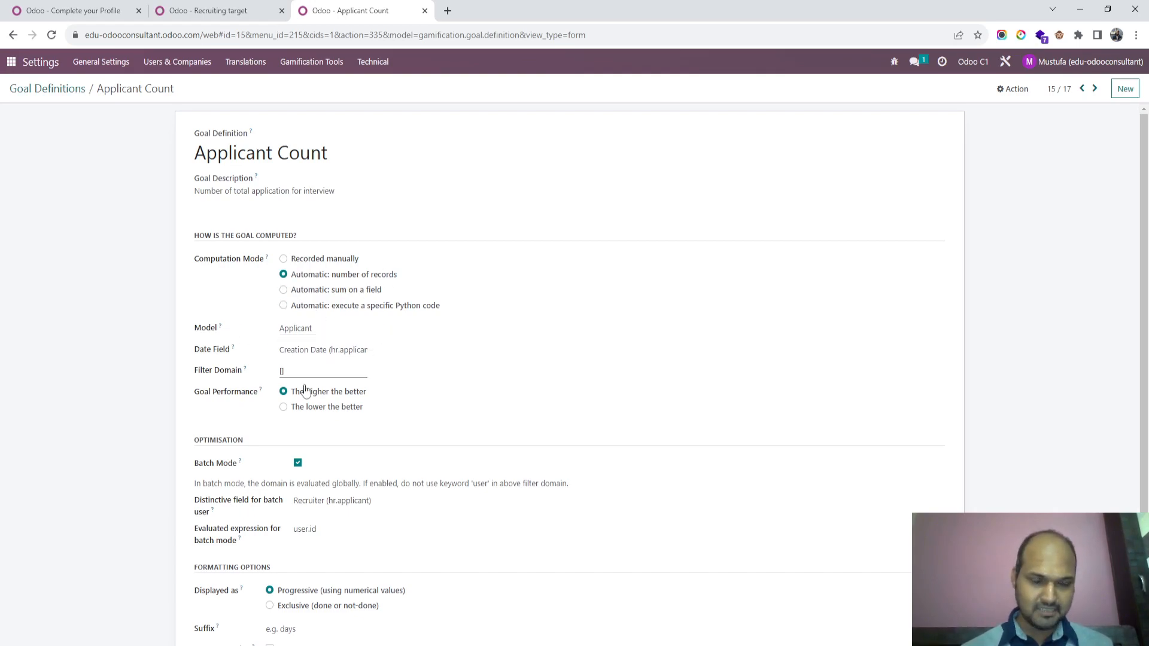
click(331, 500)
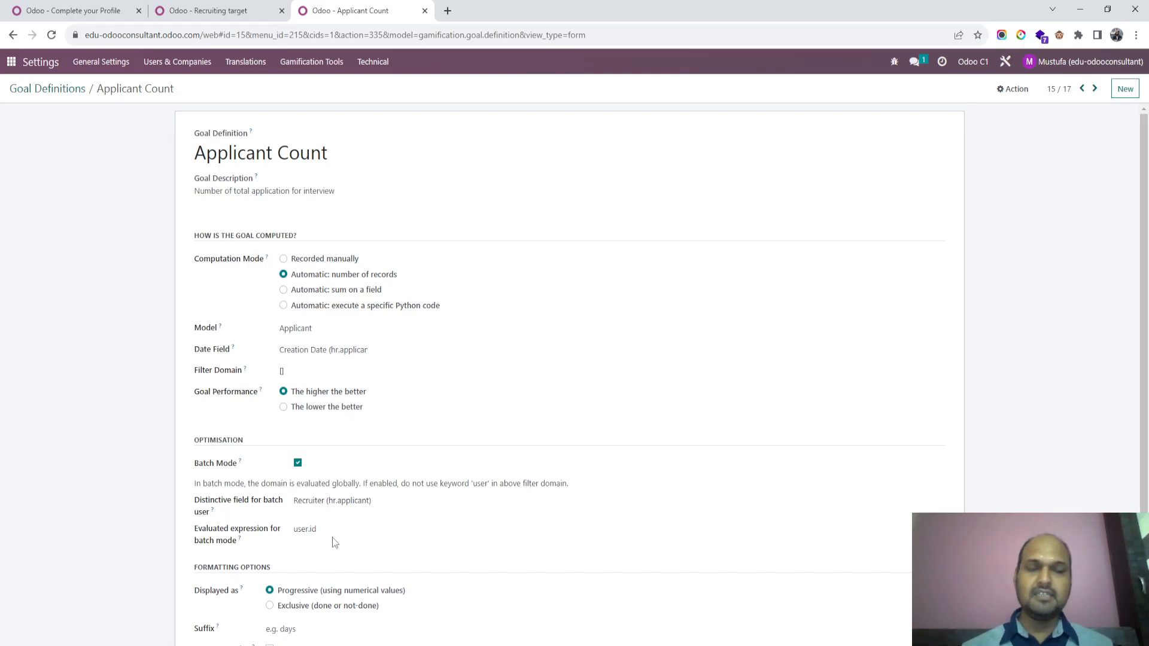
scroll(down, 3)
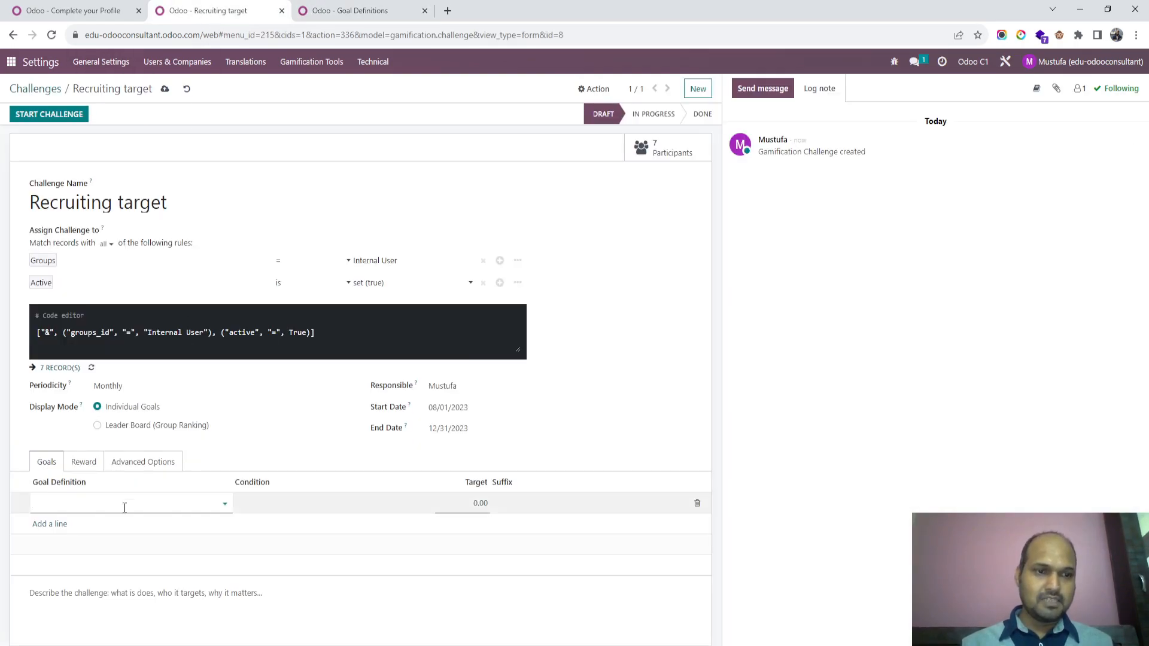
- Add an Applicant Count goal with target 10, save, and start the challenge
text(rec)
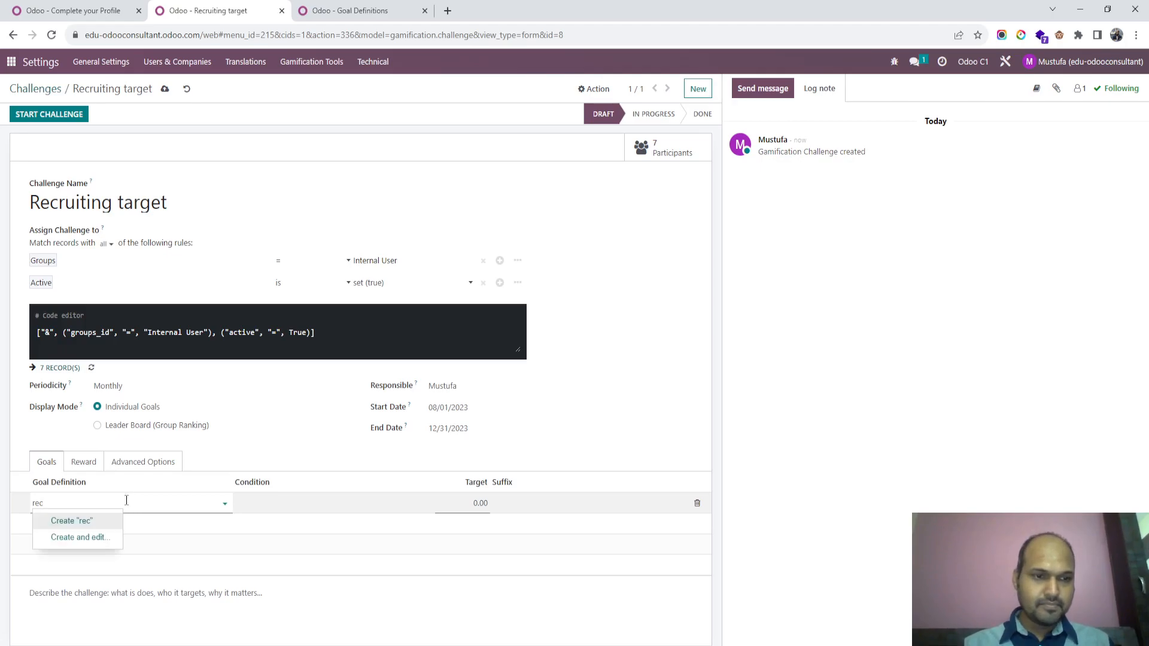
click(358, 10)
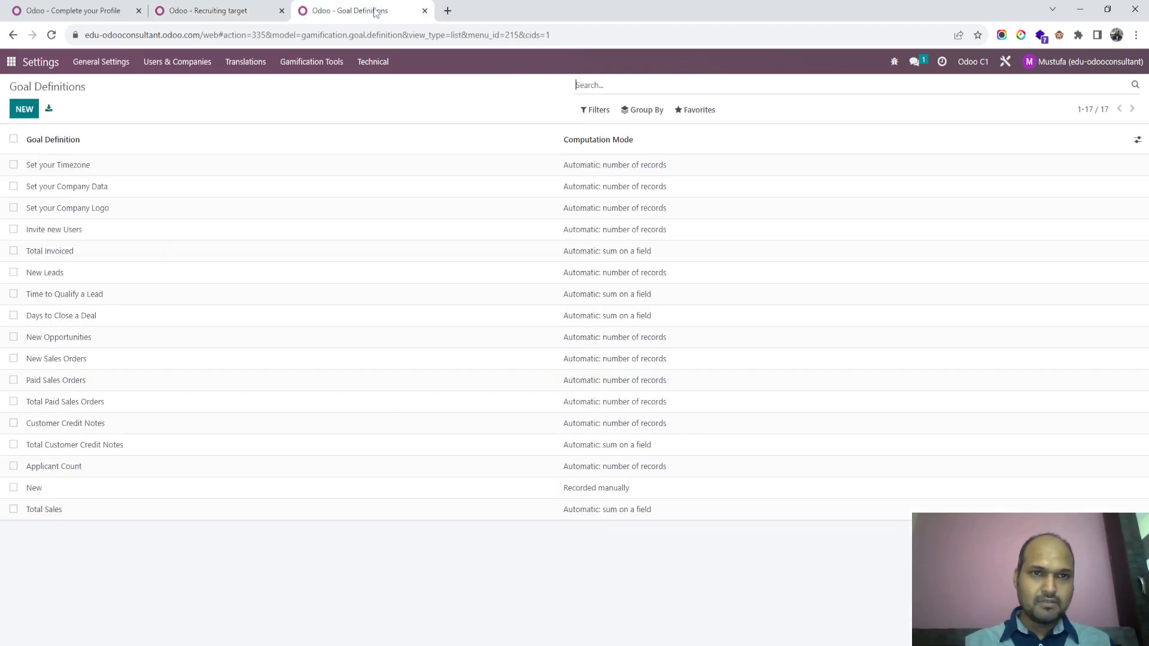
click(212, 10)
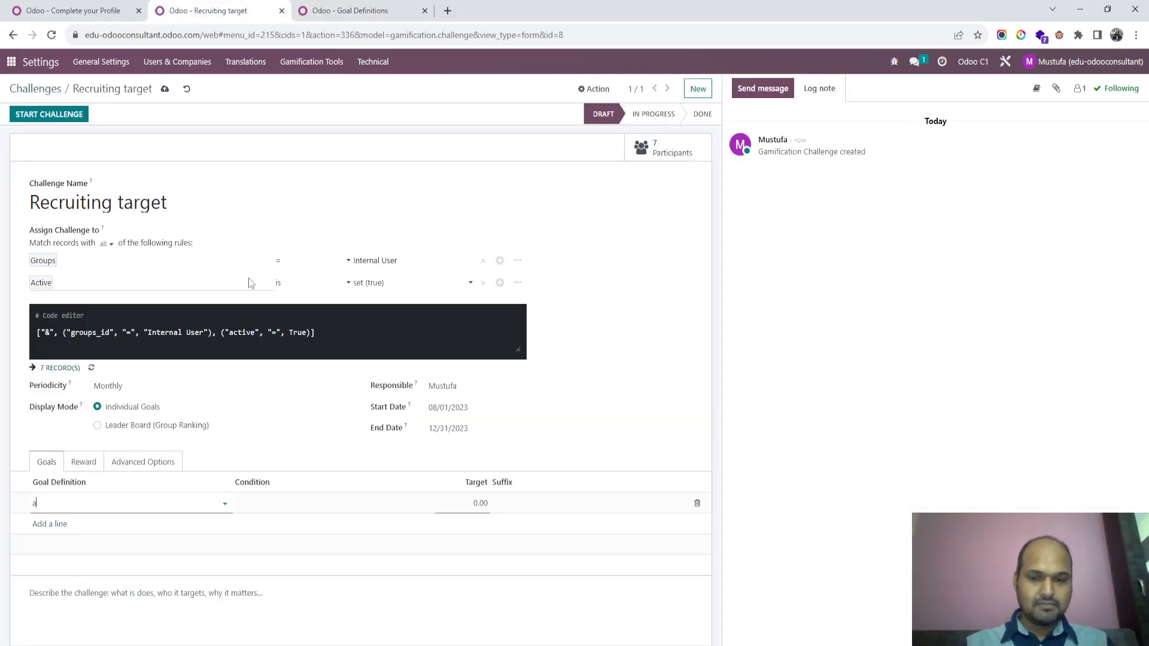
text(appl)
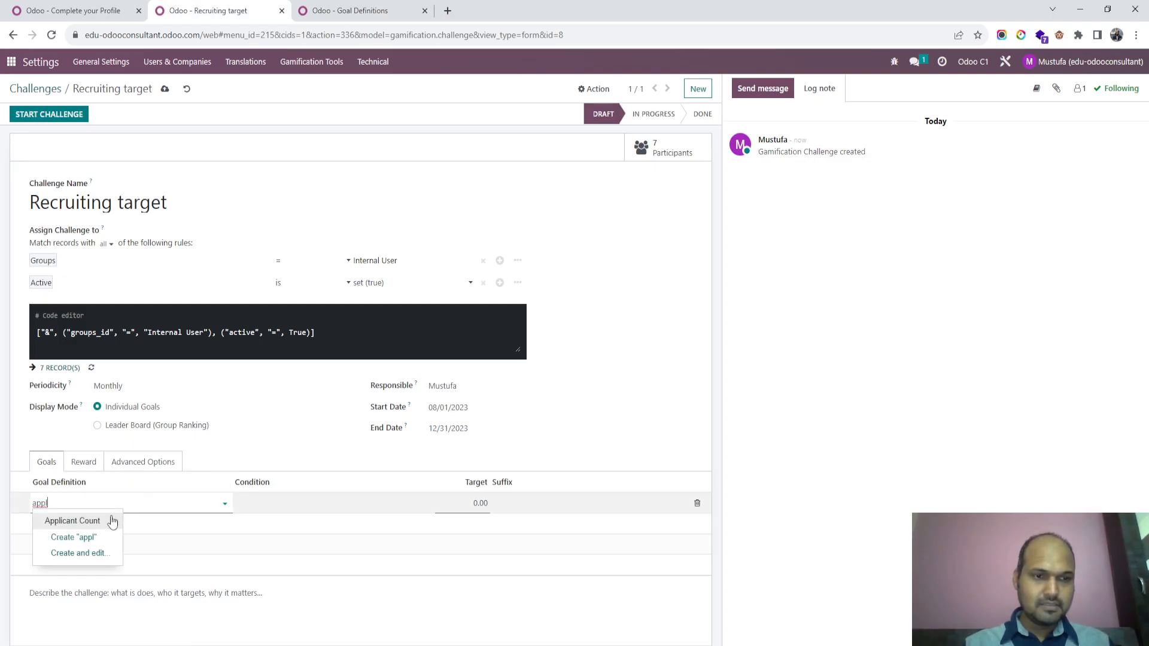
click(71, 520)
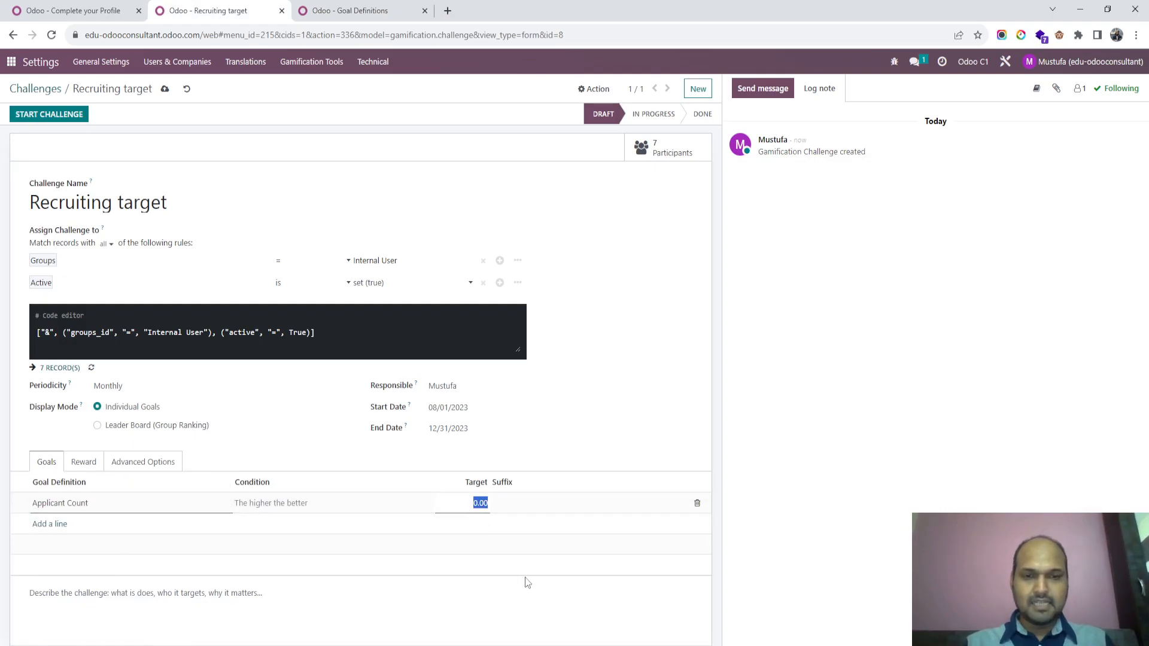
text(10)
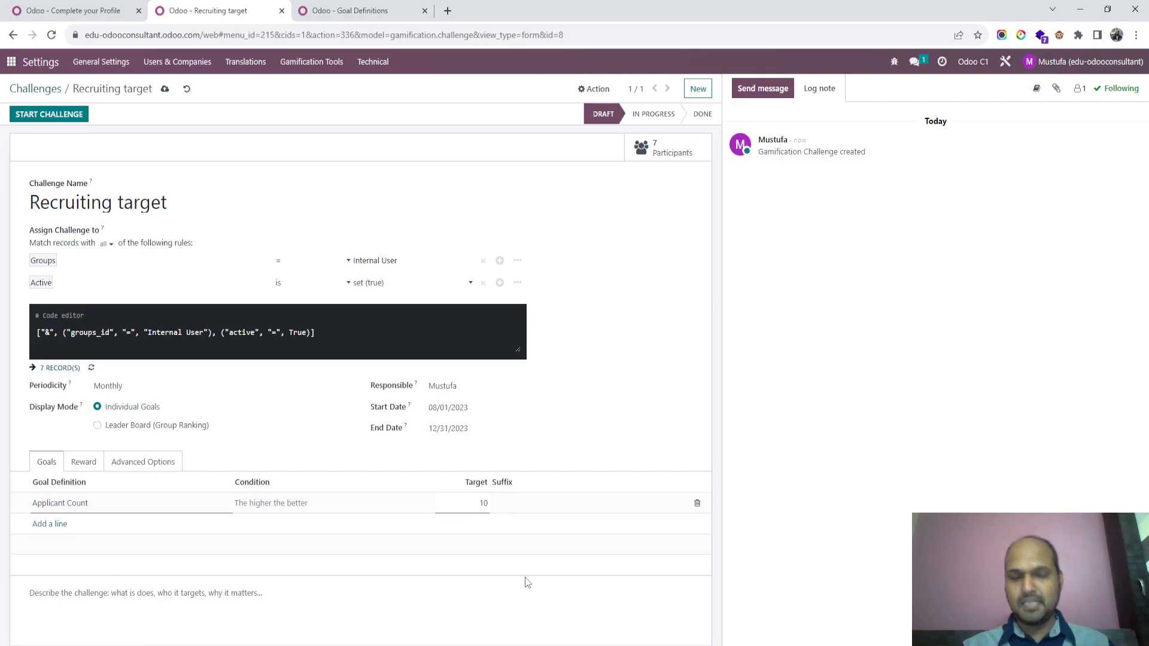
click(479, 503)
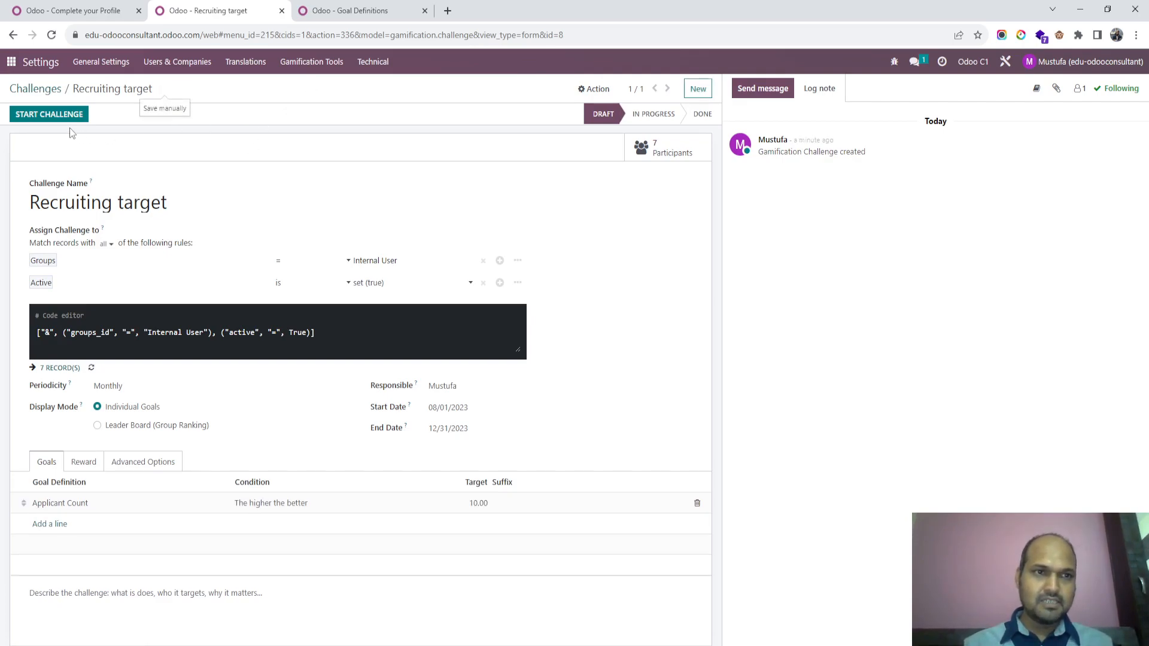
click(48, 114)
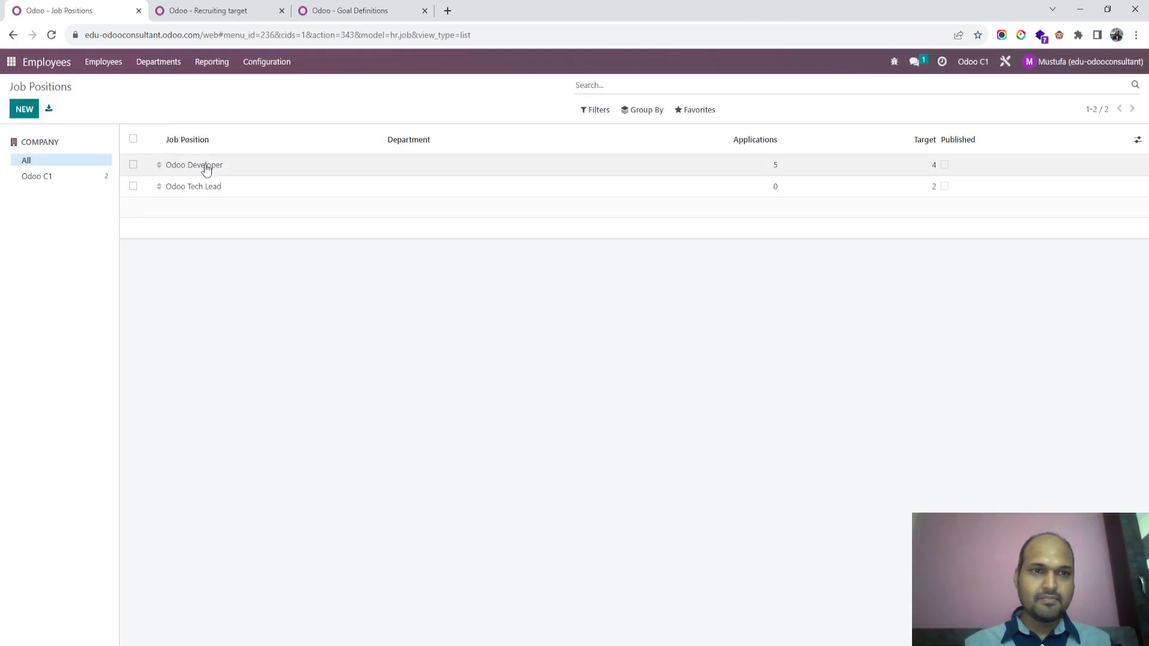
- View the Odoo Developer job's five applications, then return to the Recruiting target tab
click(193, 164)
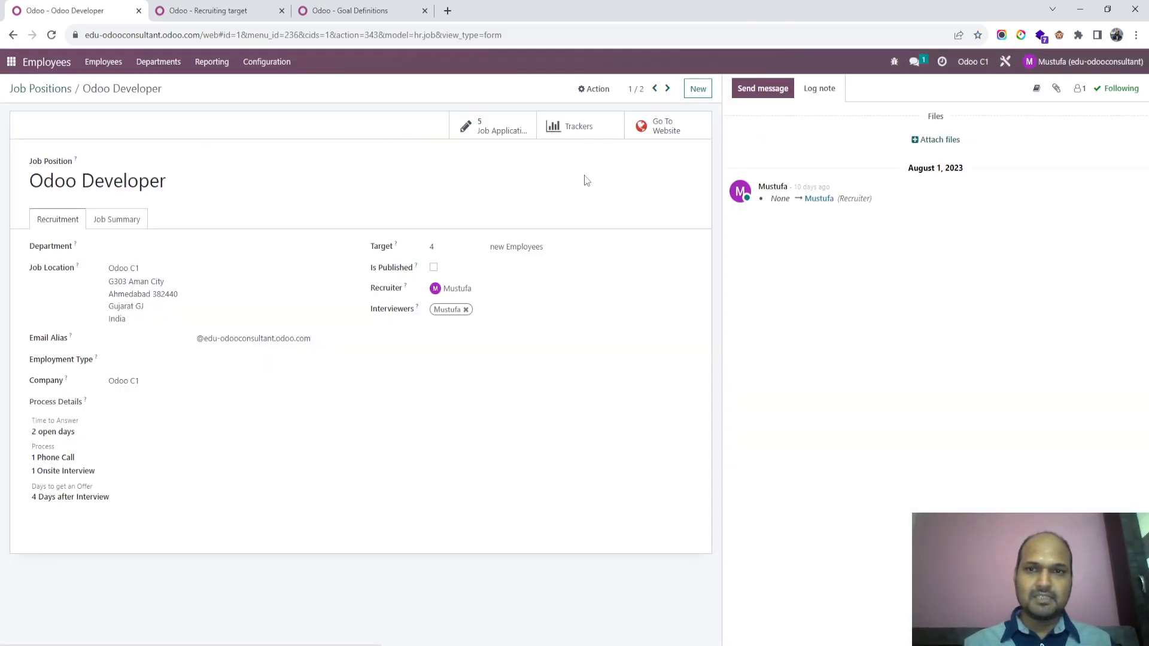
click(492, 125)
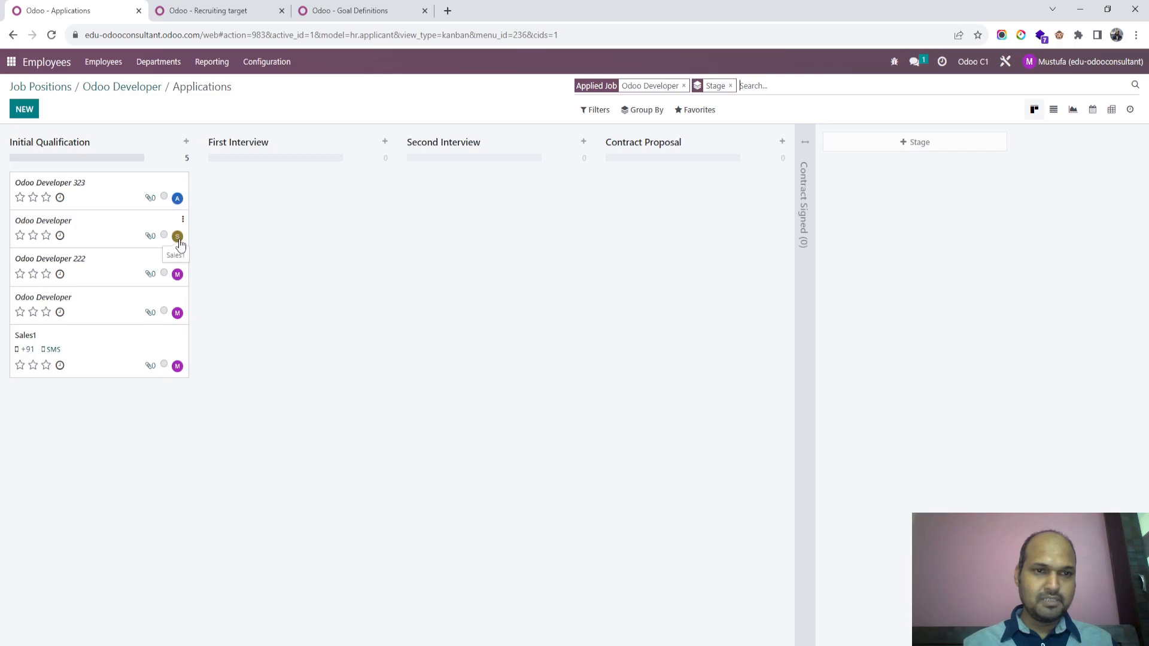
mouse_move(181, 391)
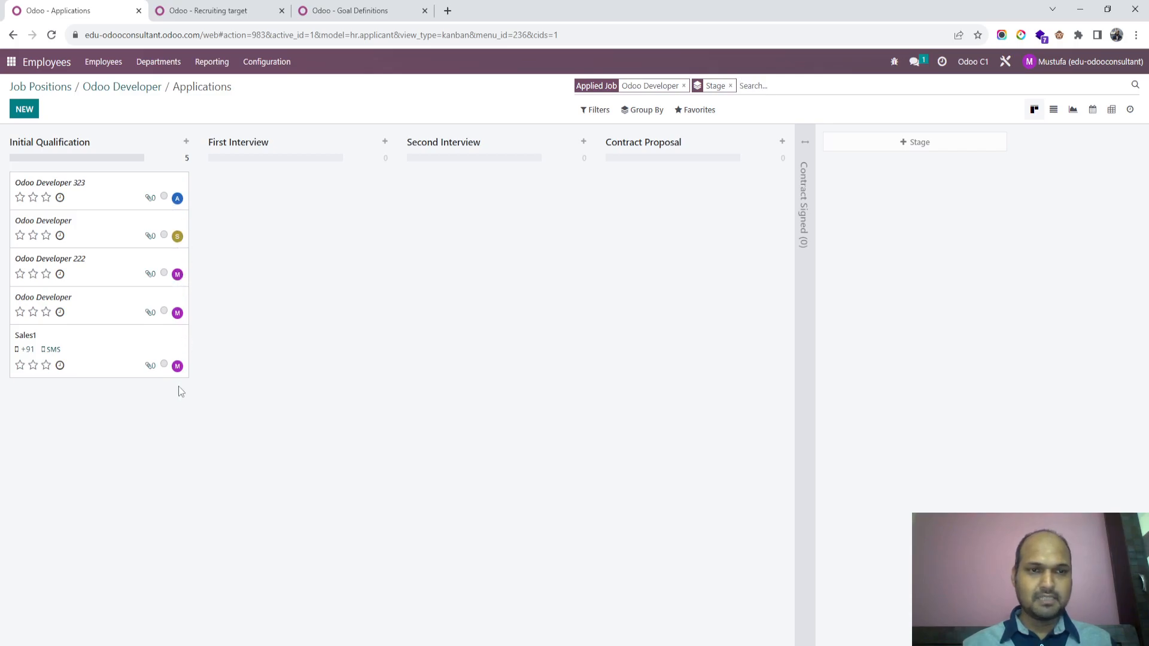
mouse_move(396, 85)
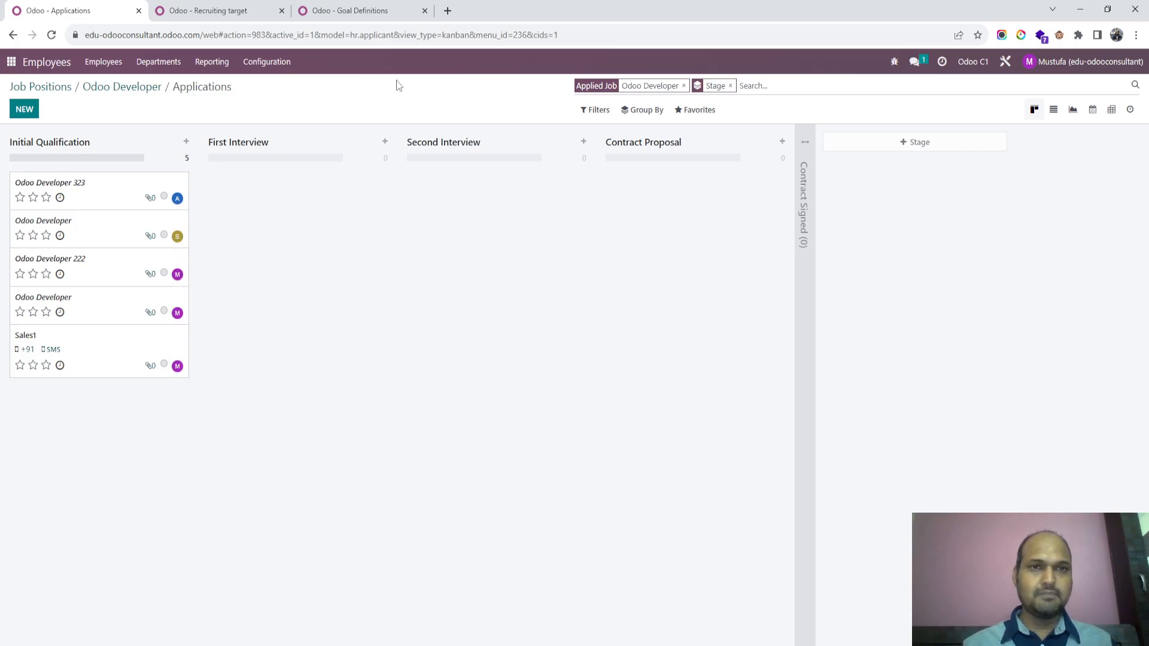
click(212, 10)
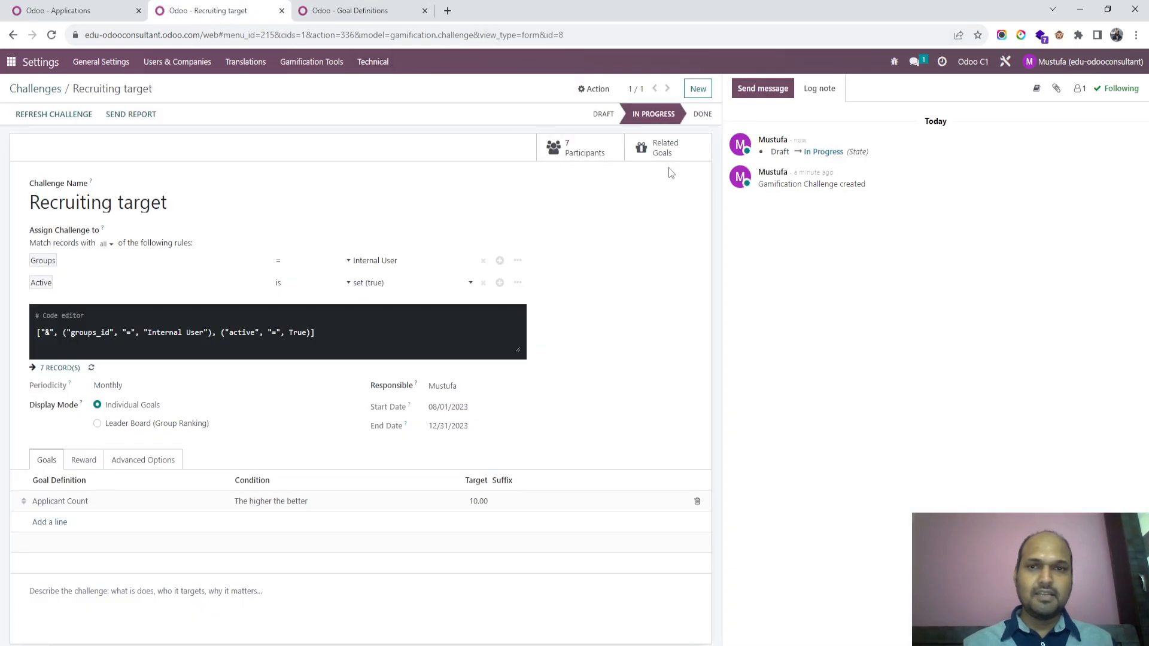
- Review per-user Applicant Count goals (Mustufa 3, AC tech 1, Sales1 1), then return to applications
click(662, 147)
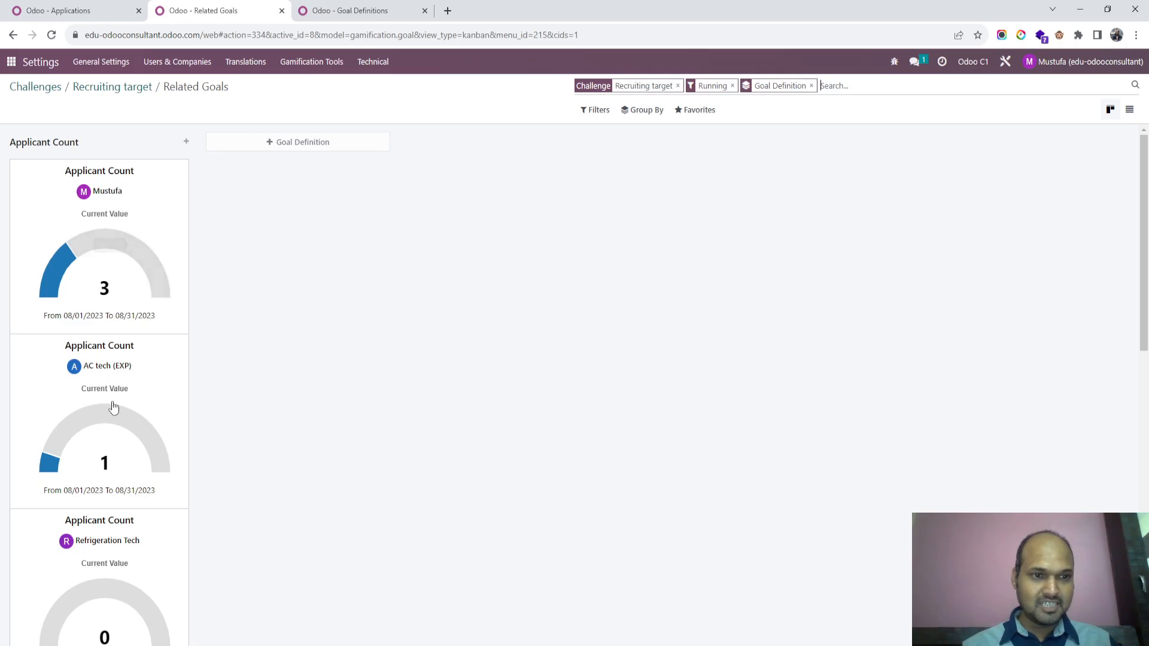
scroll(down, 3)
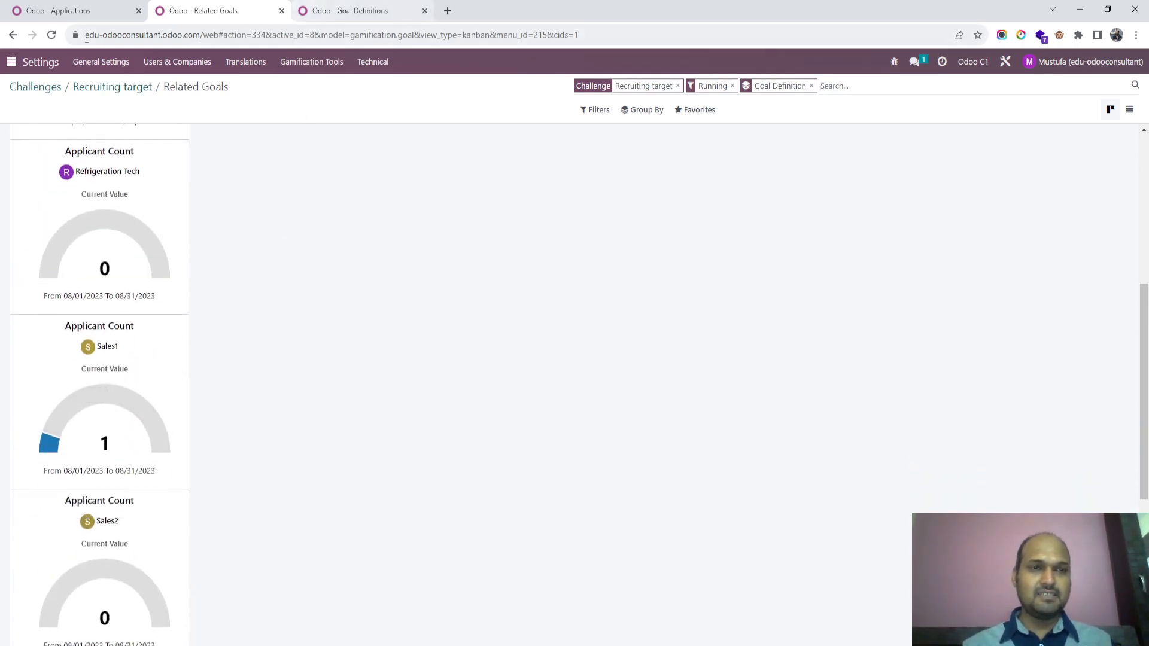
click(69, 11)
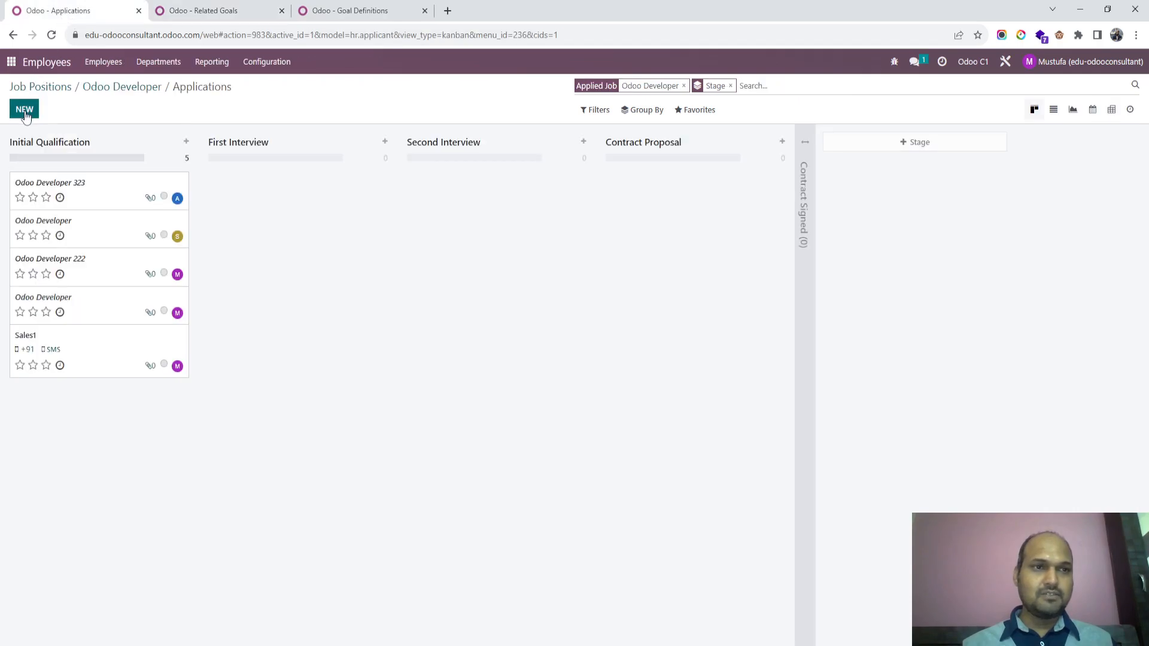
- Leave the Odoo Developer applications kanban for the Goal Definitions list
click(24, 109)
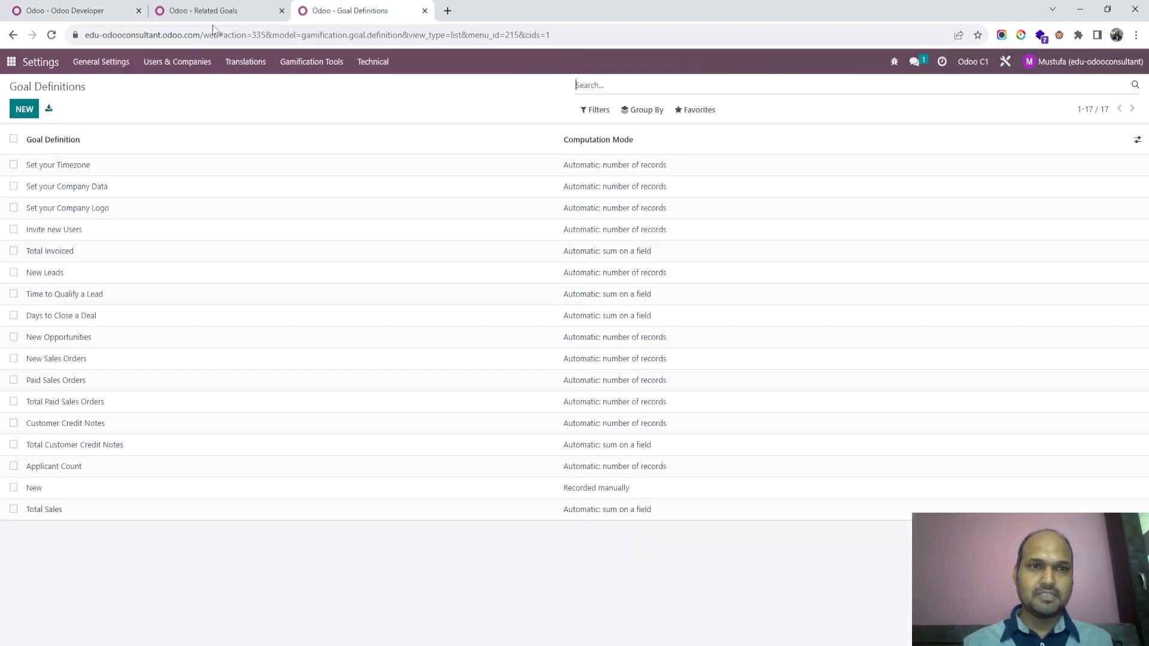
- Recalculate Sales2's Applicant Count goal from Related Goals; it stays at 0 of 10
click(202, 10)
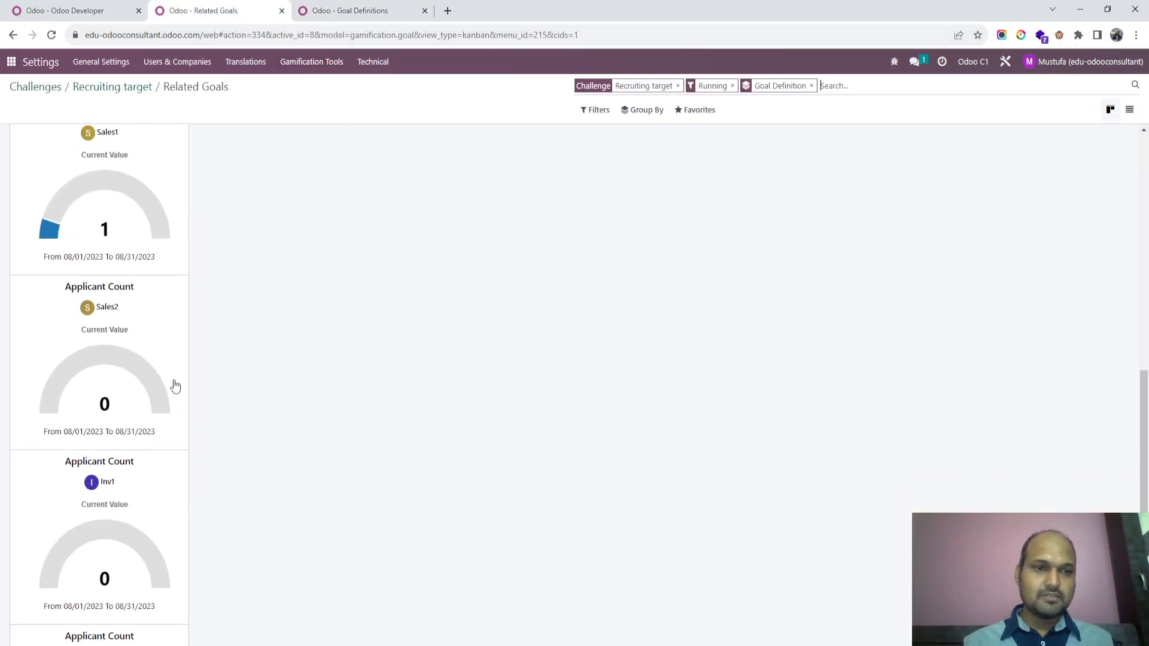
click(104, 381)
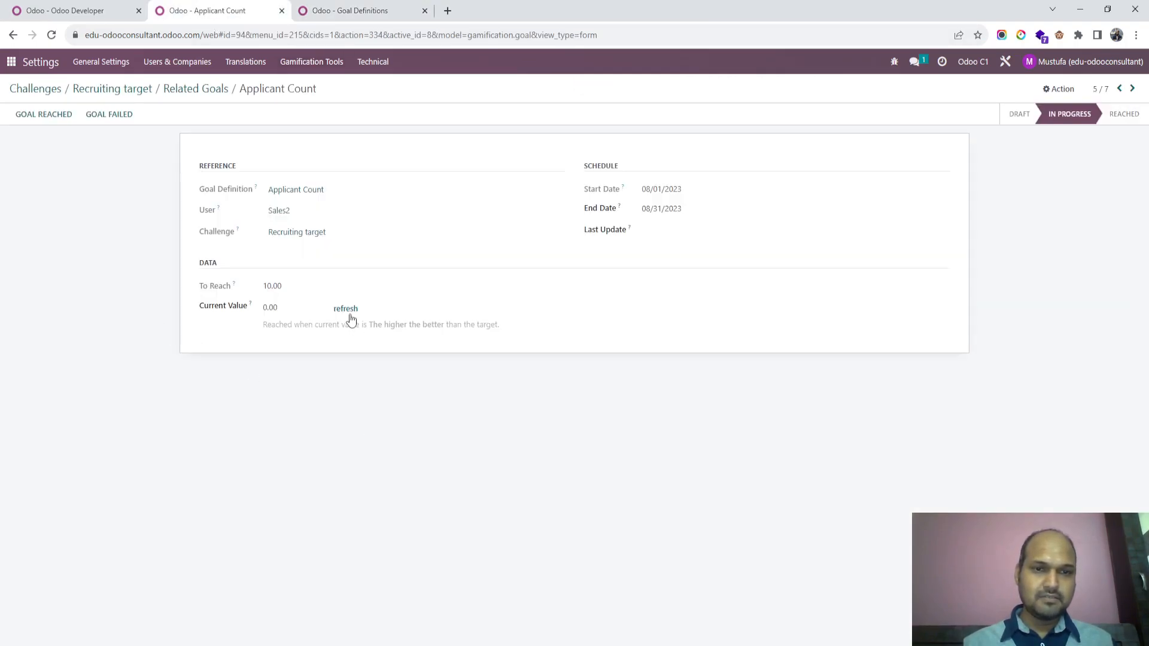
click(345, 308)
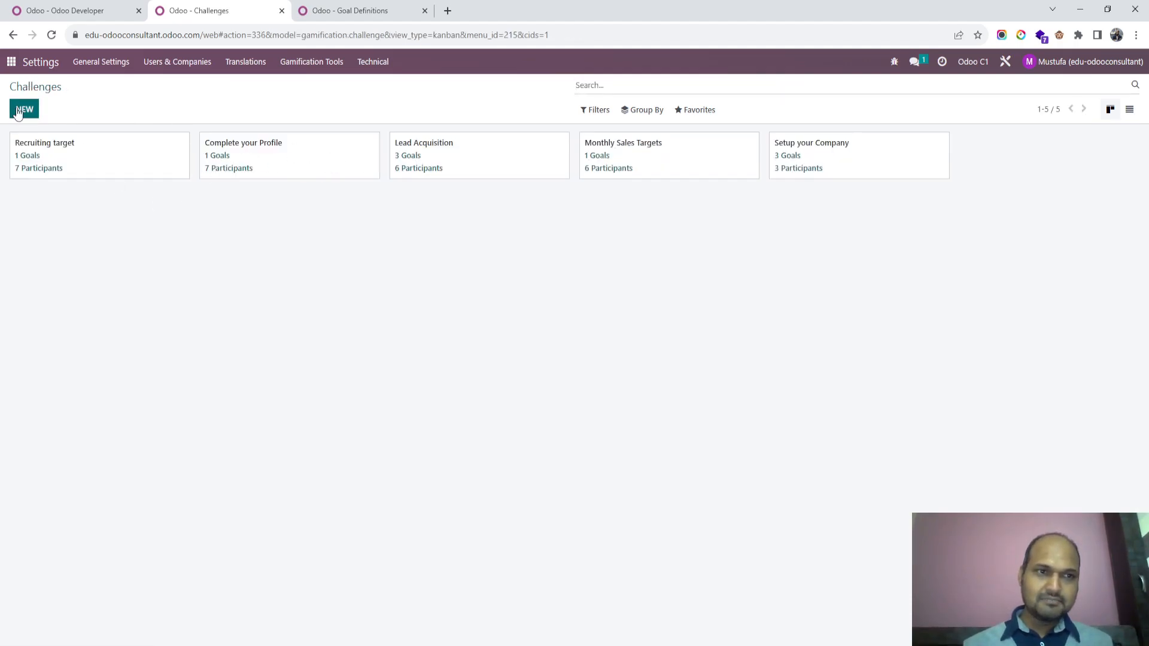
- Draft a new challenge named 'Monthly Sales…' and look at the Total Sales goal definition
click(24, 109)
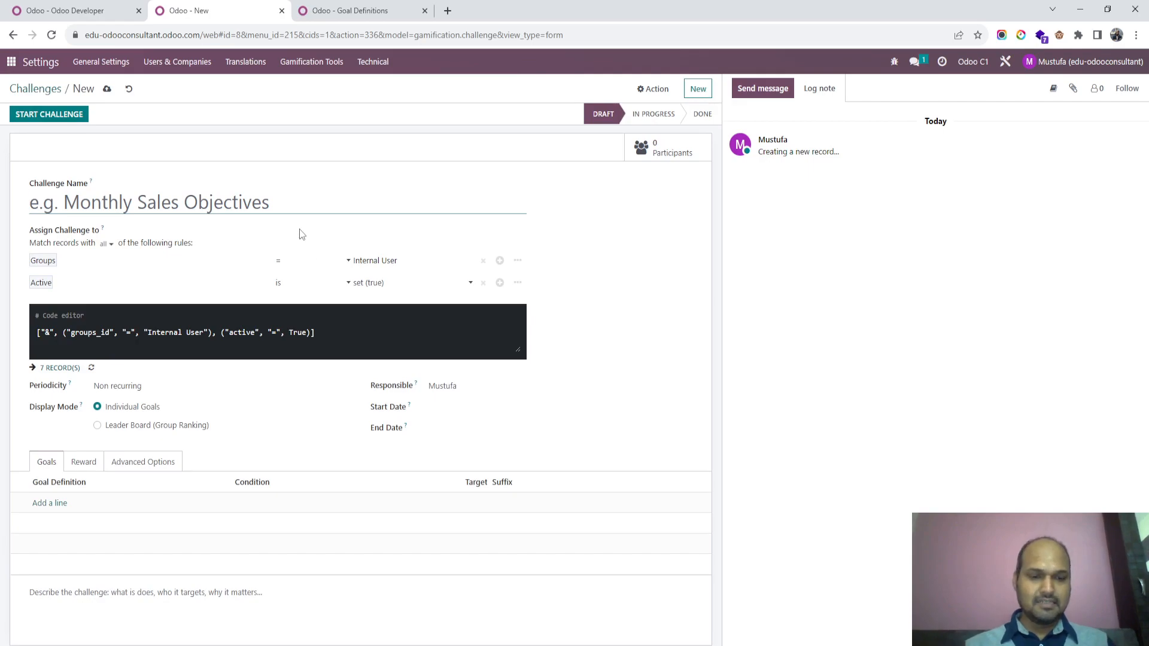
text(Monthly Sales Tar)
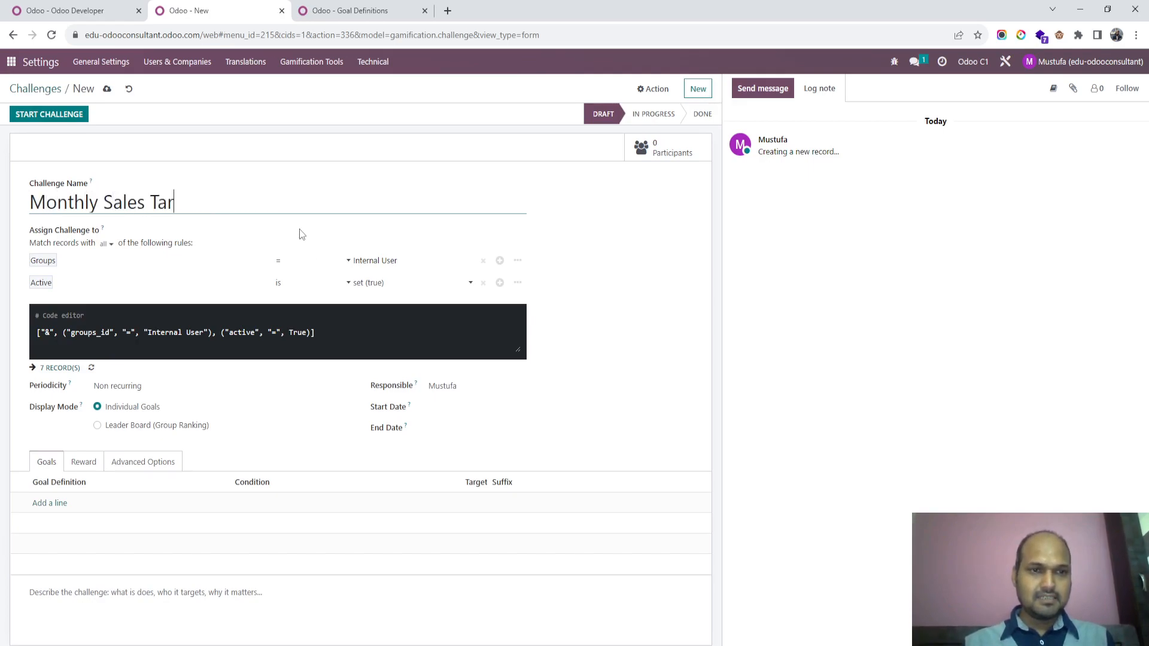
click(359, 10)
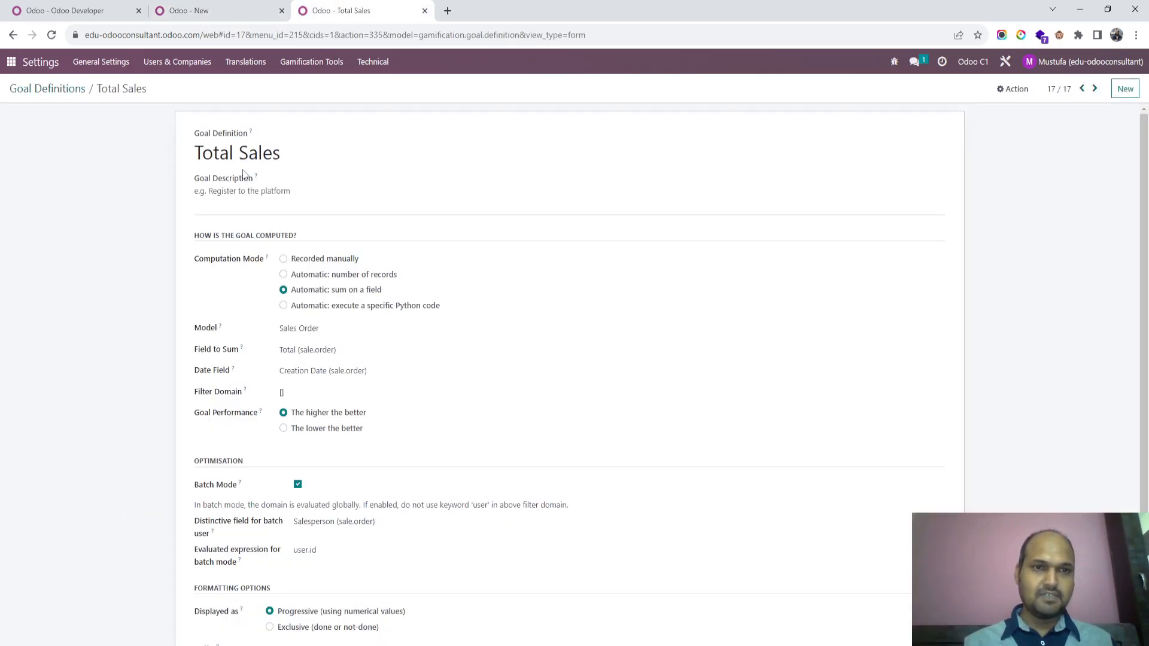
mouse_move(349, 293)
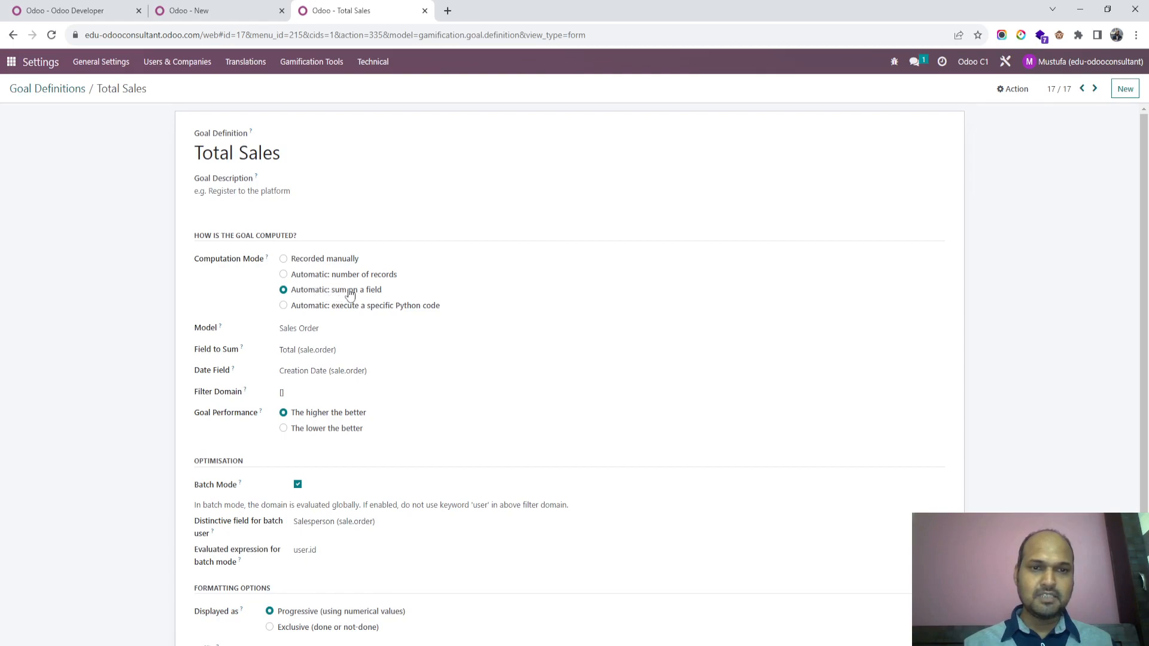
- Review how Total Sales sums sales orders, then return to the Monthly Sales Target draft
click(326, 327)
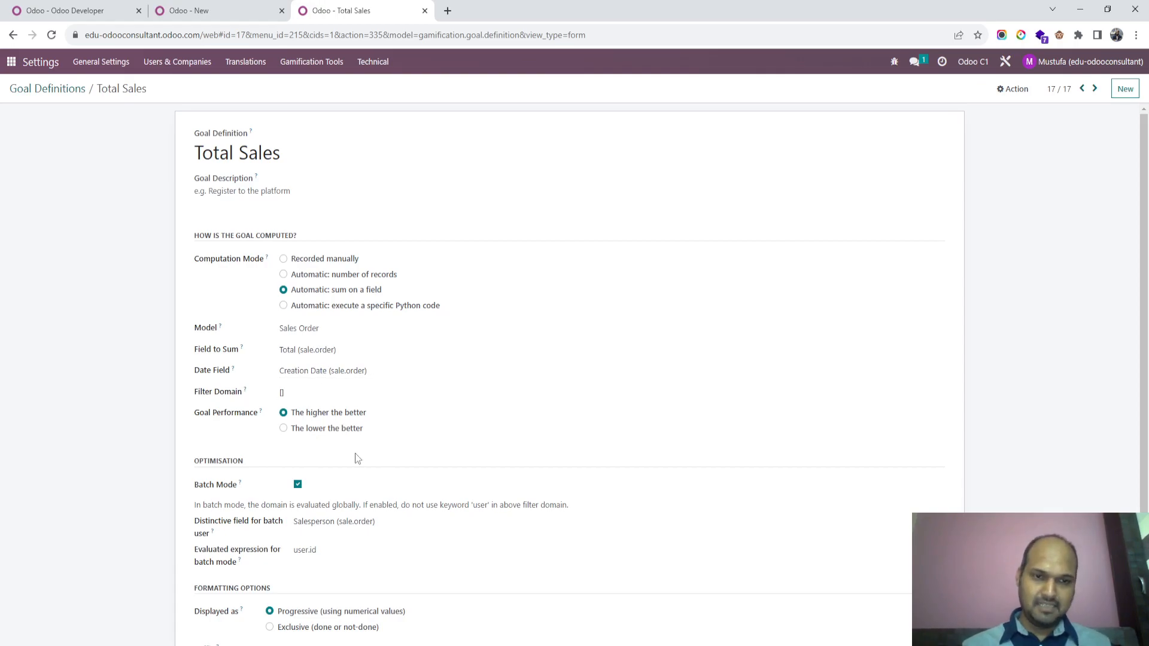
scroll(down, 3)
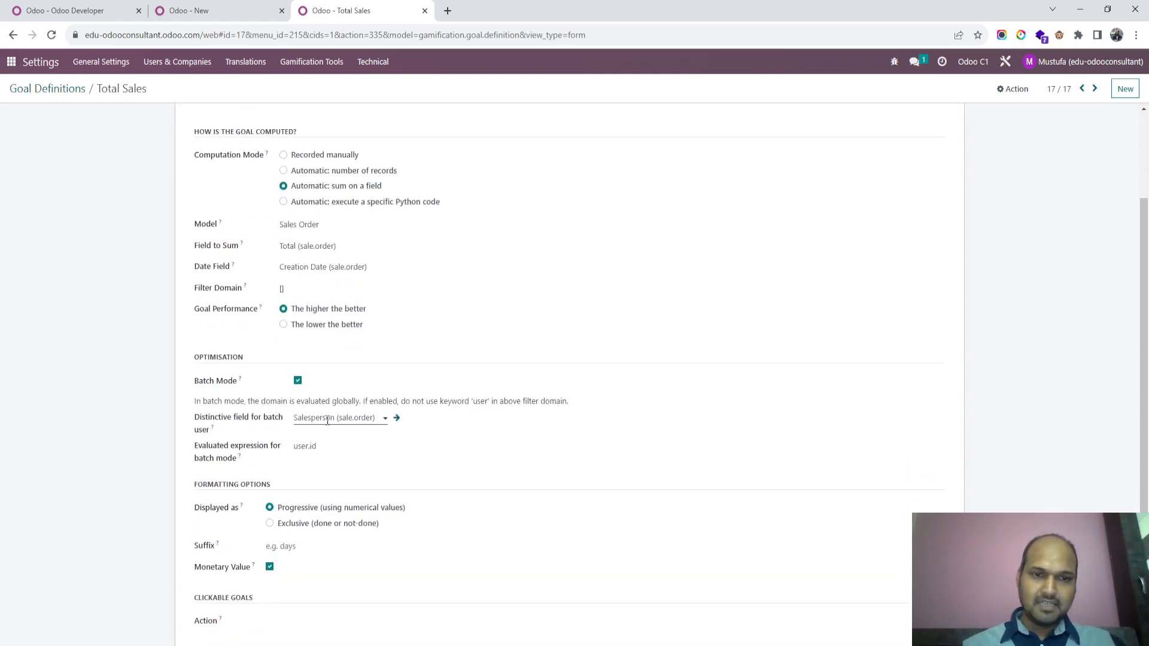
click(337, 445)
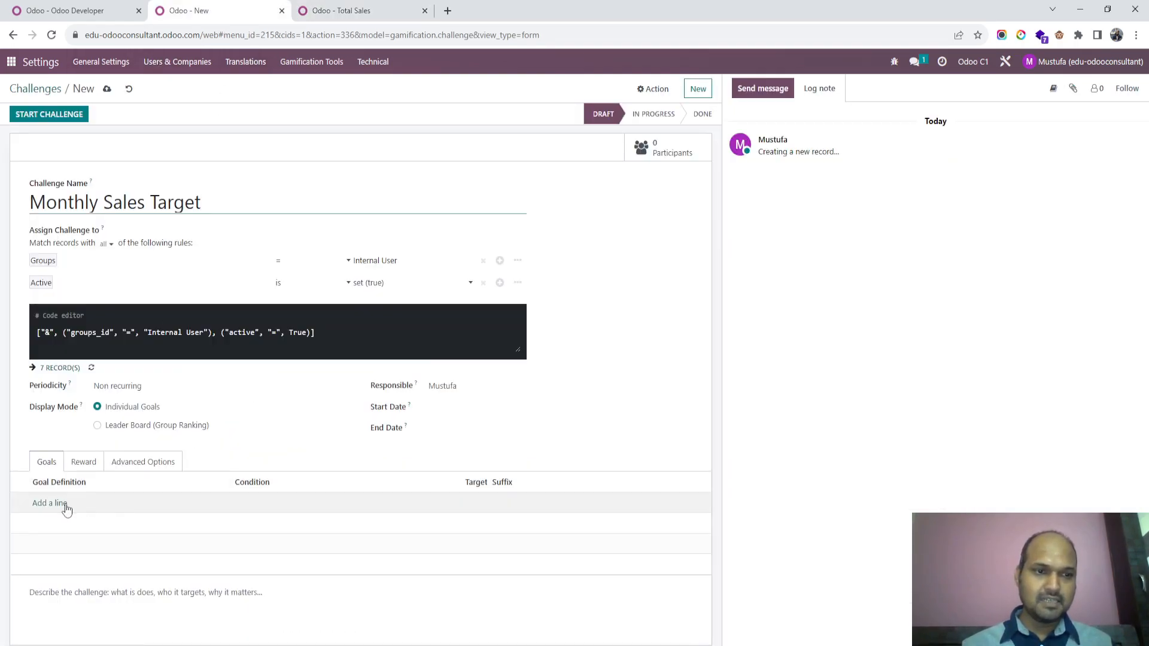
- Add a Total Sales goal line with target 500000 to Monthly Sales Target
text(sale)
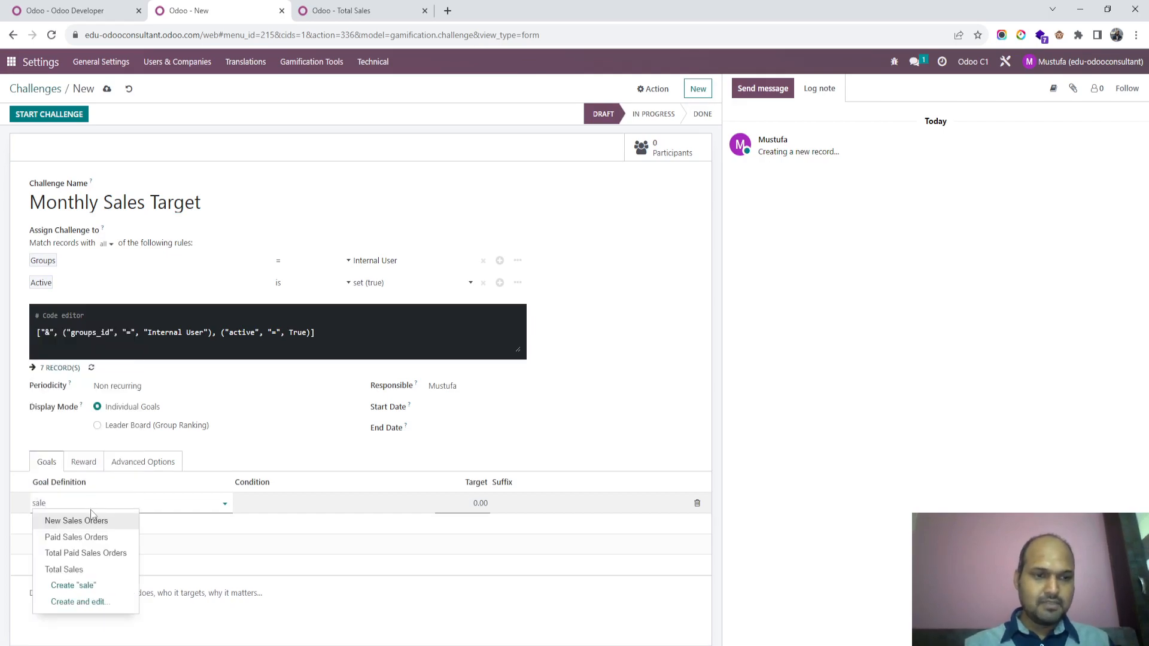
click(64, 569)
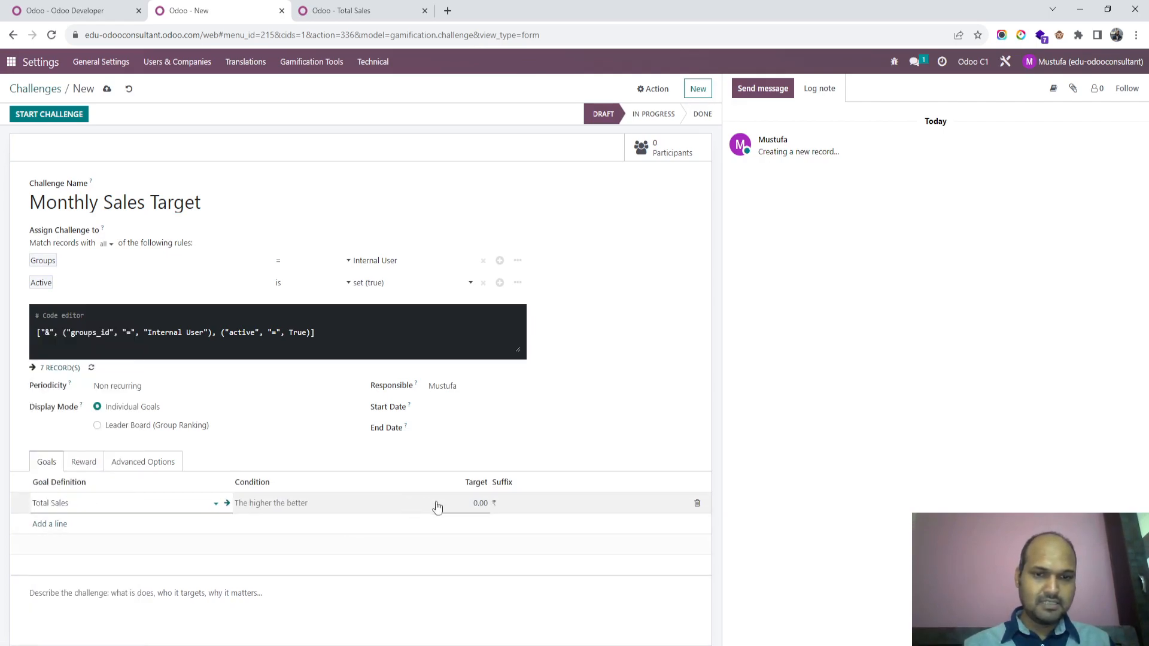
click(469, 503)
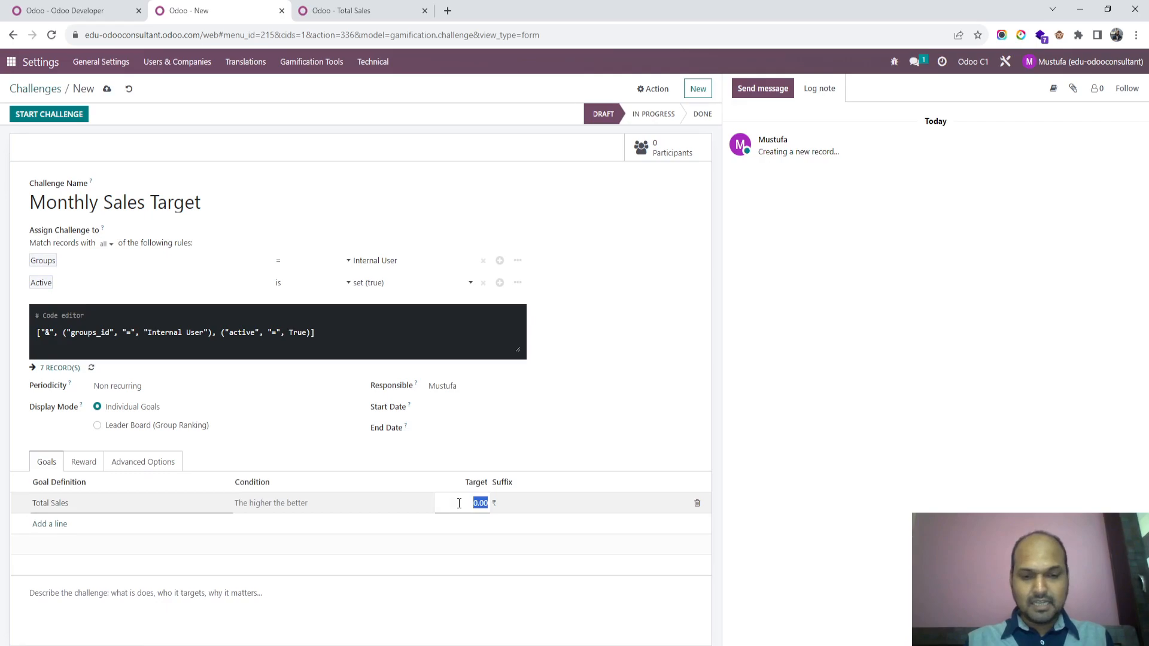
text(500000)
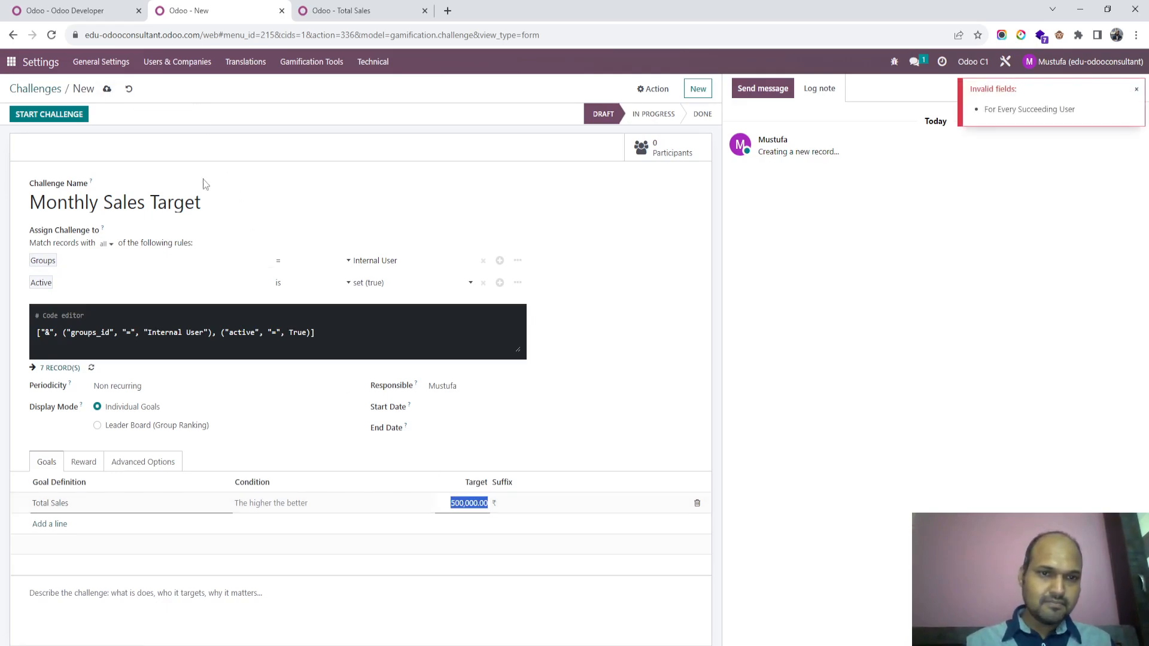
click(82, 461)
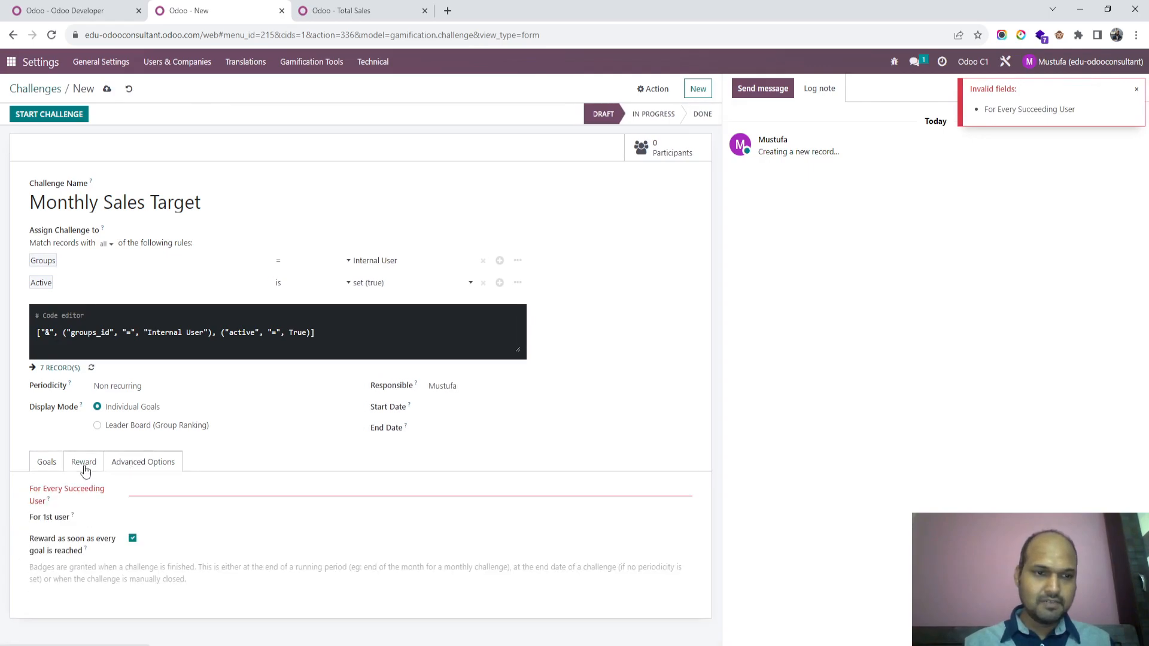
- Set rewards: Good Job for succeeding users, Brilliant for 1st, and a 2nd-user badge
text(Good Job)
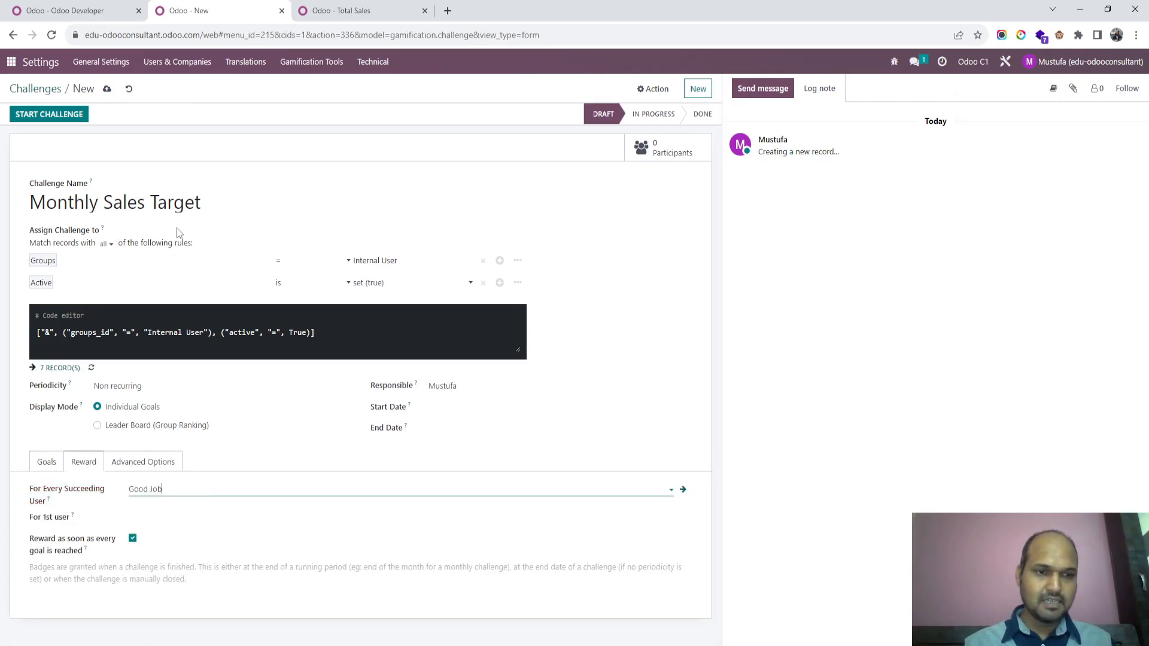
click(403, 518)
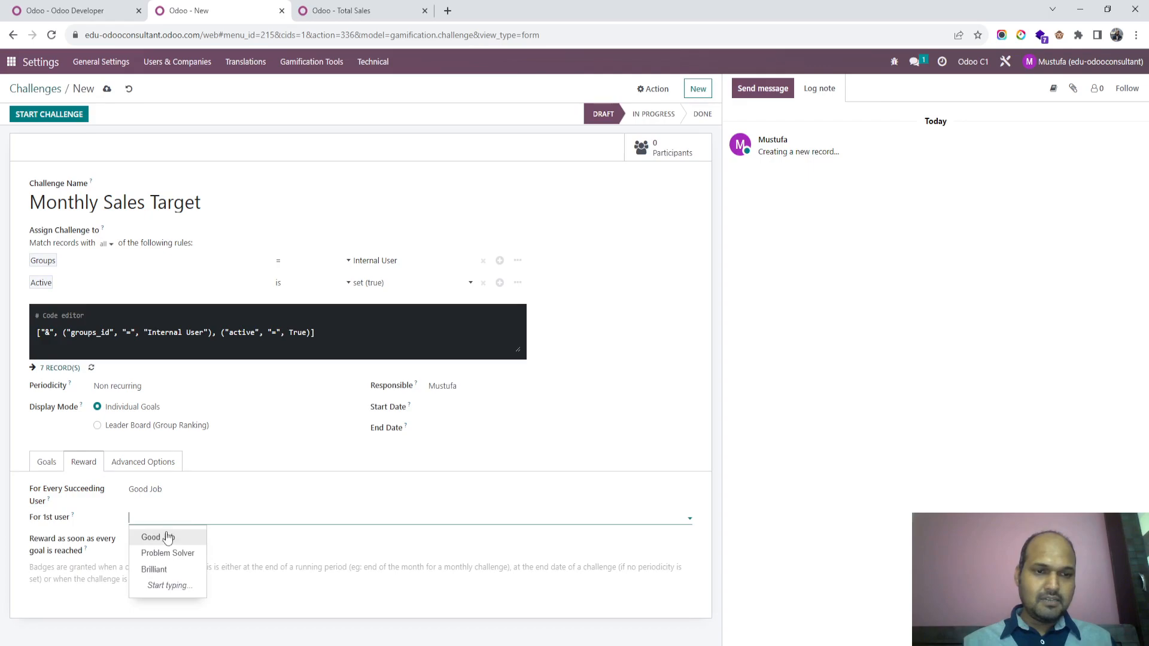
click(152, 538)
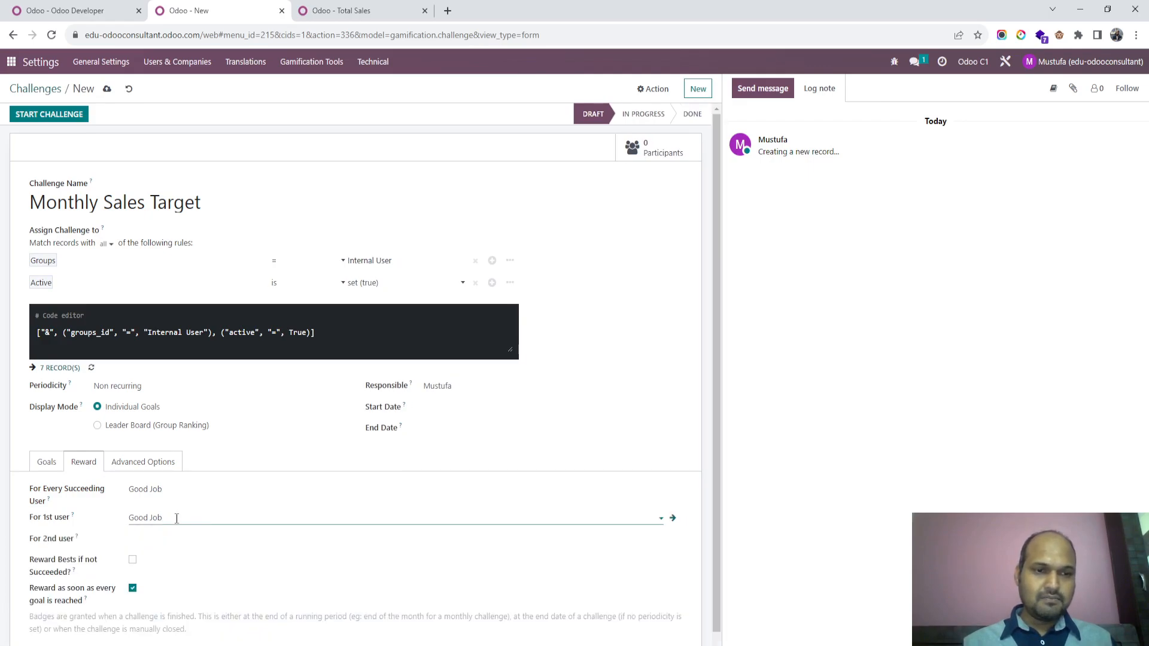
text(Brilliant)
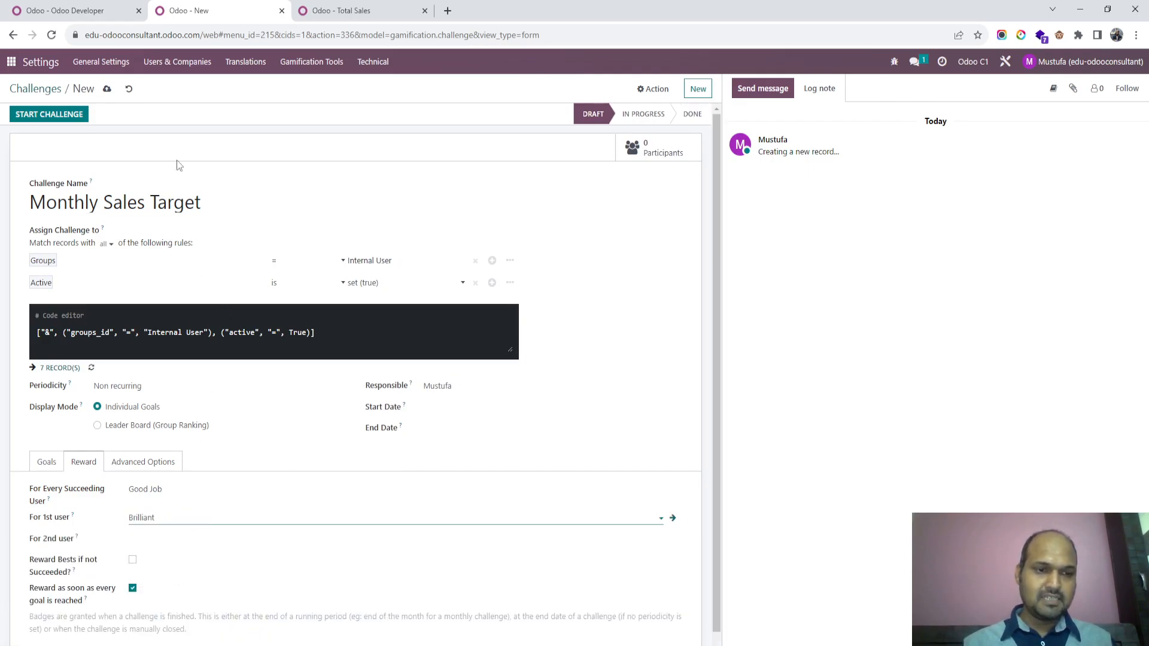
click(396, 539)
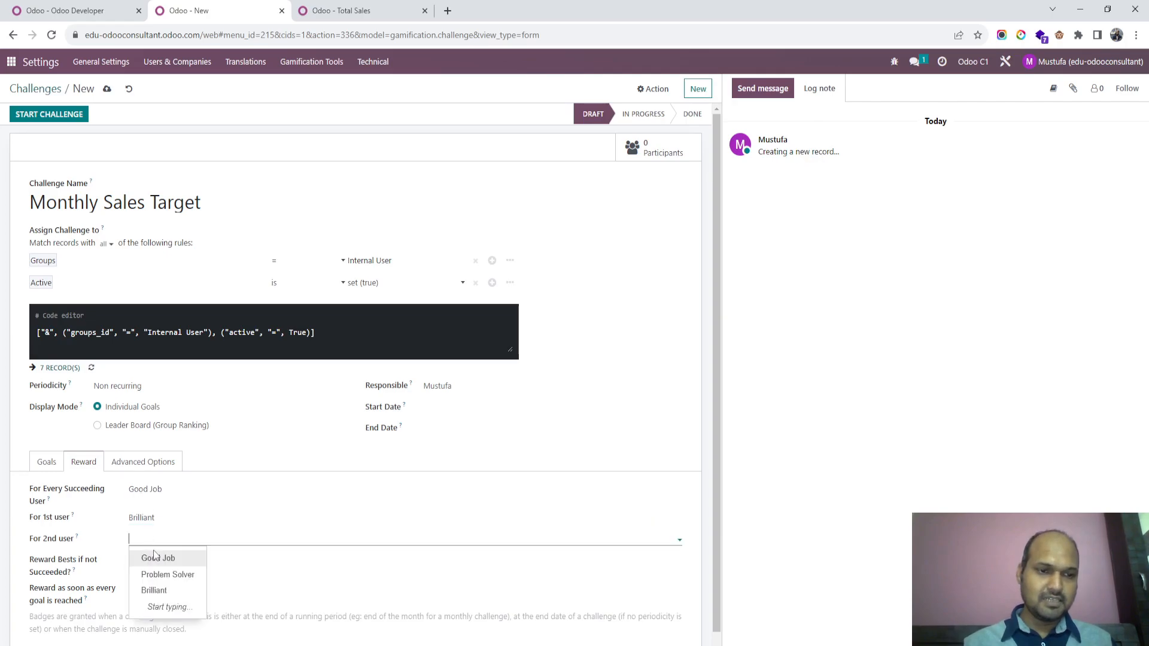
click(158, 558)
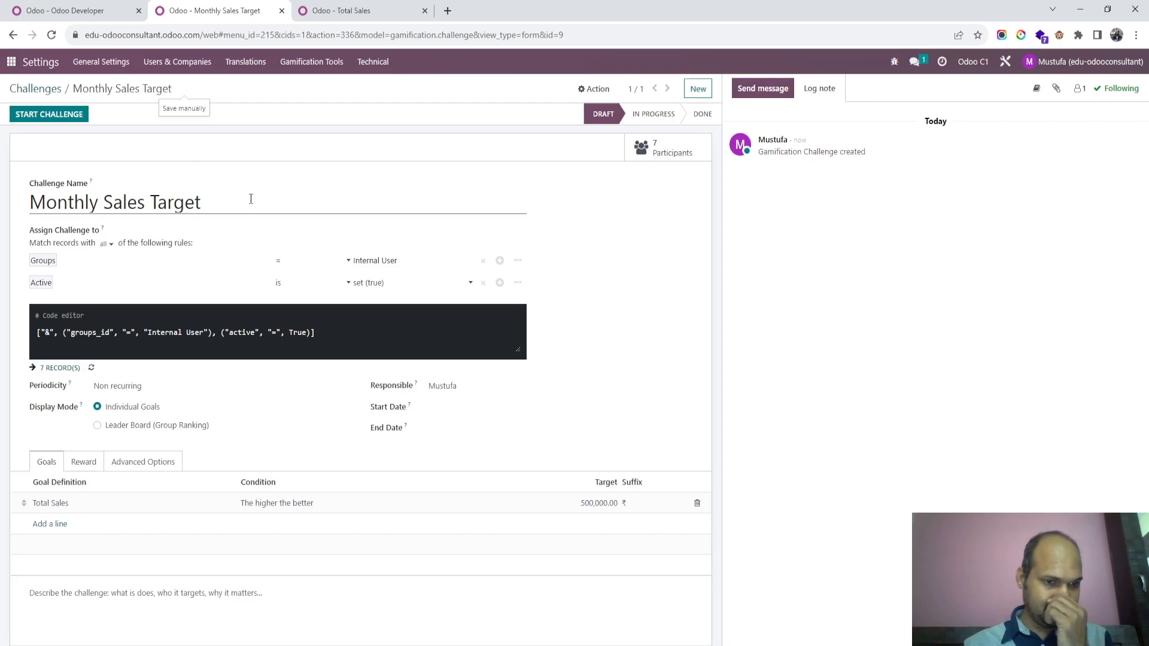
- Start Monthly Sales Target and review participants' Total Sales goals, e.g. Refrigeration Tech at 10500
click(50, 113)
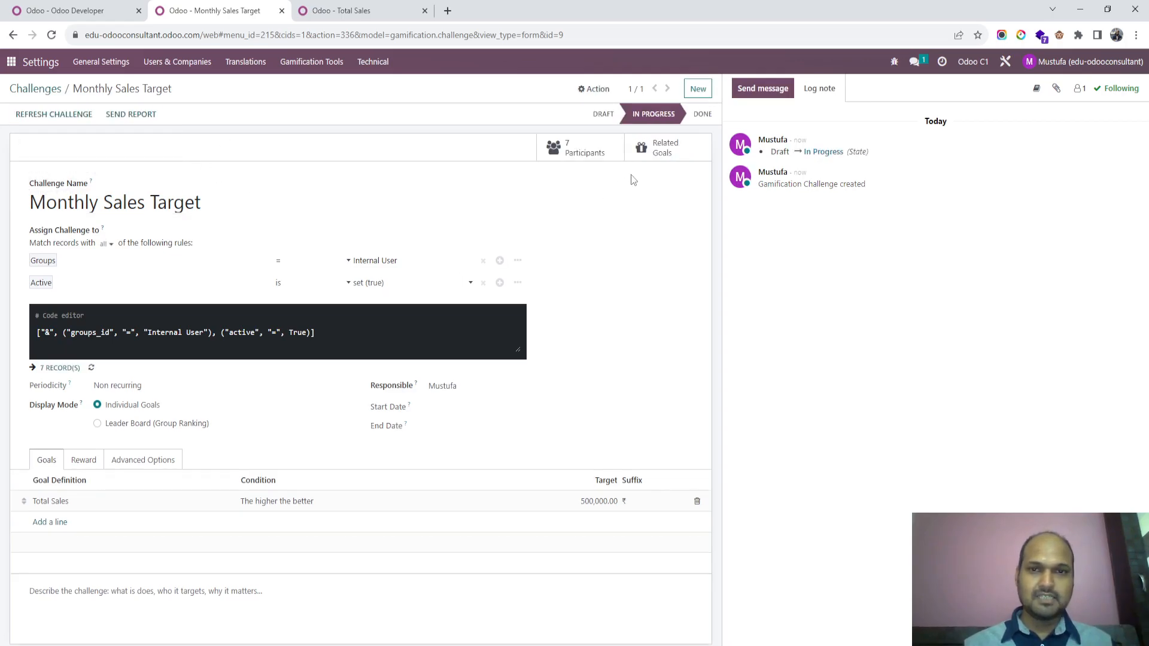
click(660, 147)
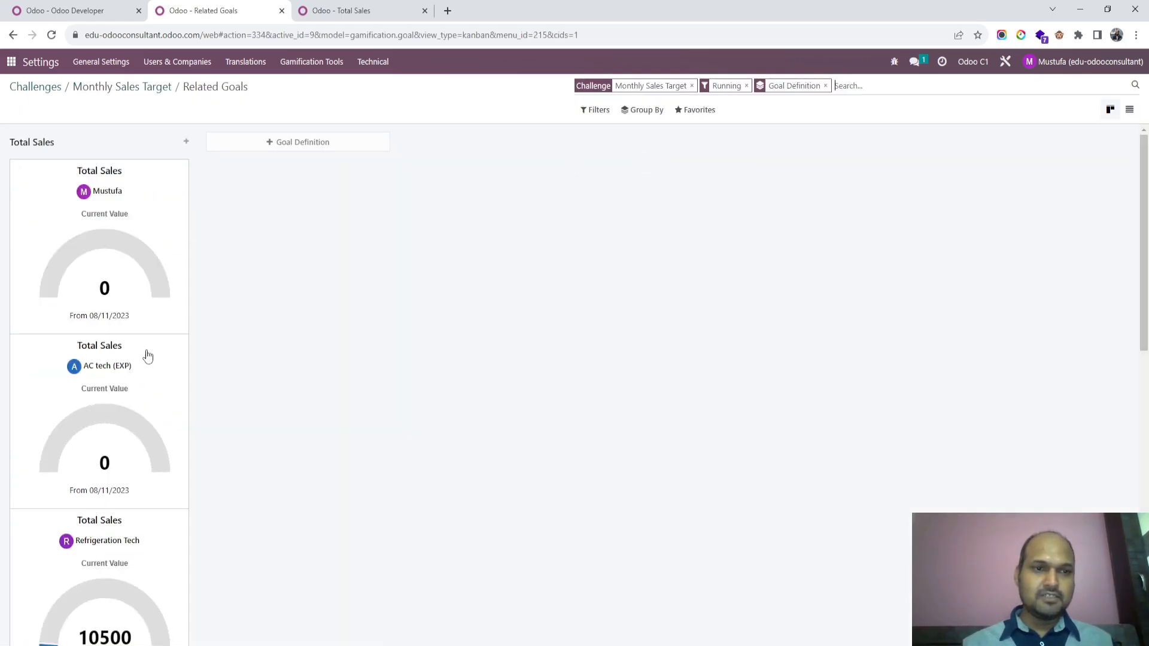
scroll(down, 3)
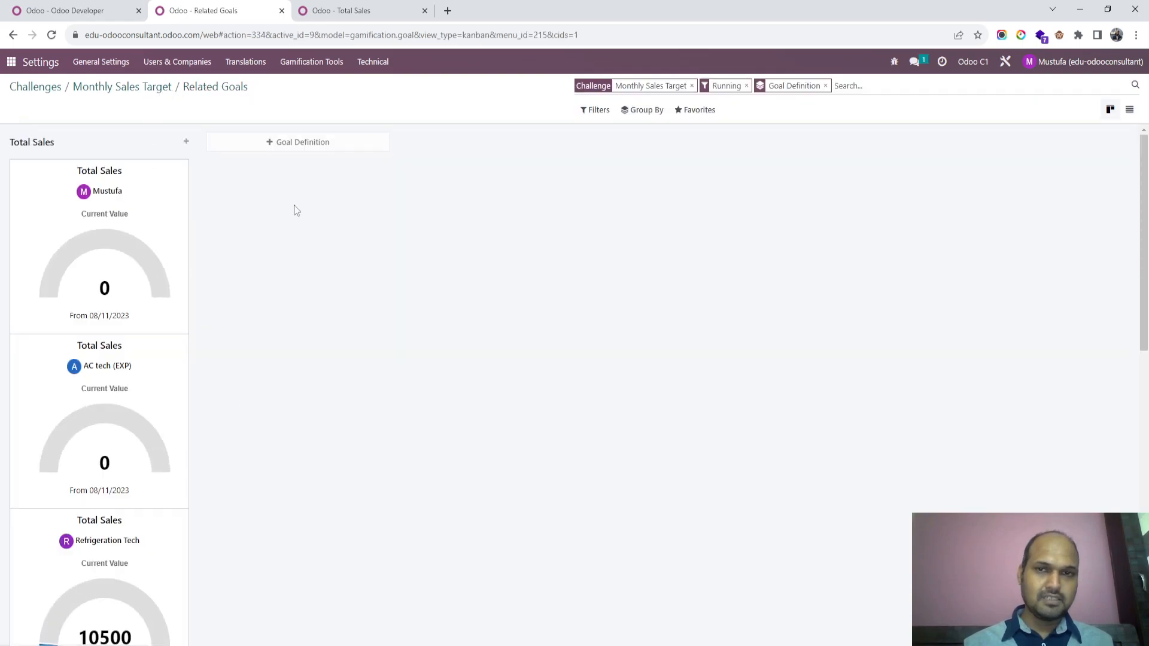
click(122, 86)
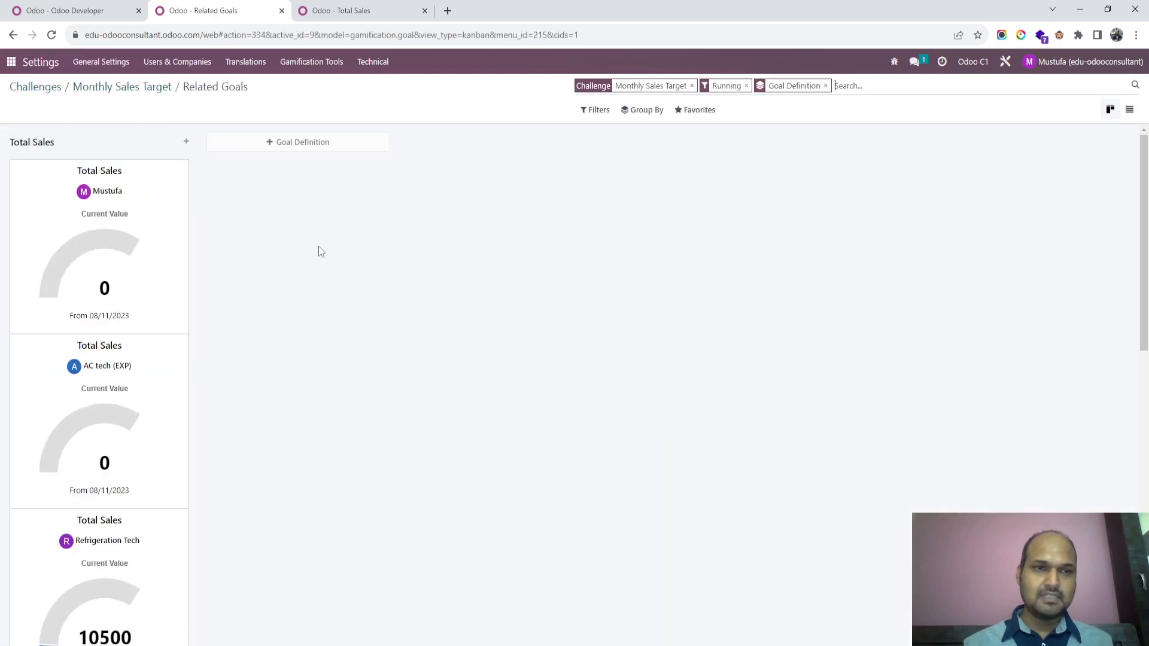
scroll(down, 3)
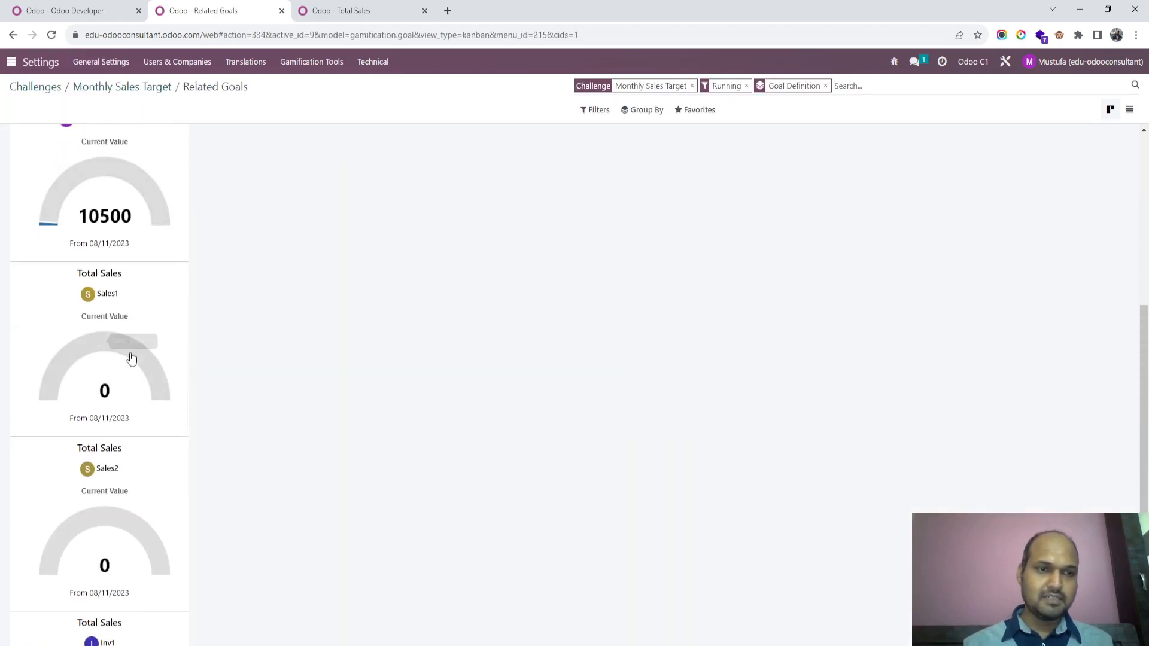
click(70, 11)
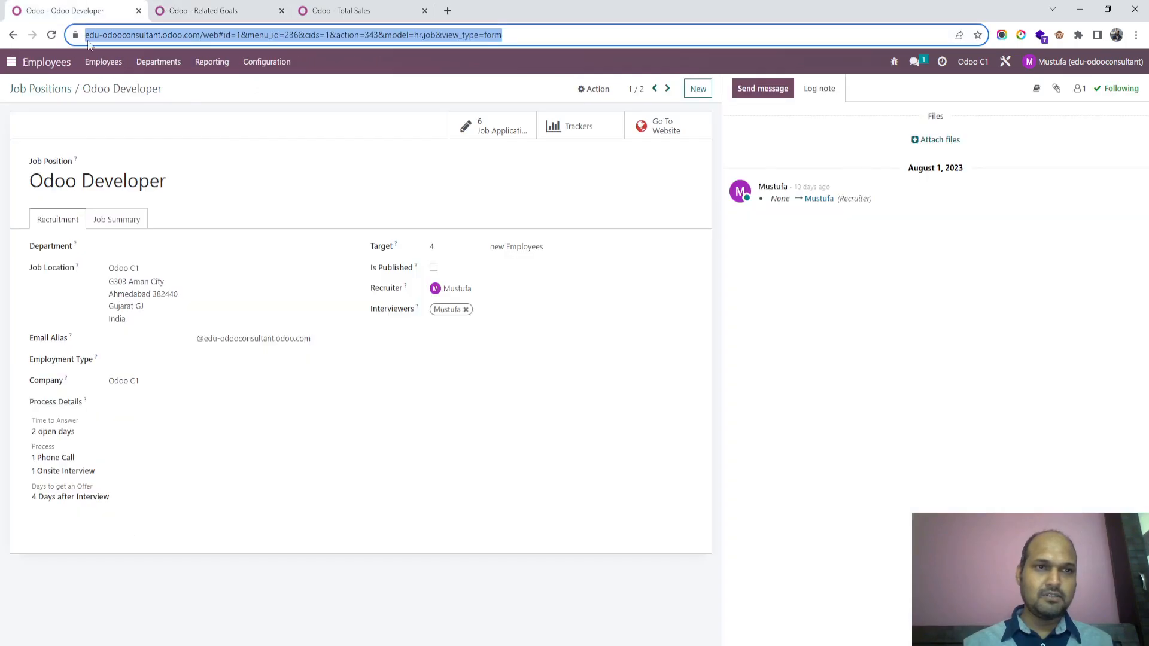
click(10, 61)
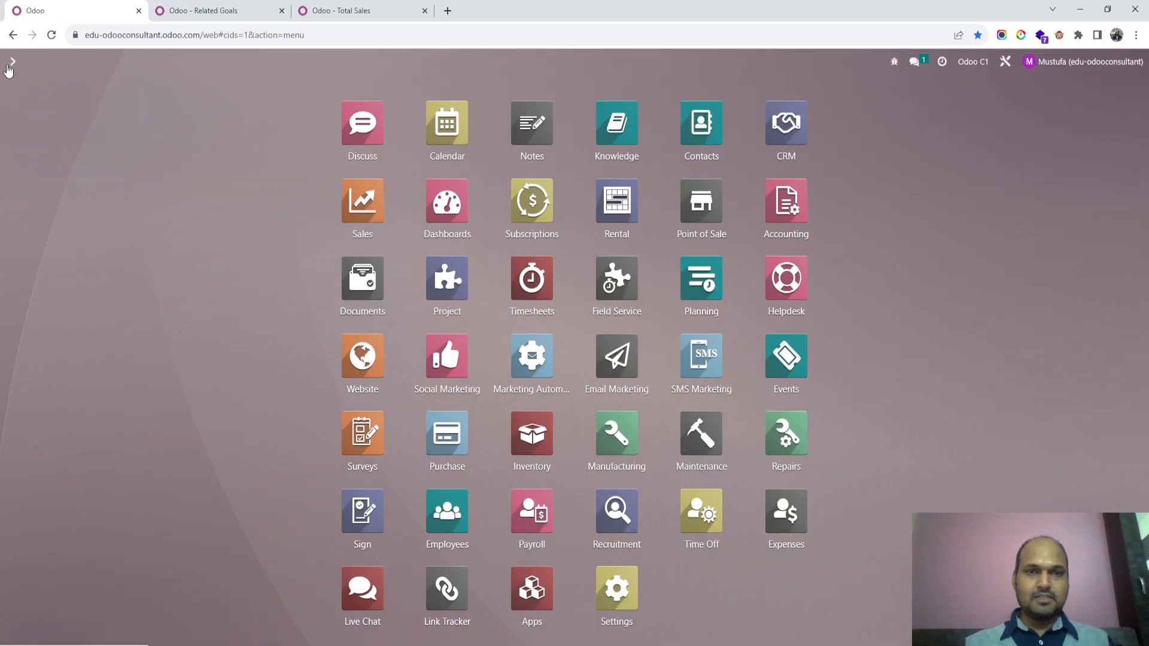
- Create a Sales quotation for Customer 1 with product C1, quantity 50
click(362, 201)
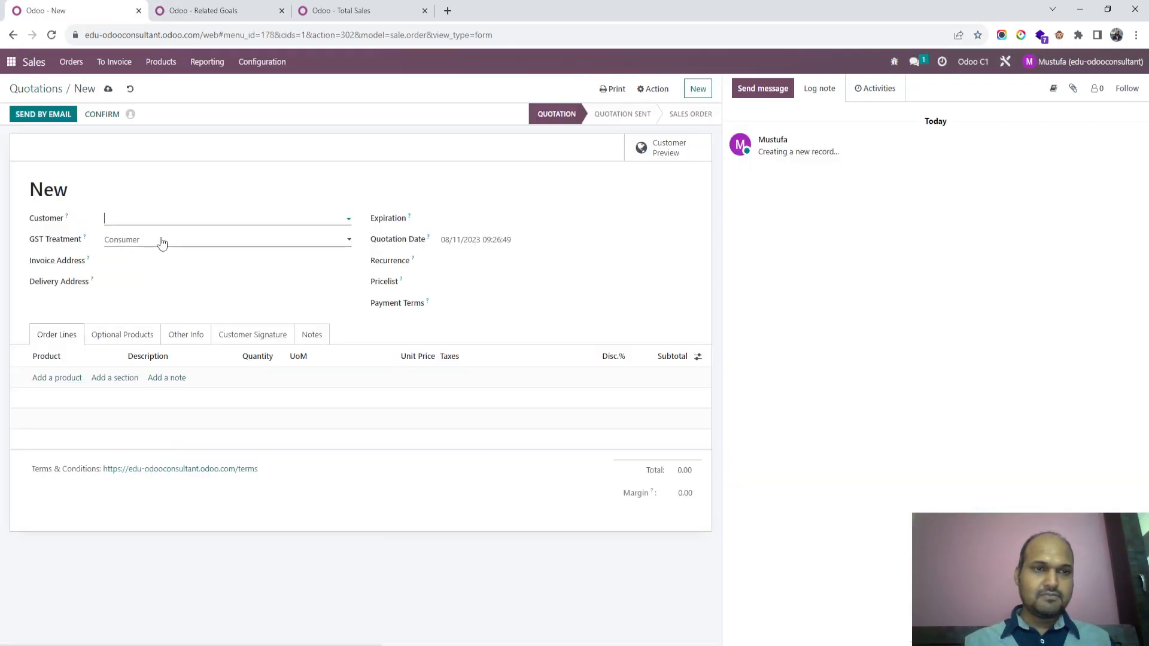
text(Customer 1)
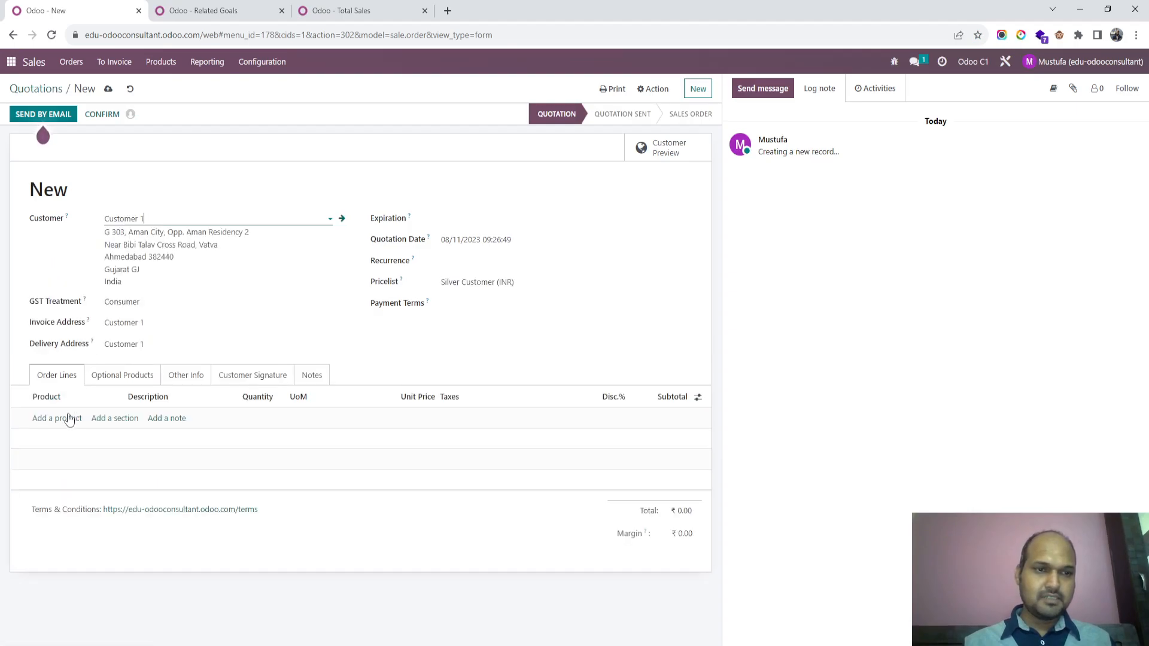
click(56, 418)
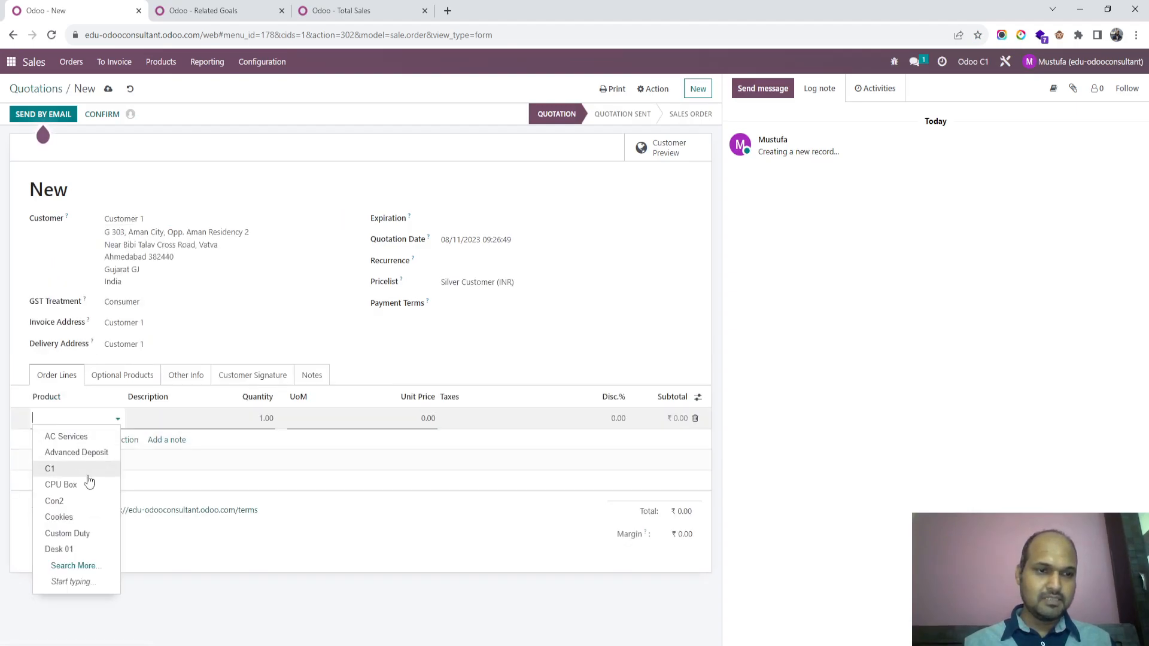
click(49, 469)
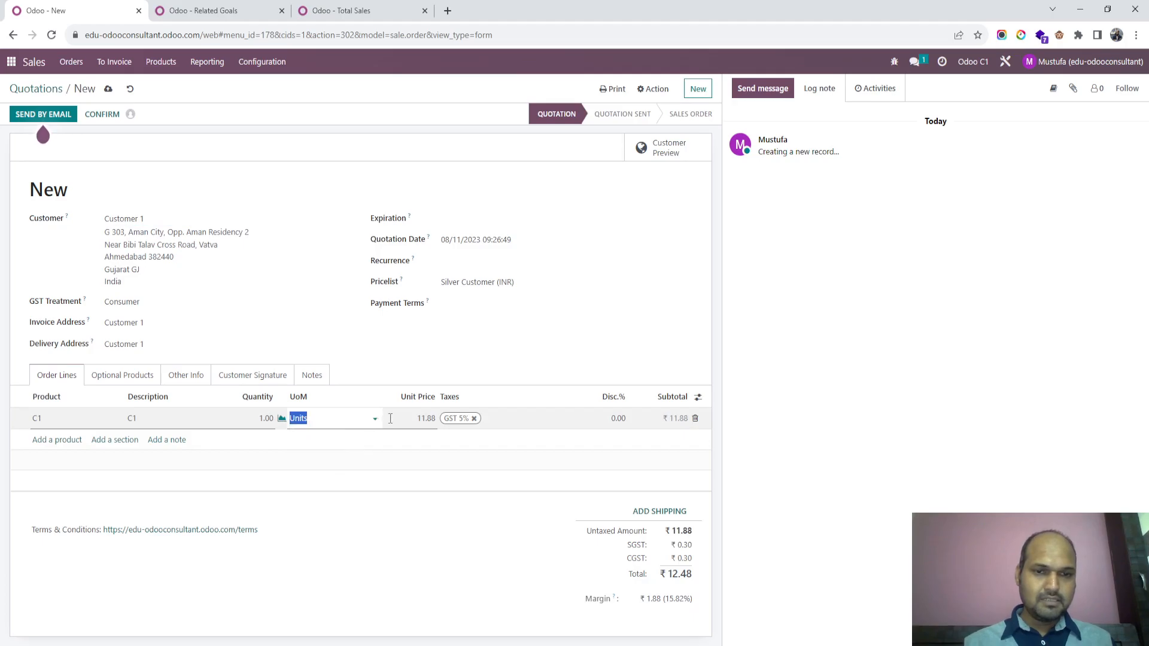
text(50)
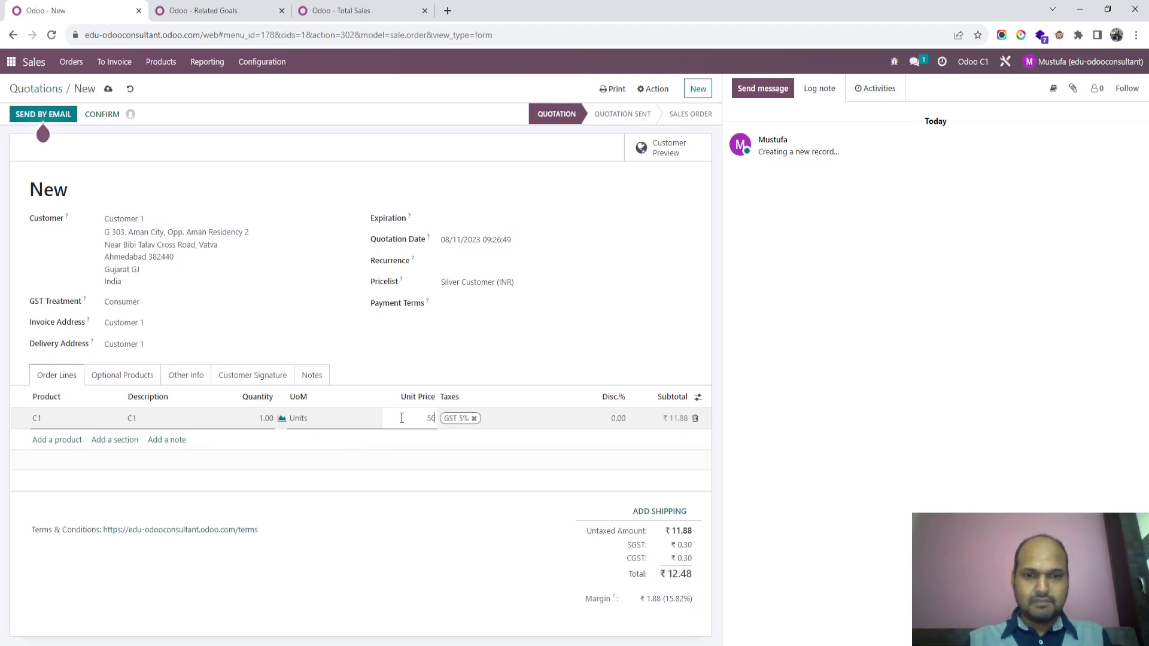
- Set Sales2 as salesperson under Other Info and confirm into sales order S00050
click(123, 375)
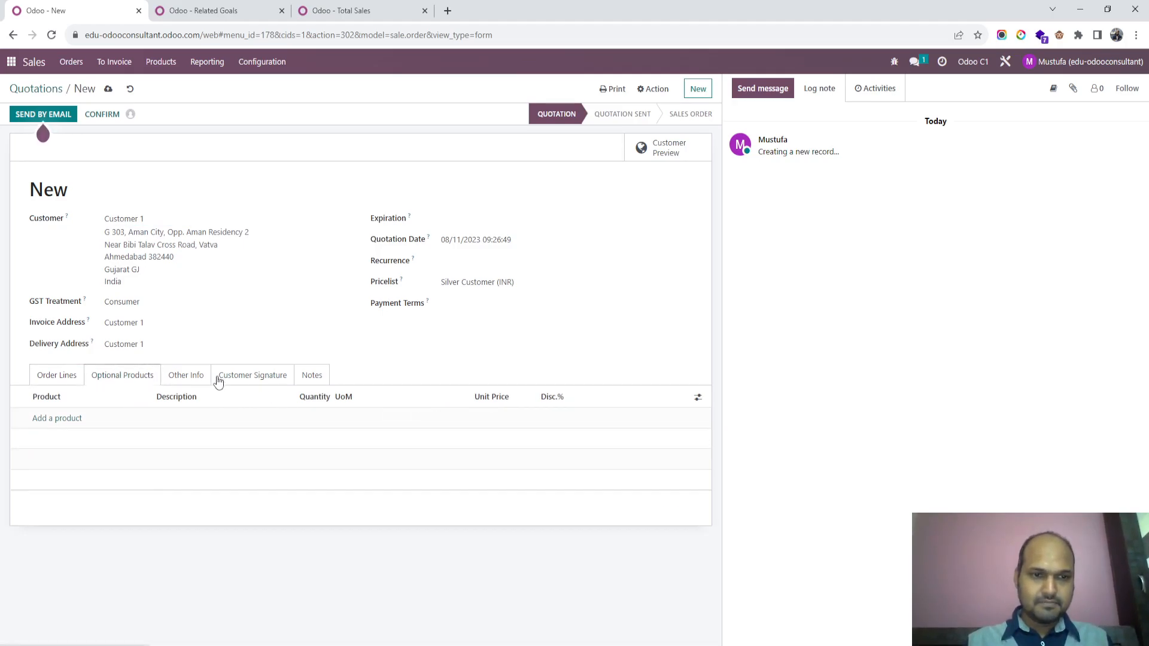
click(186, 375)
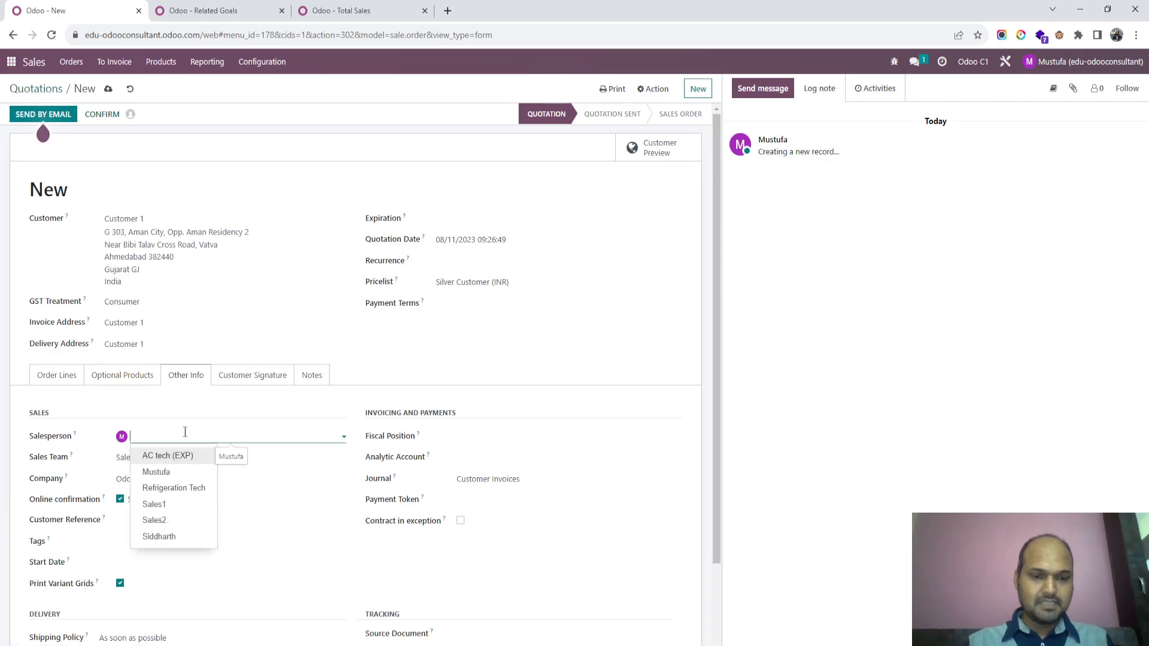
click(154, 520)
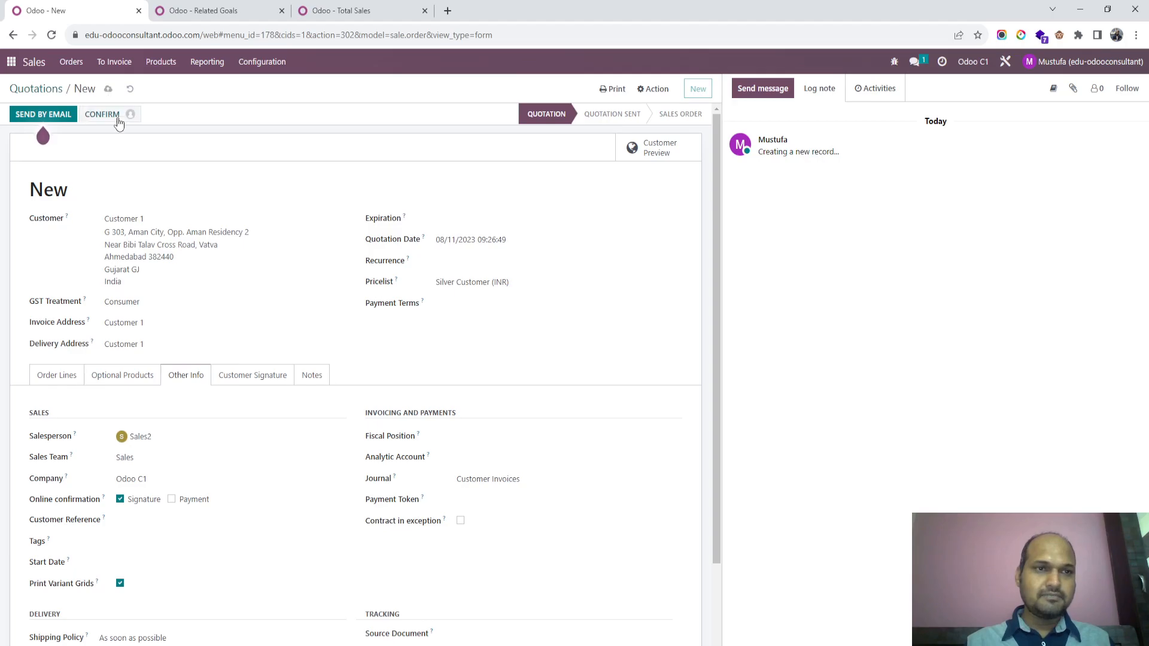
mouse_move(101, 114)
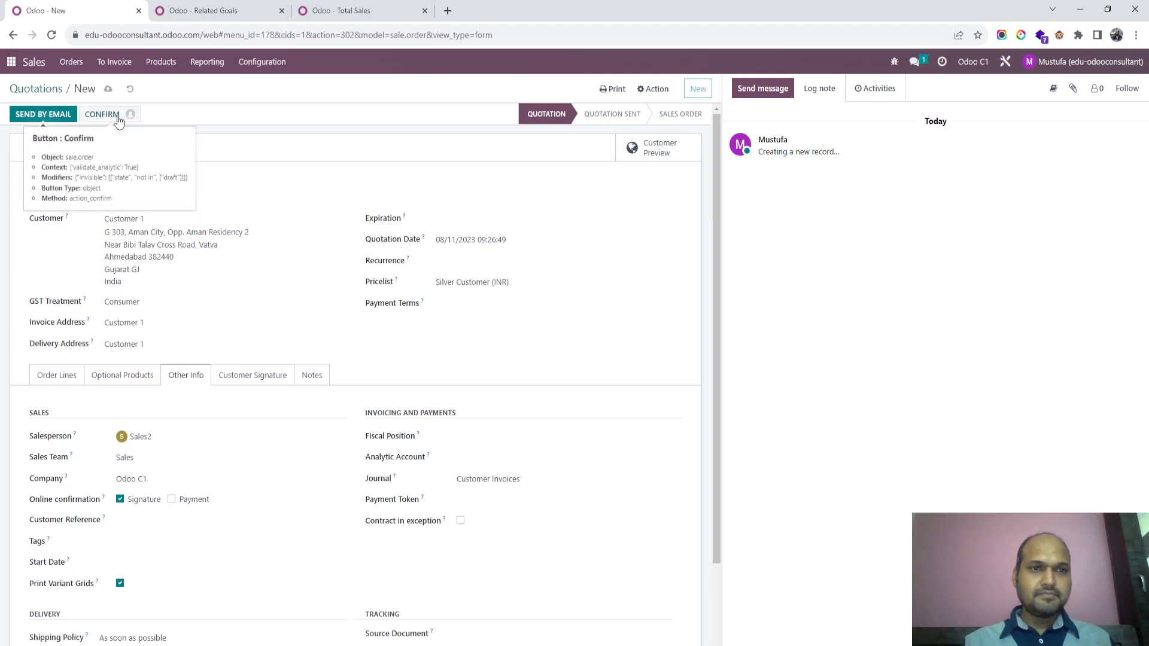
click(101, 115)
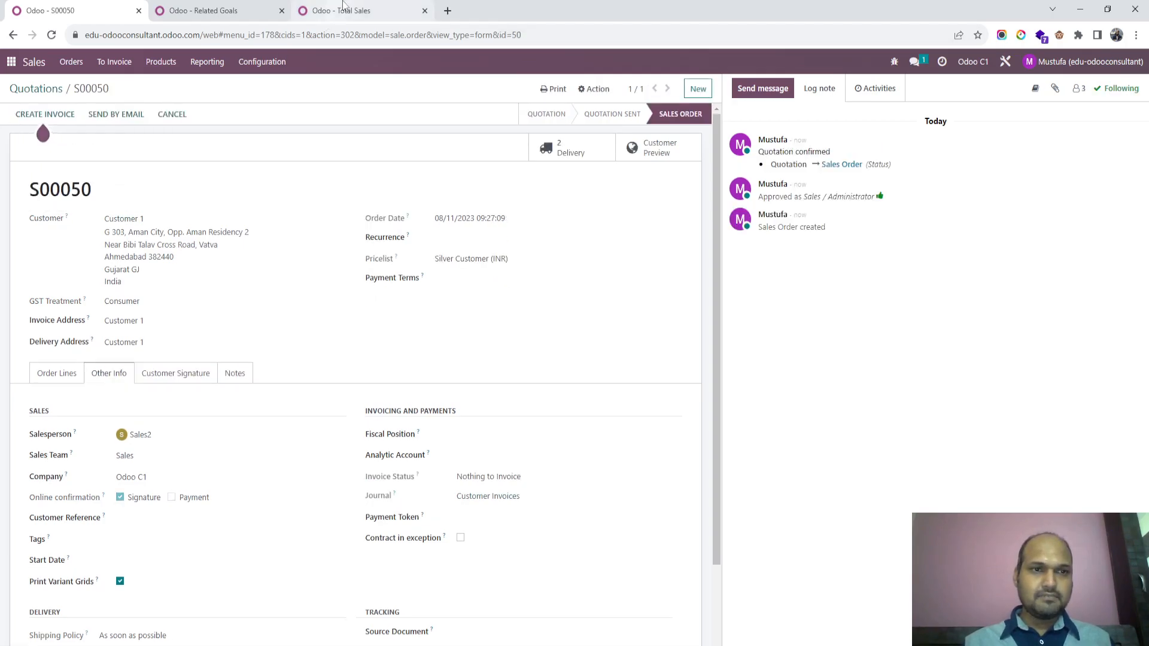
- Show the related goals as a list with Total Sales (7) expanded, Sales2 at 52,500
click(213, 11)
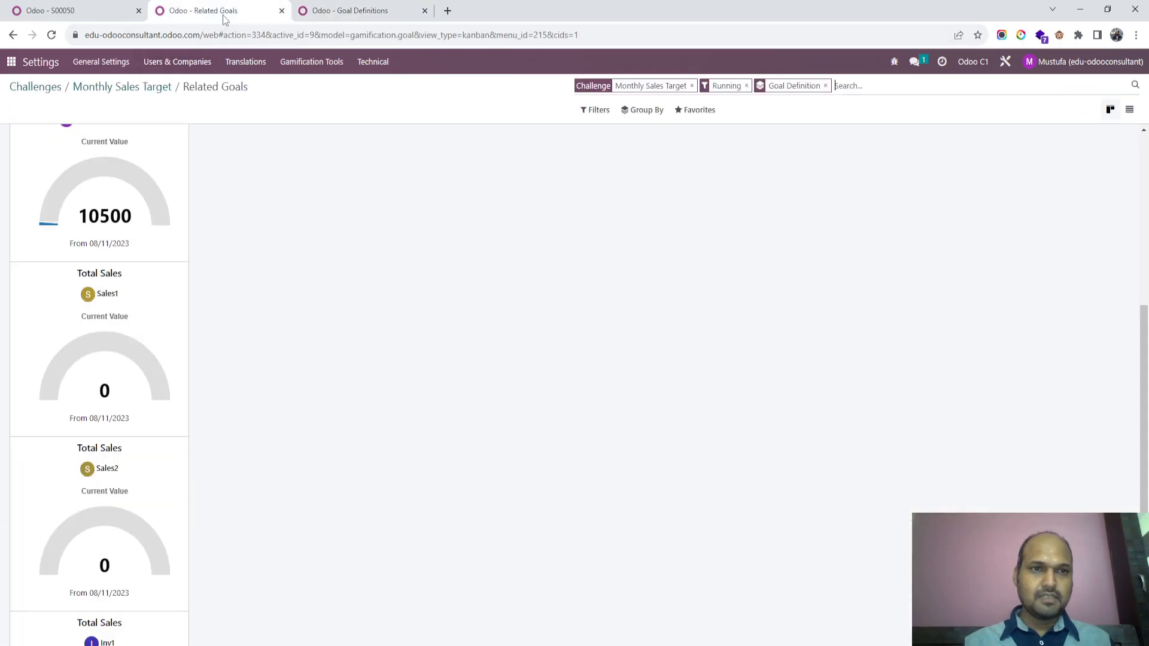
scroll(down, 3)
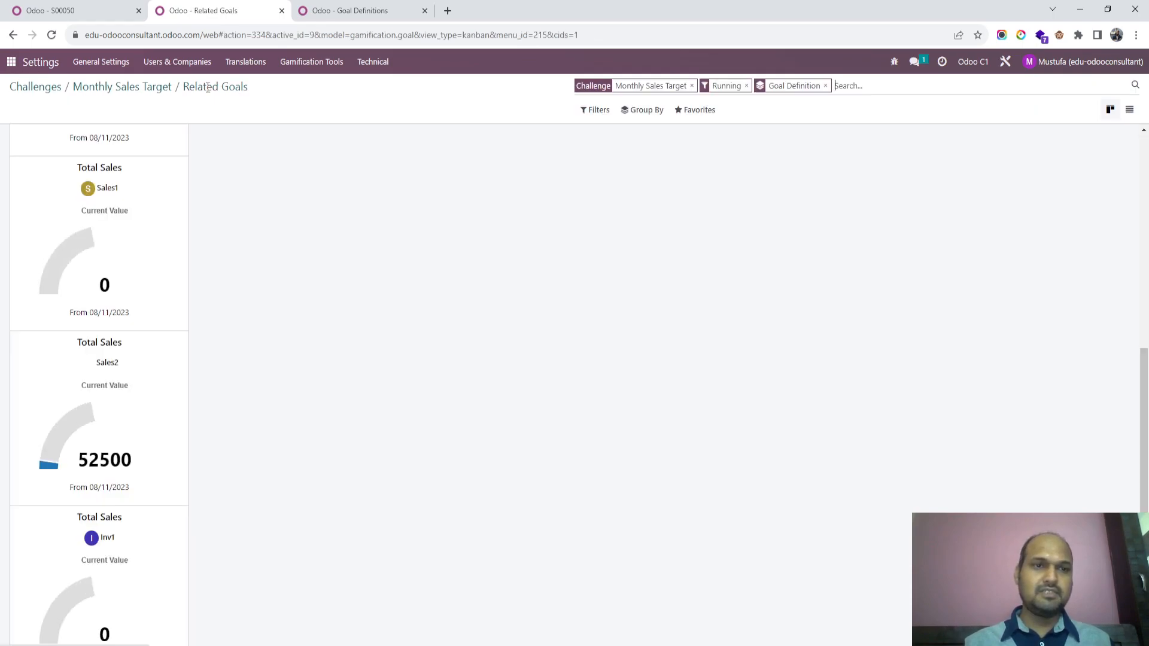
mouse_move(128, 420)
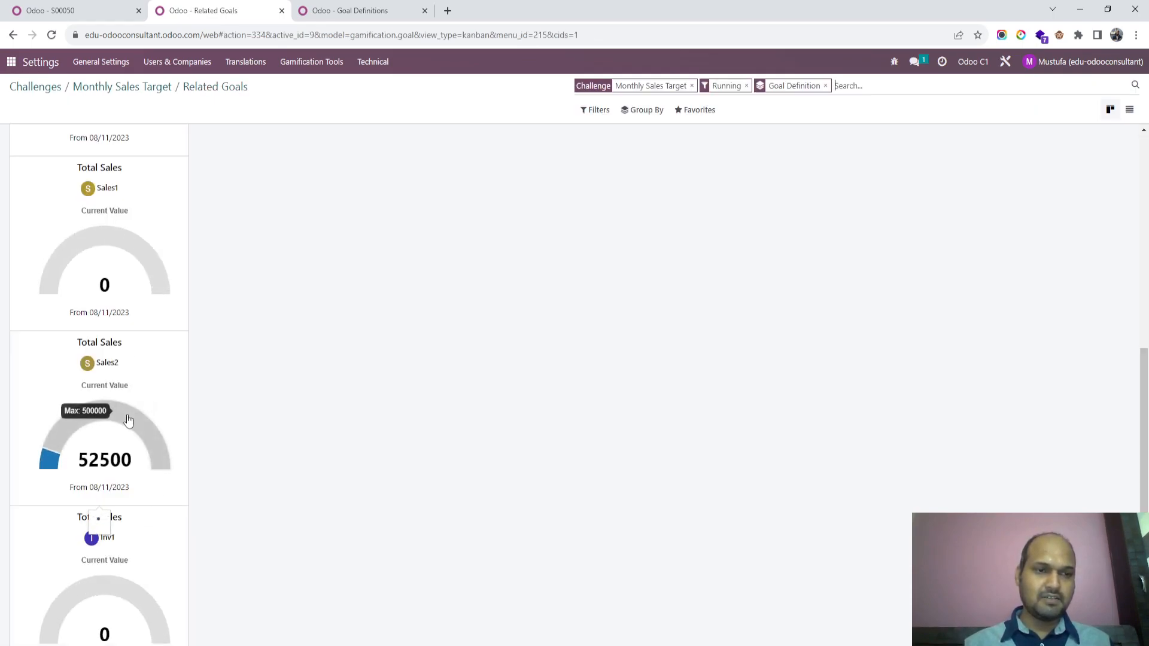
mouse_move(150, 496)
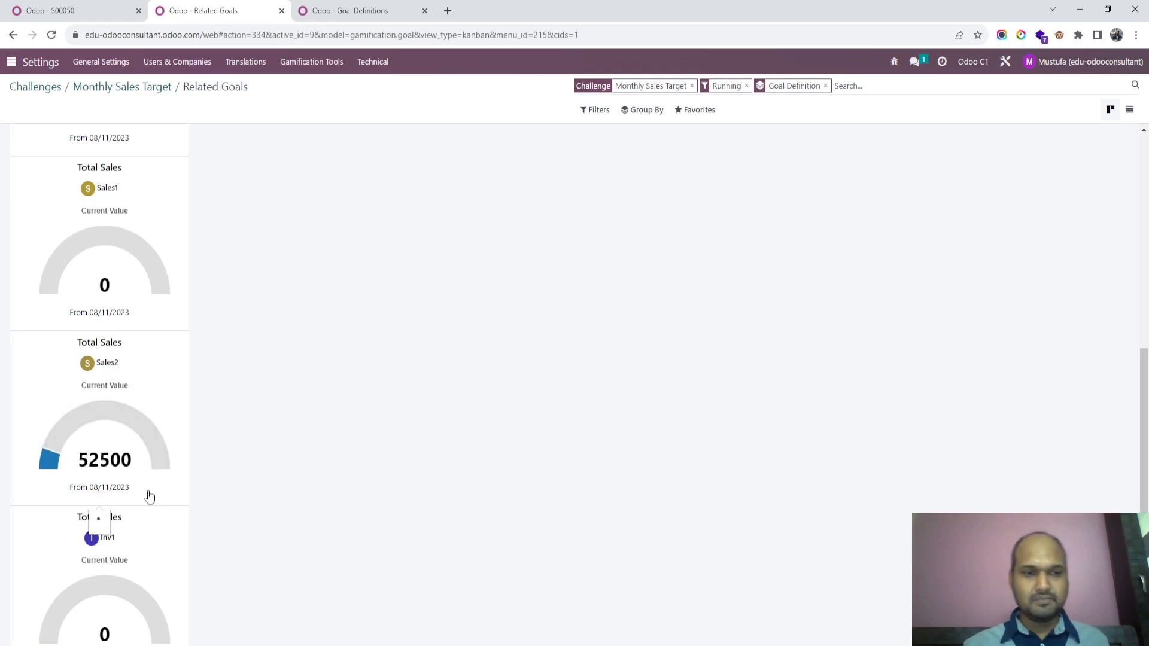
click(1129, 109)
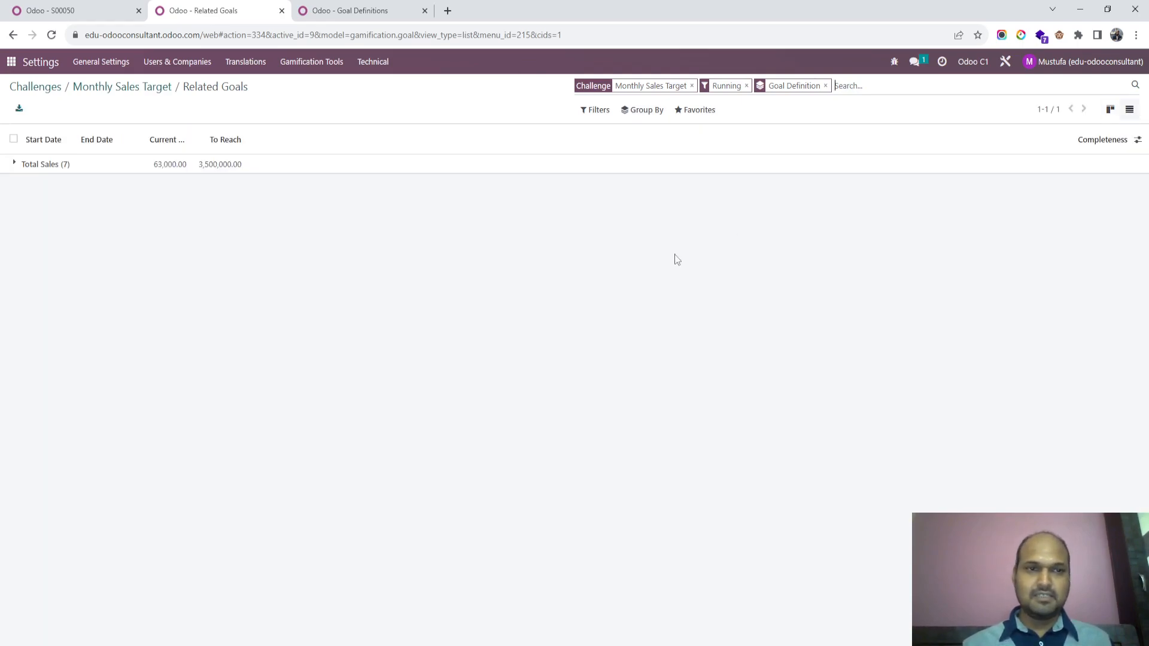
click(13, 164)
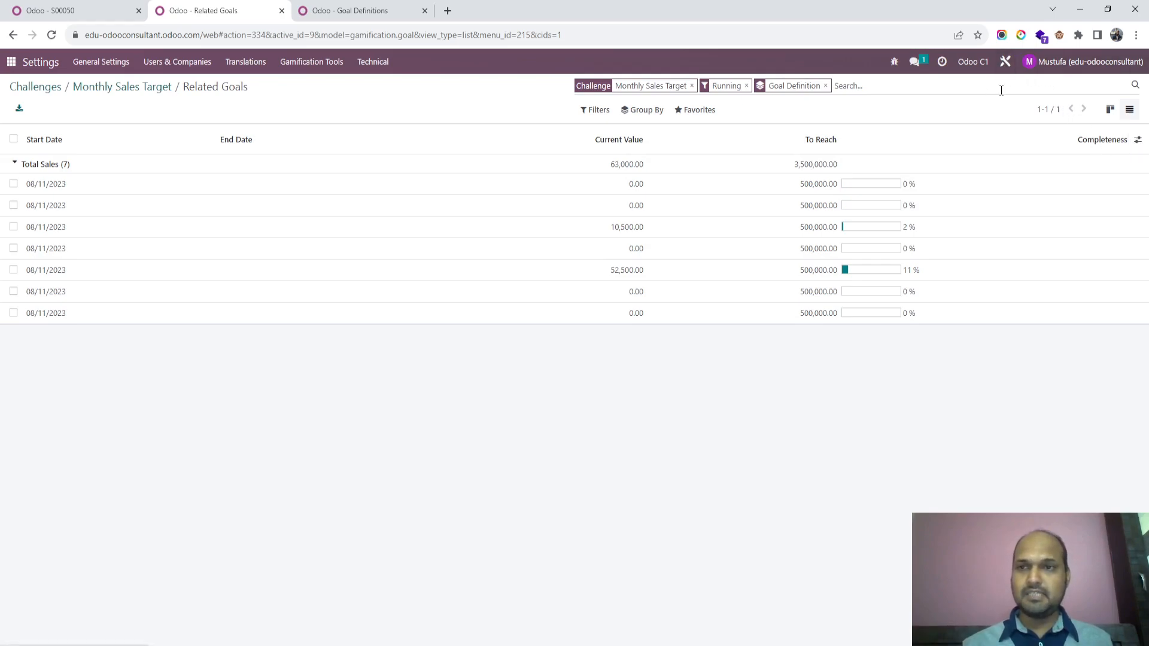
mouse_move(1006, 62)
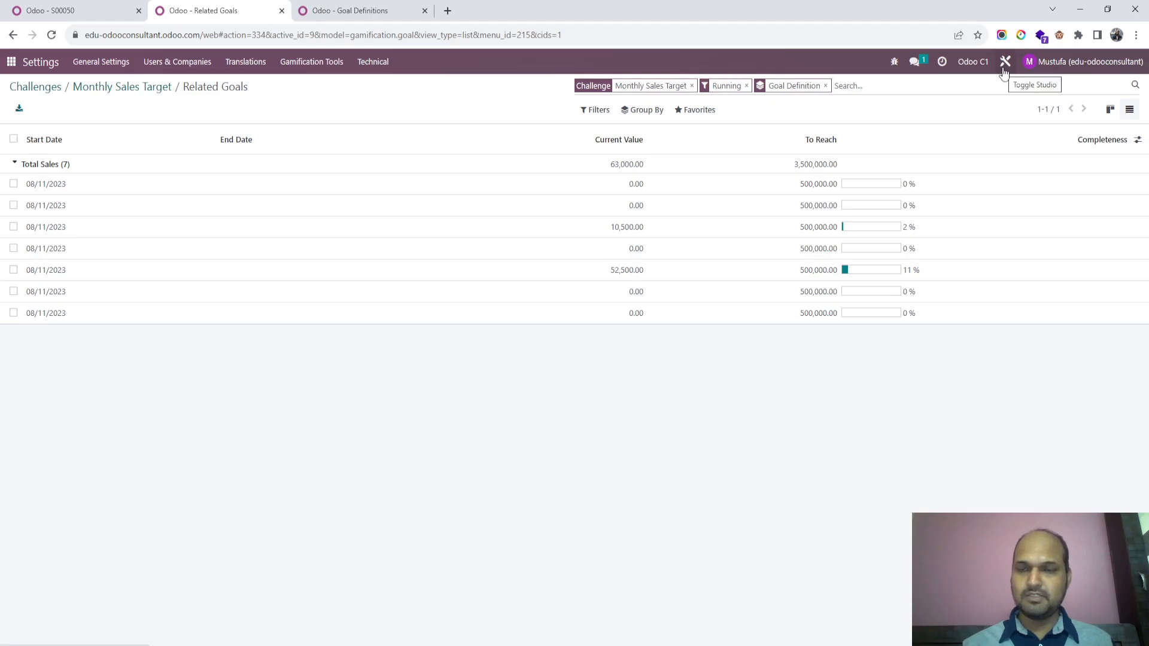
- Activate the Pivot view for Related Goals in Studio, showing 7 Total Sales goals
click(1006, 62)
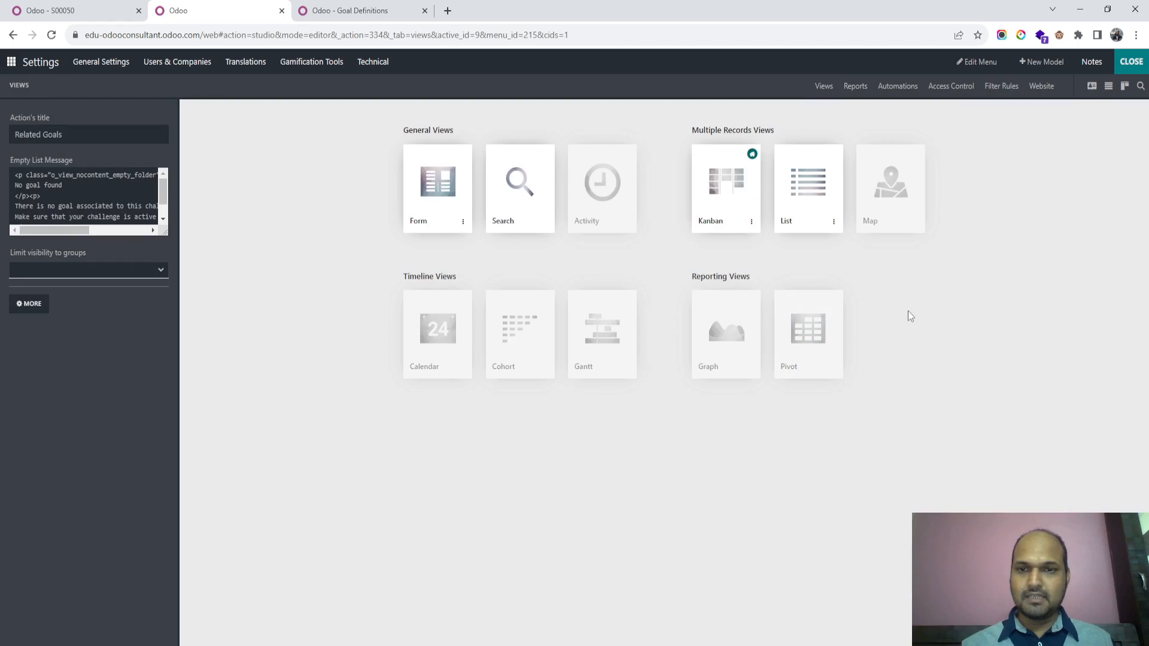
click(809, 334)
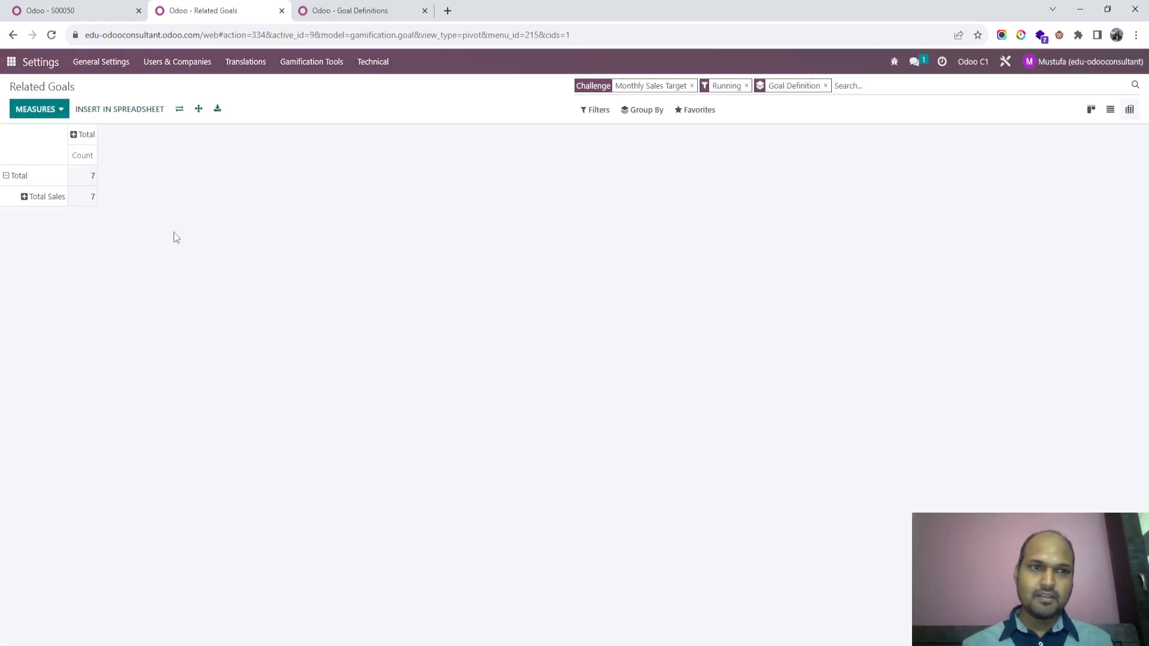
- Regroup the related goals pivot with rows by User and columns by Goal Definition
click(82, 134)
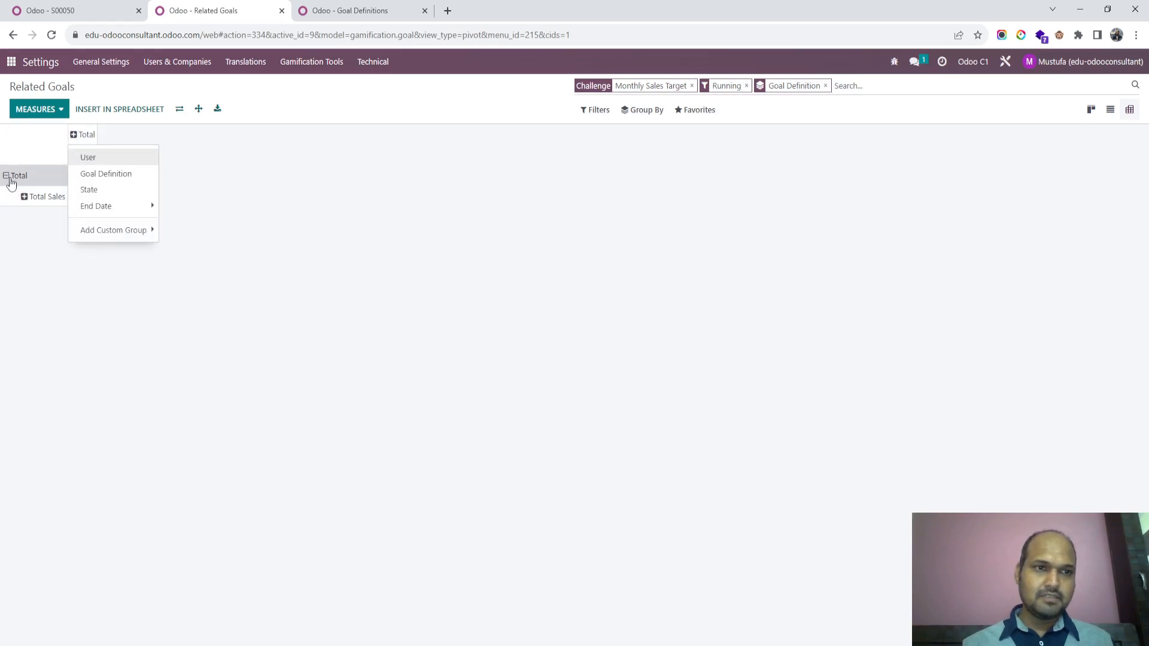
click(87, 157)
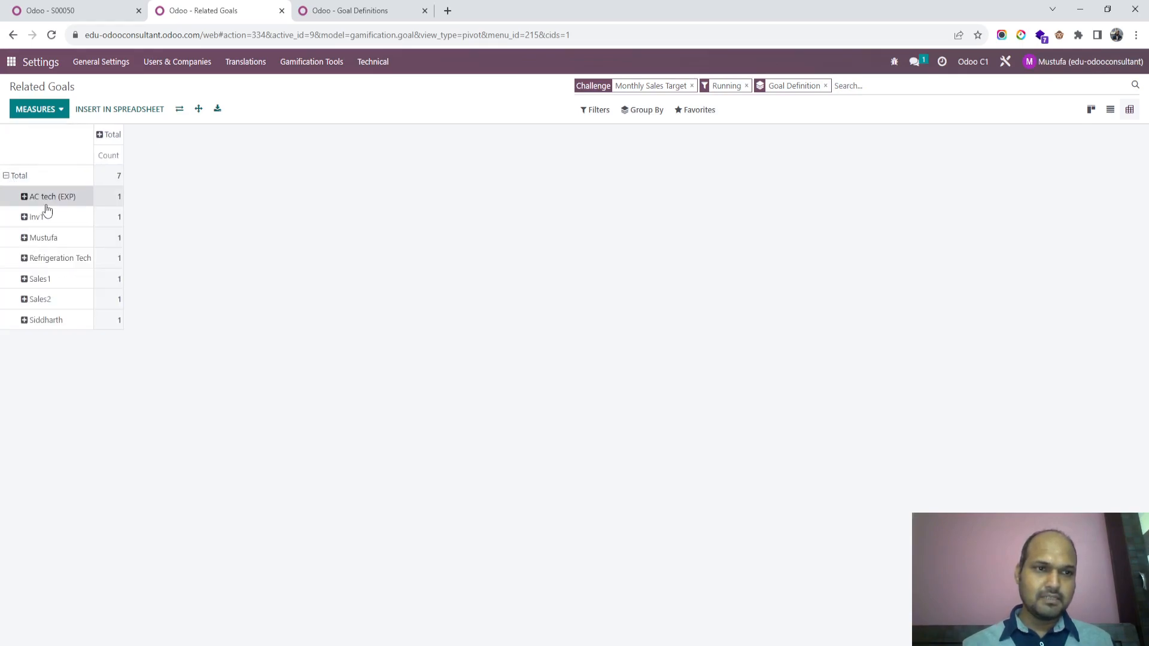
click(108, 134)
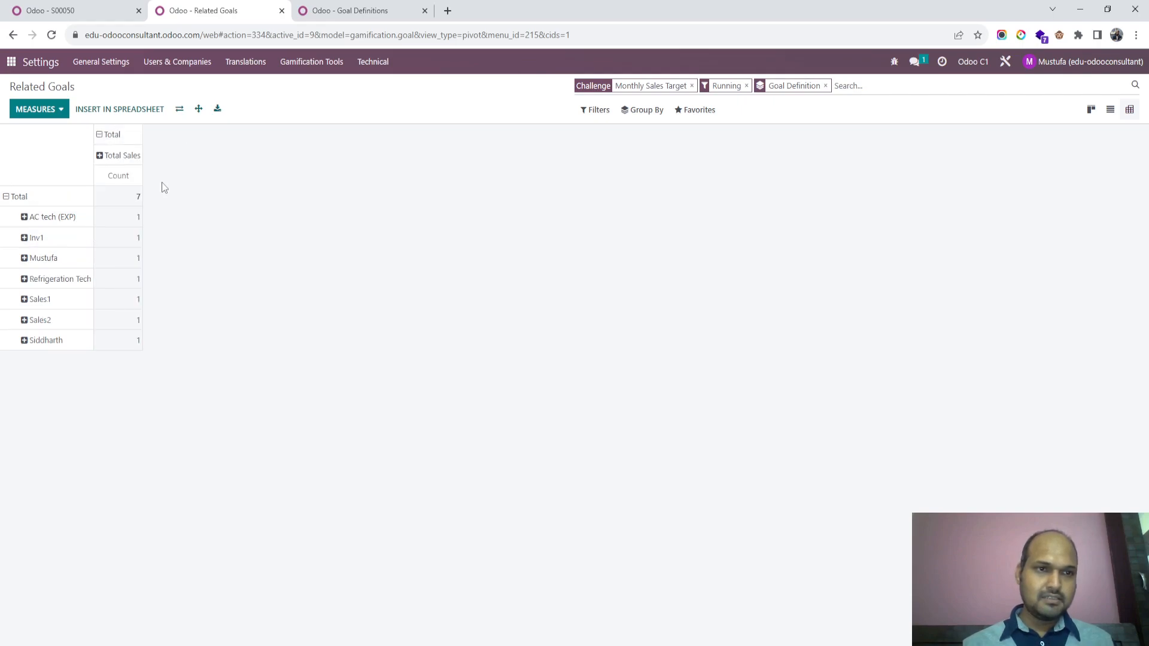
- Add Current Value, Remind delay and To Reach measures, totaling 63,000 of 3,500,000
click(36, 109)
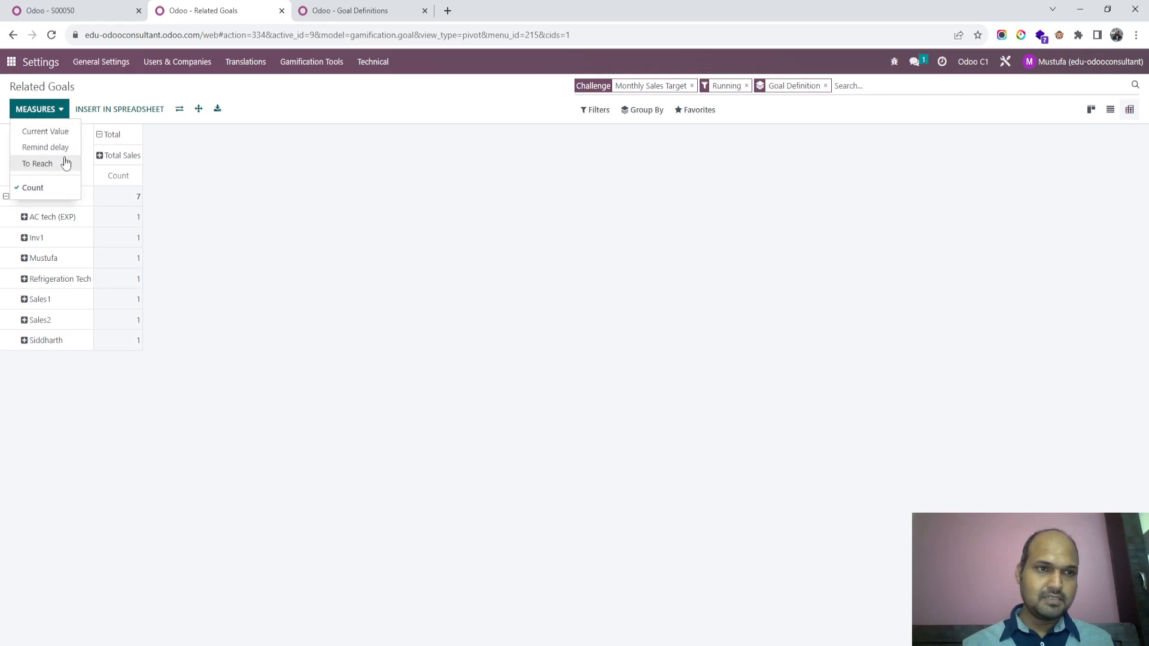
click(45, 131)
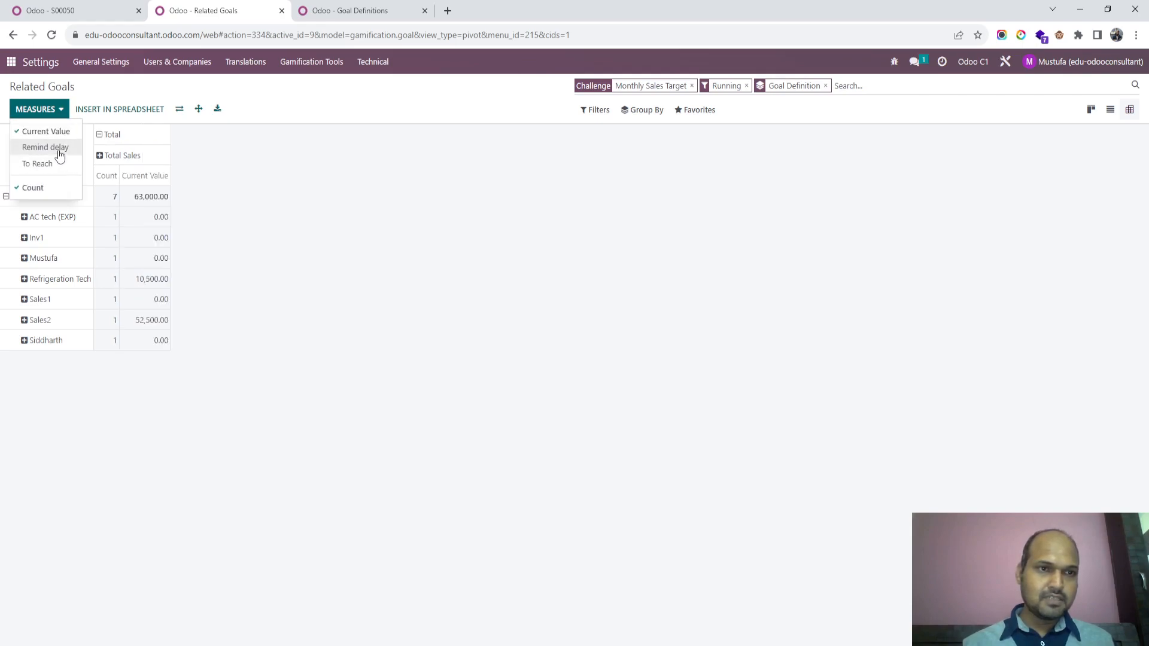
click(37, 164)
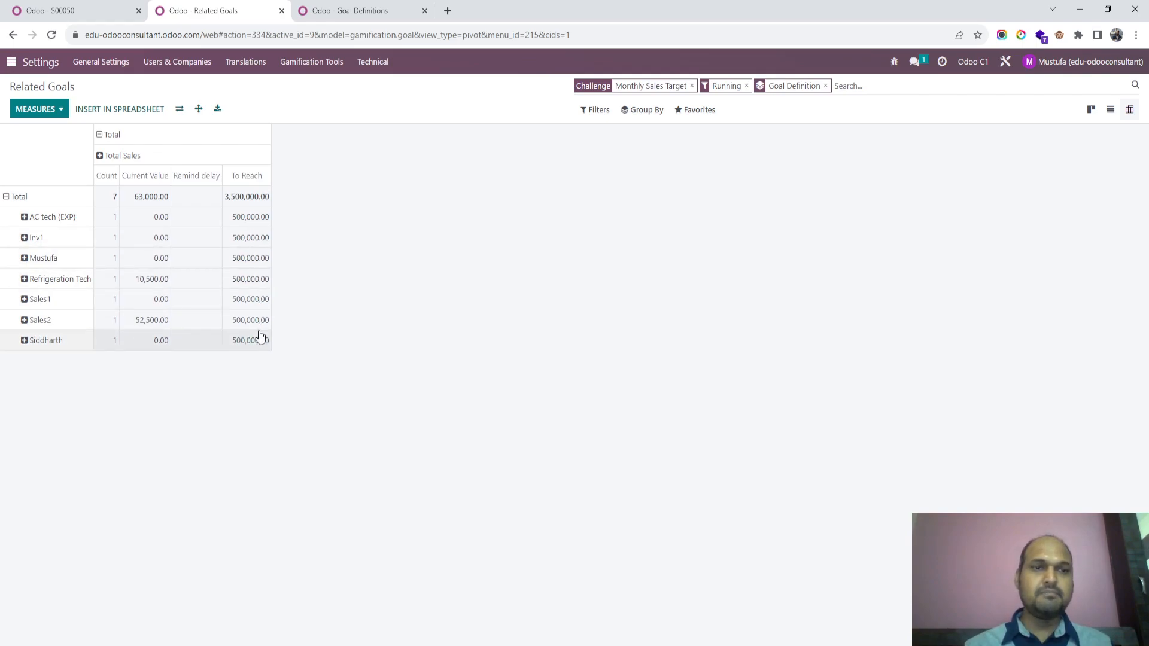
mouse_move(148, 381)
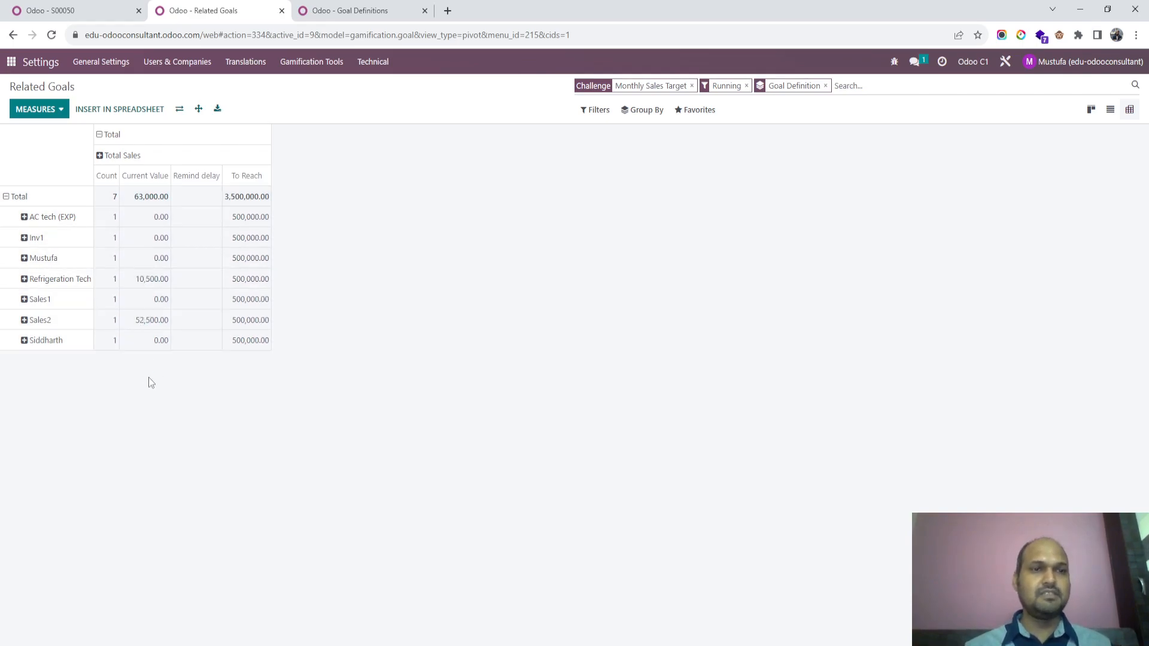
click(118, 156)
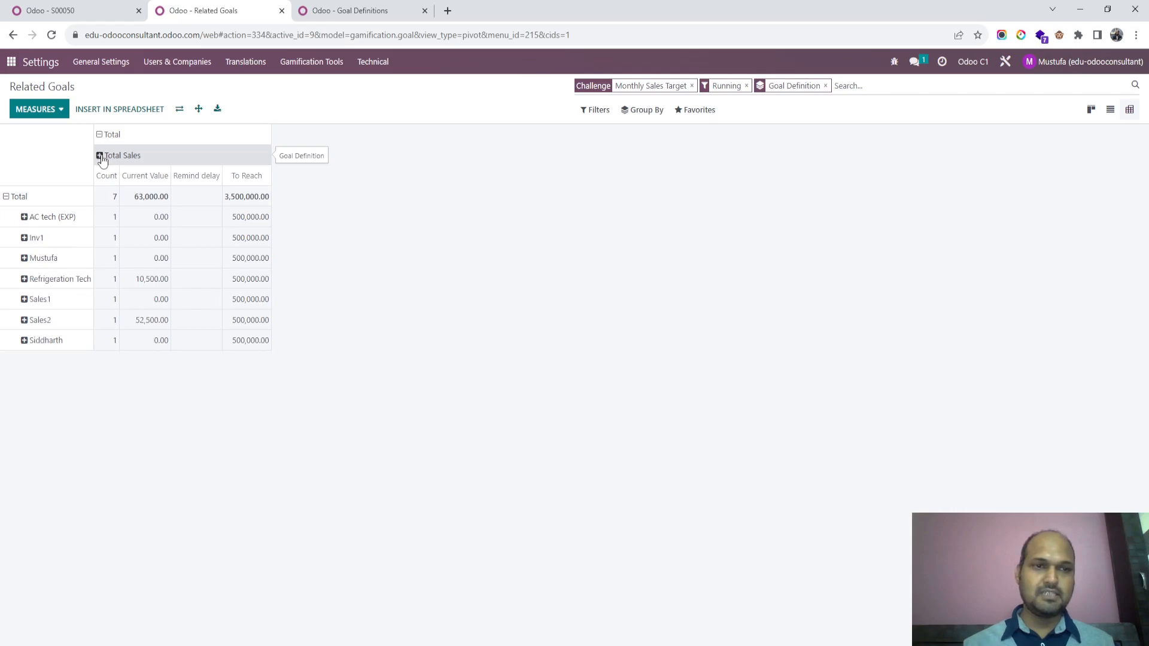
click(100, 155)
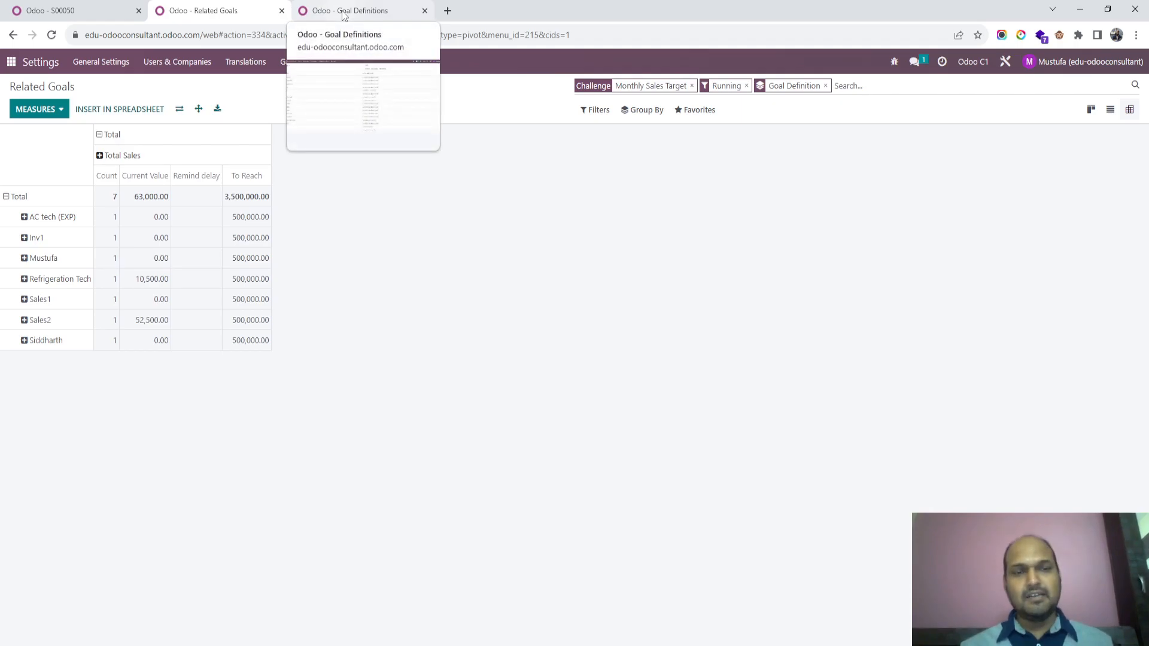
click(359, 10)
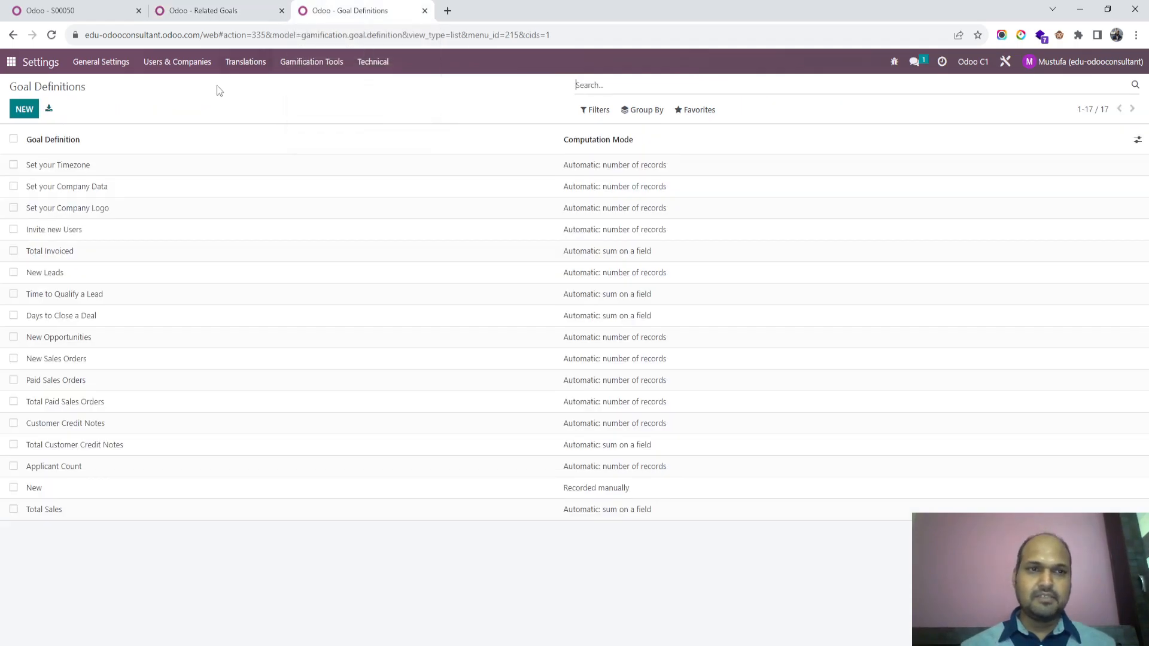
mouse_move(193, 164)
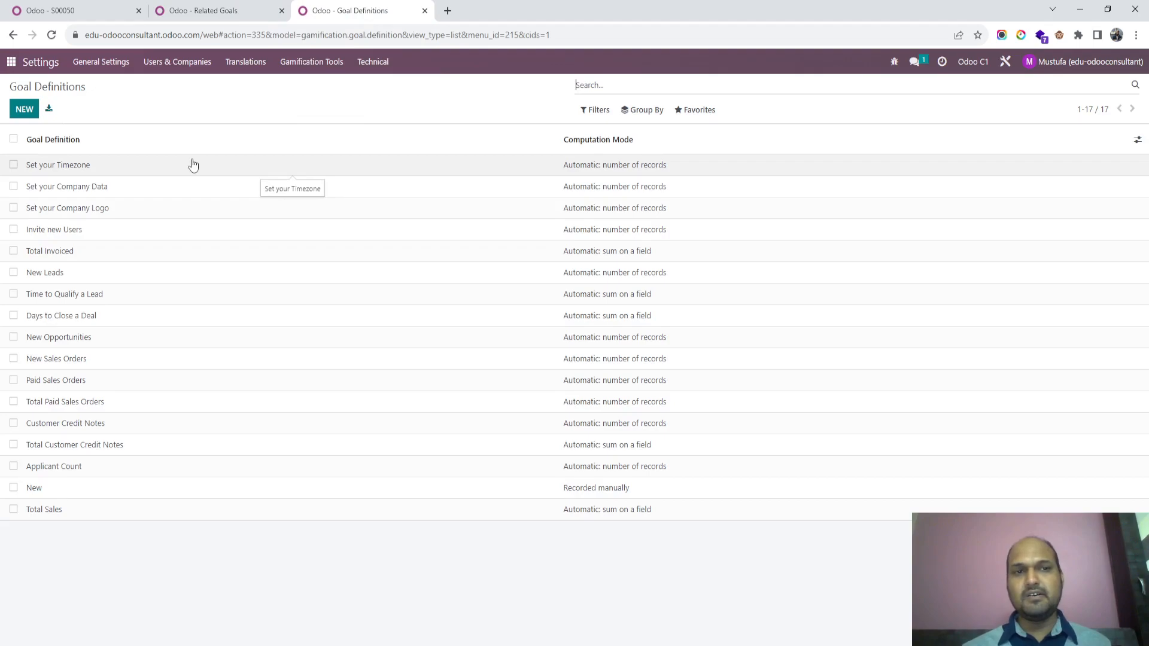